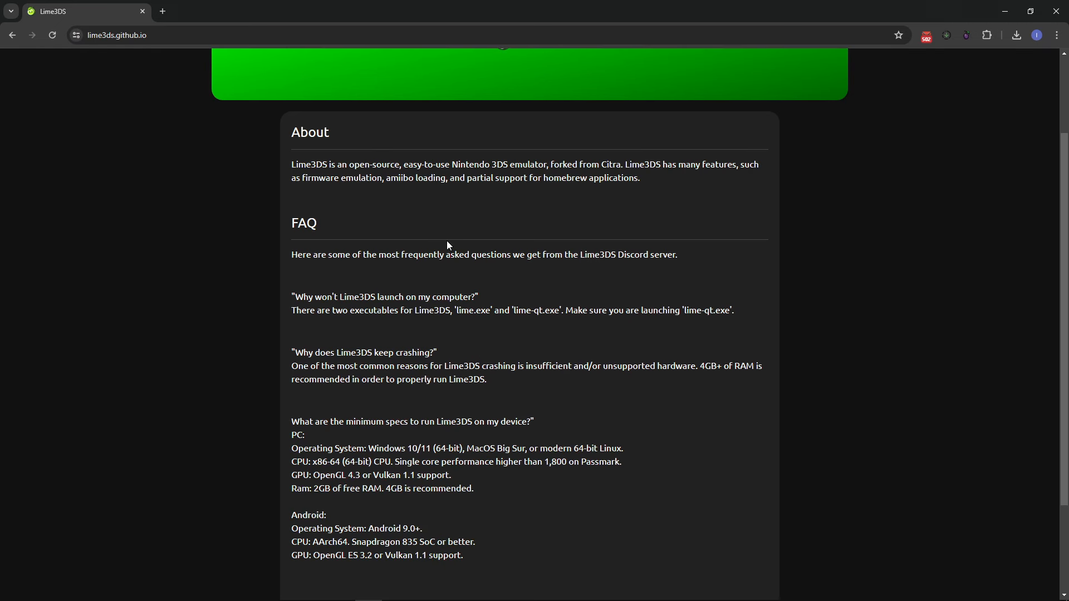
# Step: Zoom in on the Lime3DS site and move down past the FAQ to the footer links
pyautogui.press('ctrl+plus')
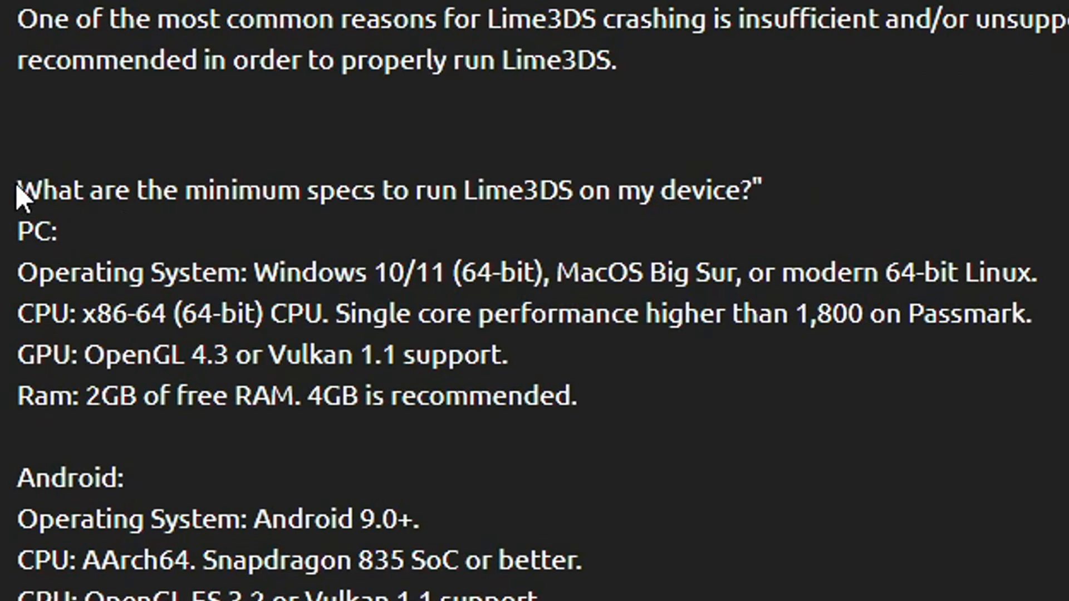
pyautogui.moveTo(20, 190); pyautogui.dragTo(703, 190)
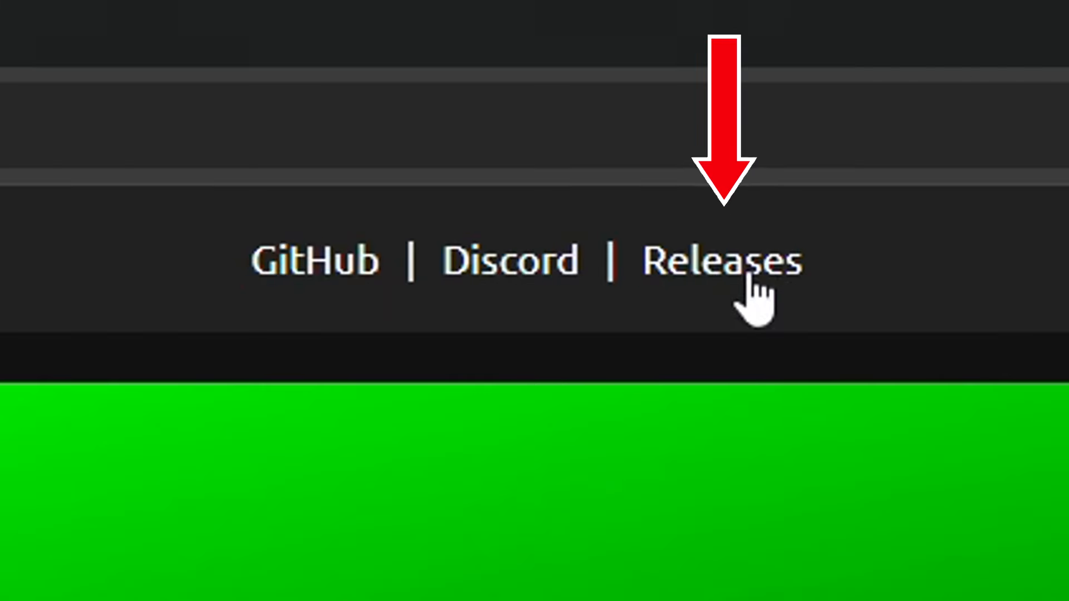
# Step: Download lime3ds-2112-windows-msvc.zip from the Lime3DS 2112 release assets on GitHub
pyautogui.click(721, 261)
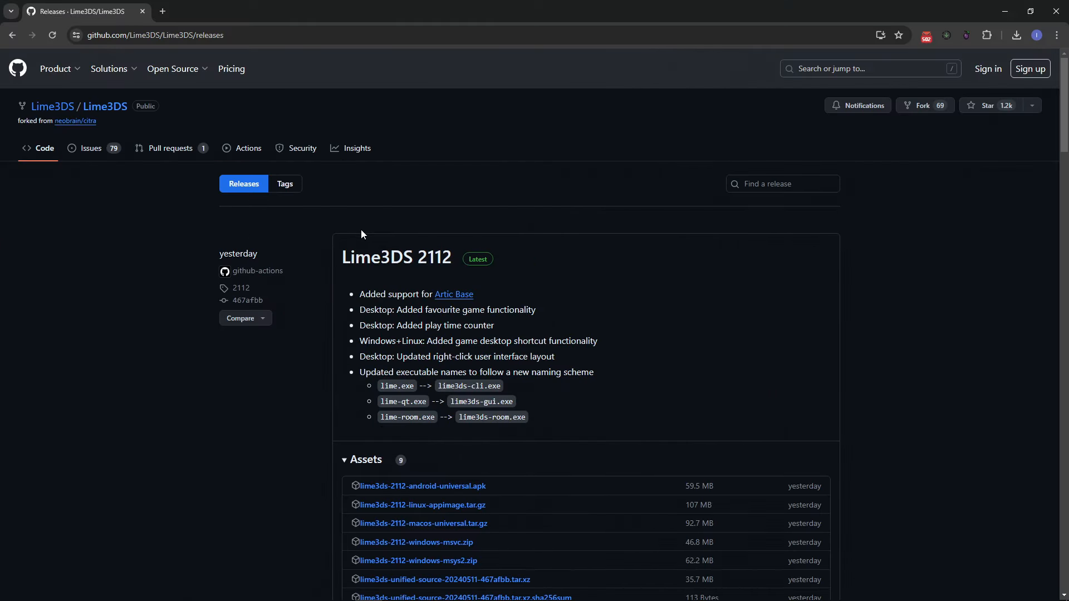
pyautogui.moveTo(466, 276)
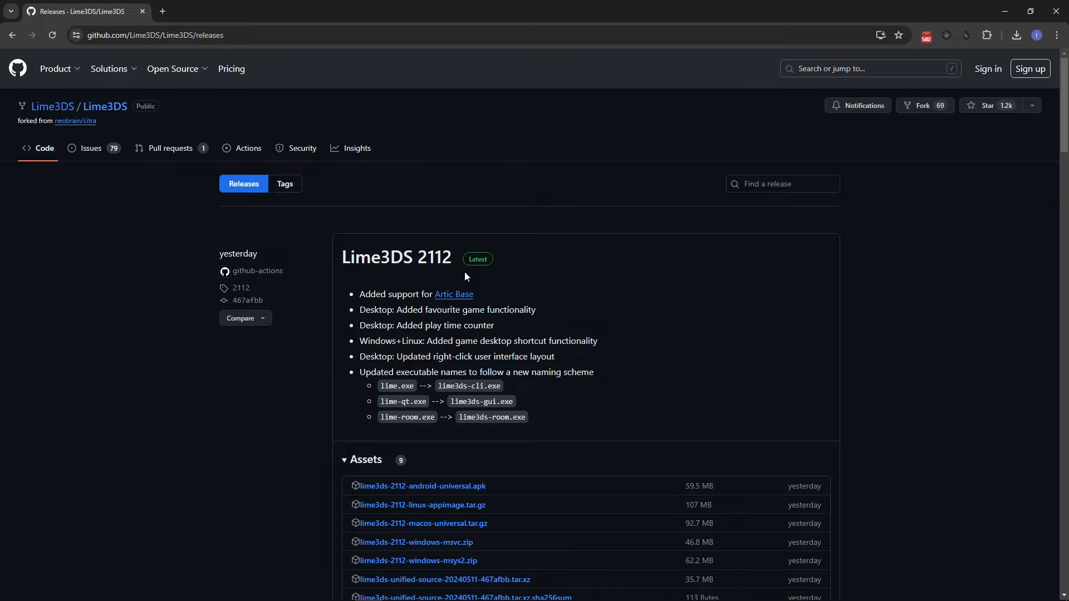
pyautogui.scroll(-3)
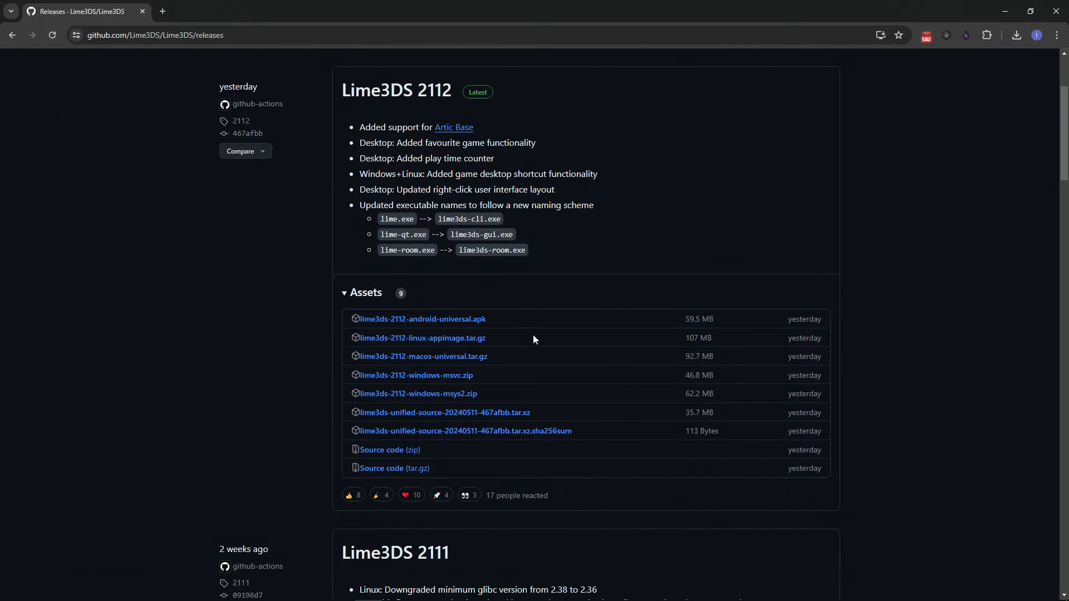
pyautogui.moveTo(513, 366)
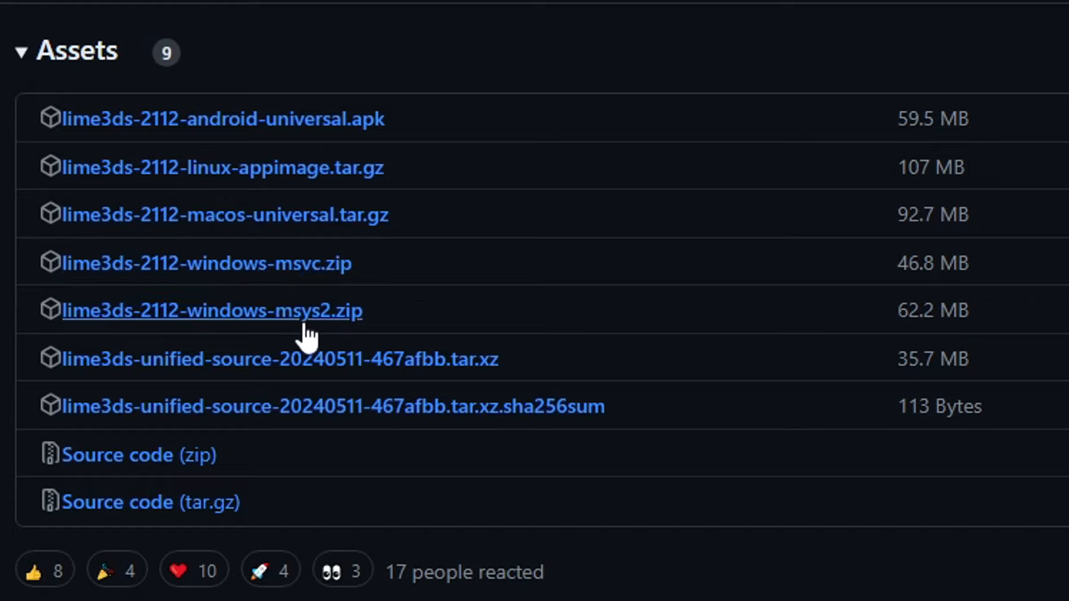
pyautogui.moveTo(402, 302)
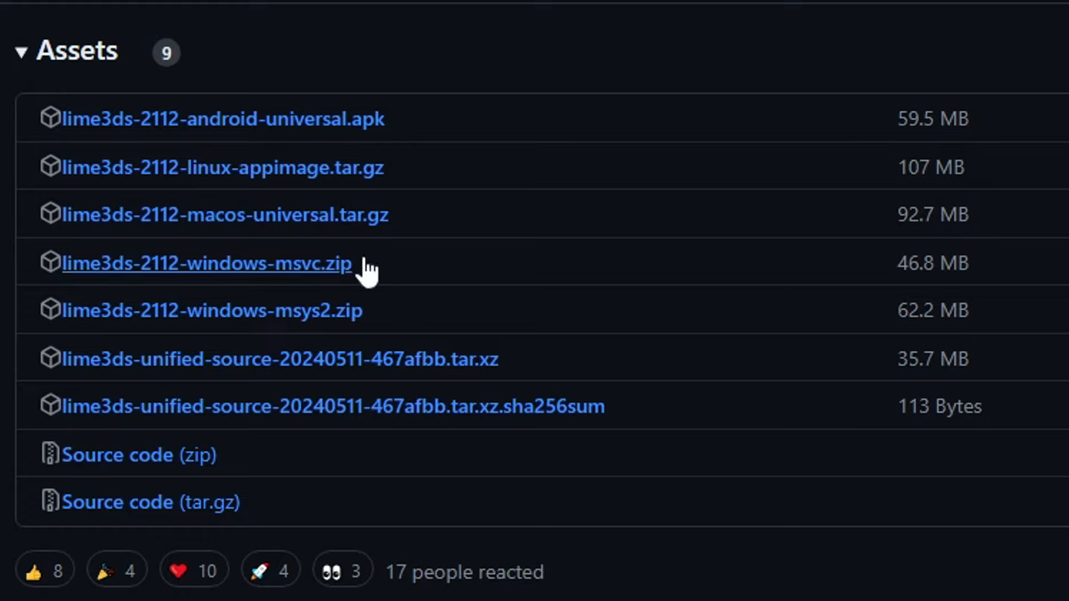
pyautogui.moveTo(446, 301)
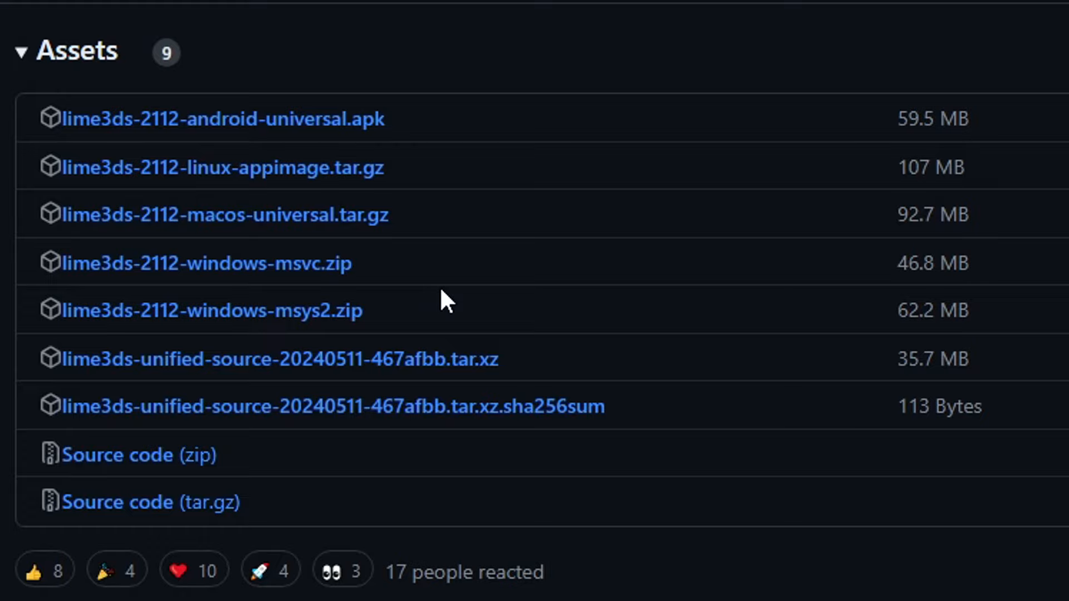
pyautogui.moveTo(396, 280)
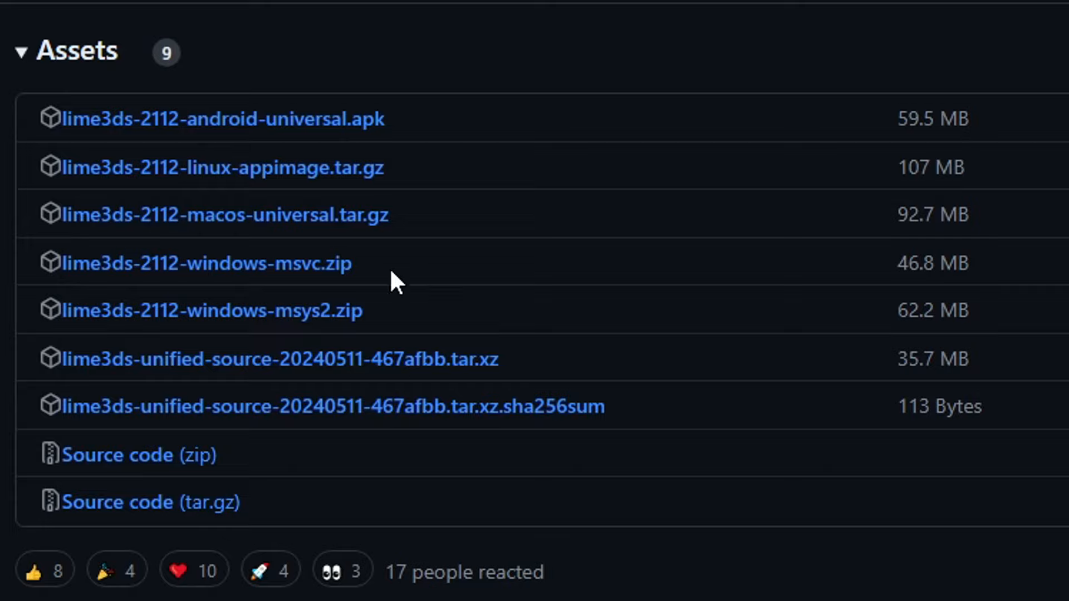
pyautogui.moveTo(204, 264)
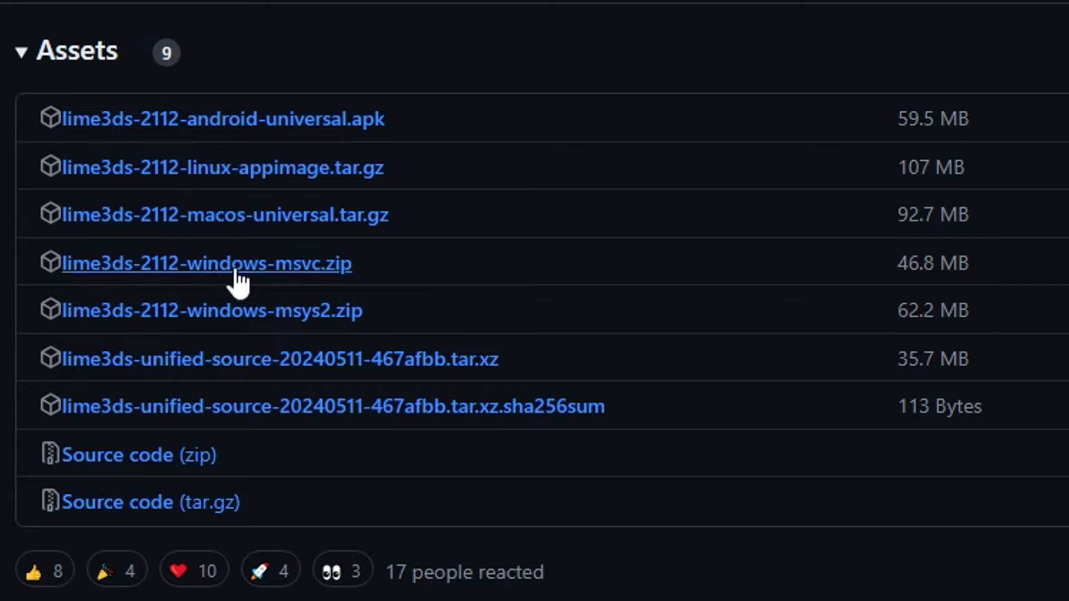
pyautogui.click(205, 263)
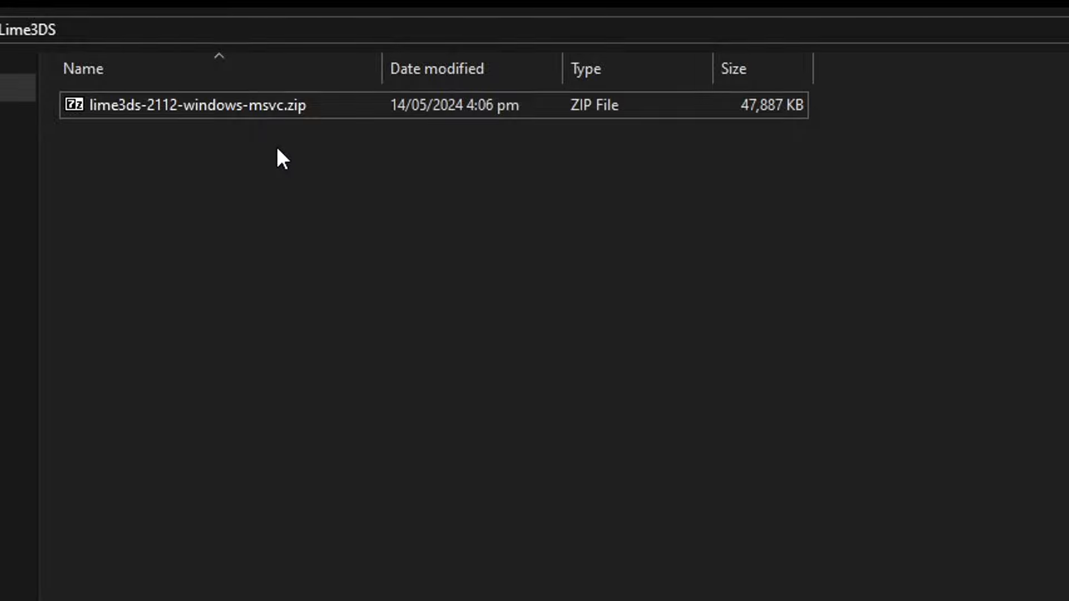
pyautogui.moveTo(252, 143)
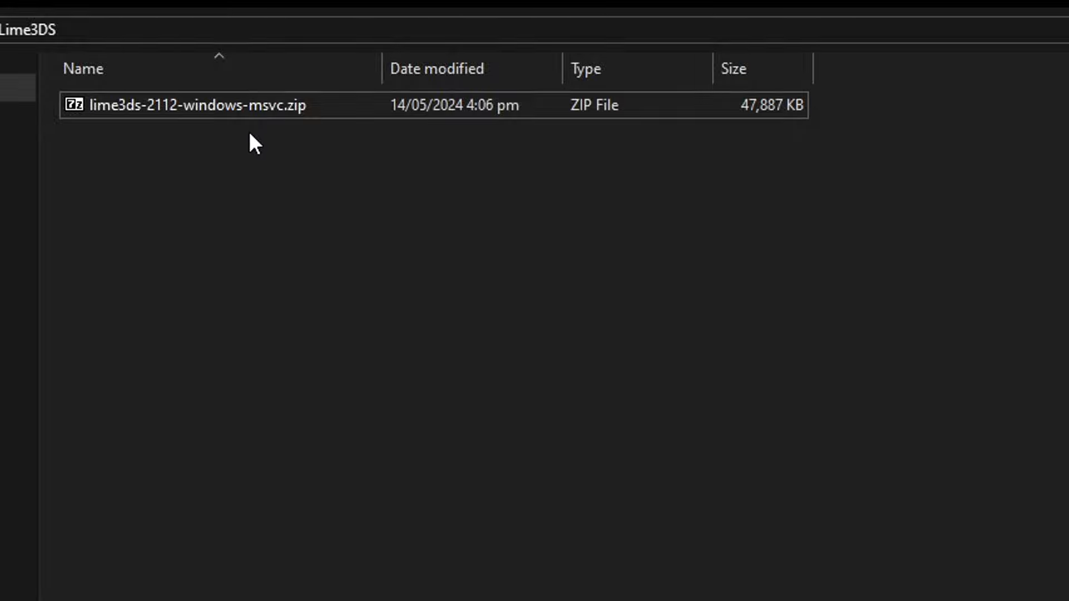
pyautogui.moveTo(250, 145)
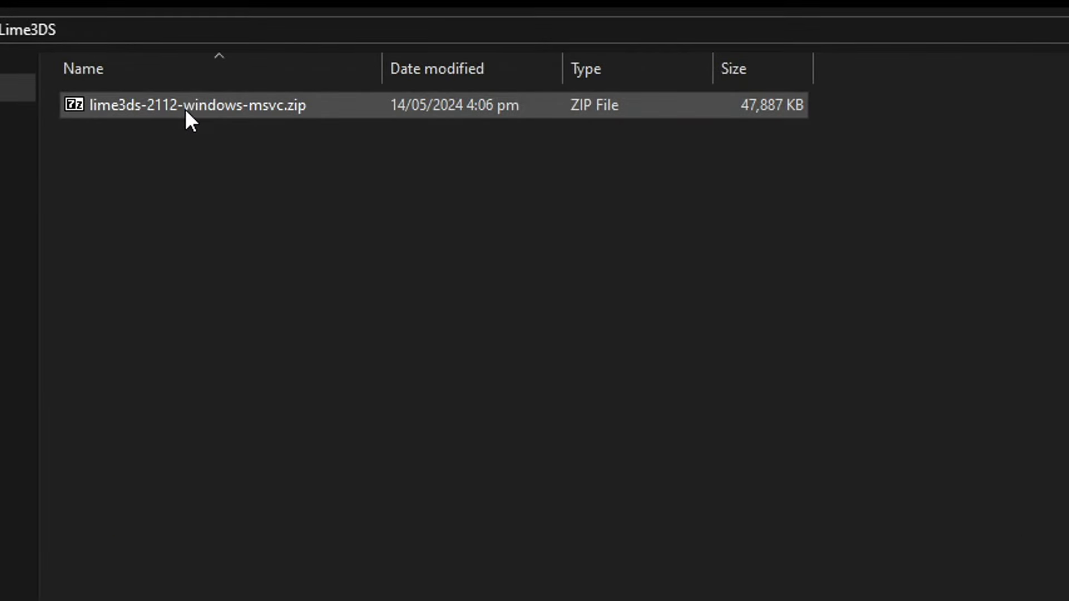
pyautogui.moveTo(204, 119)
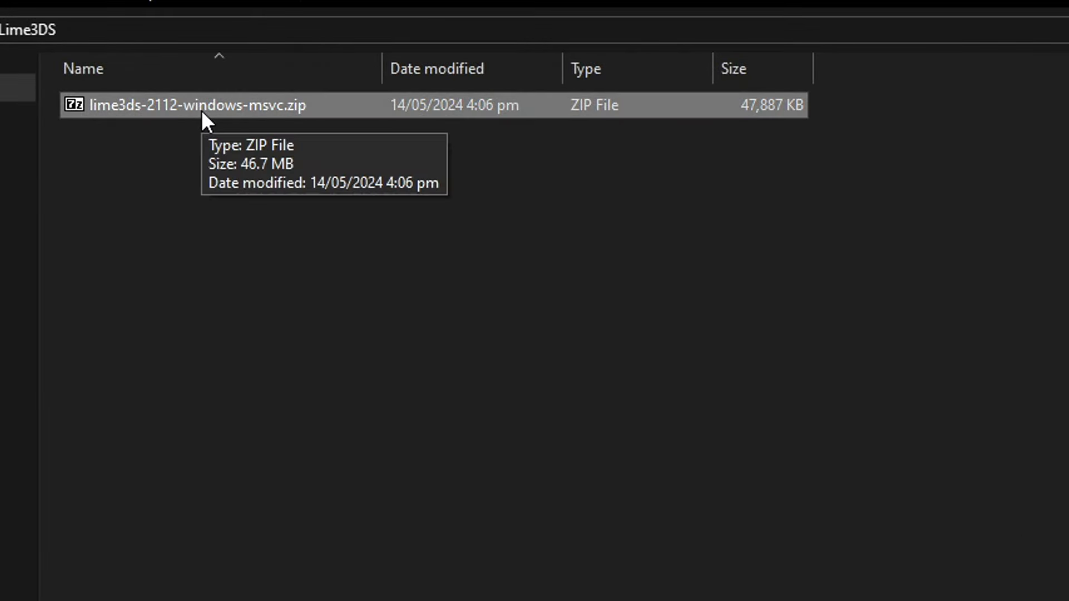
# Step: Extract lime3ds-2112-windows-msvc.zip in place with 7-Zip, then delete the zip archive
pyautogui.rightClick(196, 105)
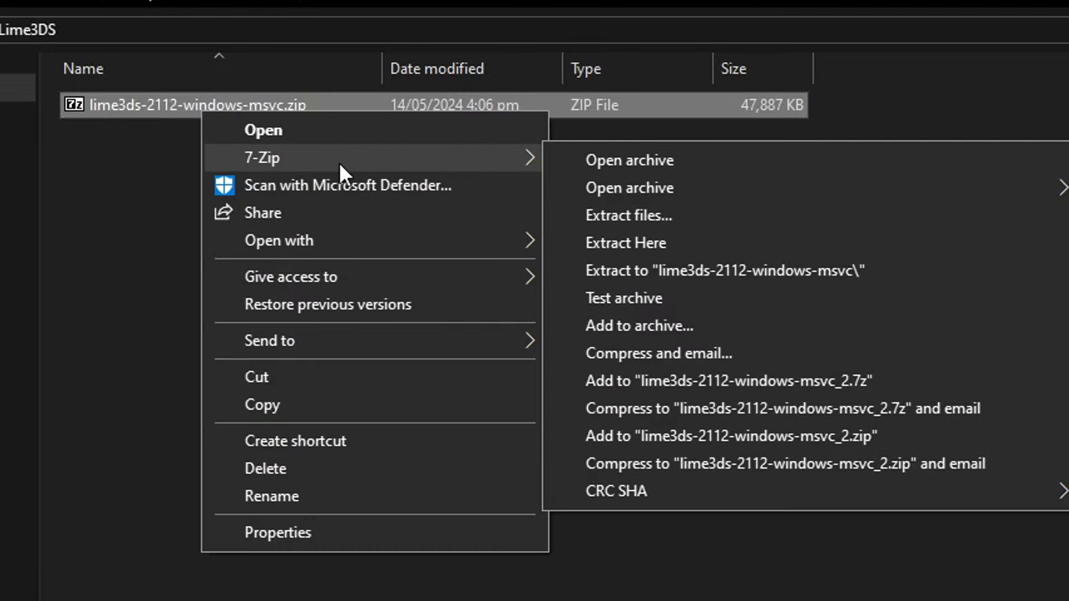
pyautogui.moveTo(626, 242)
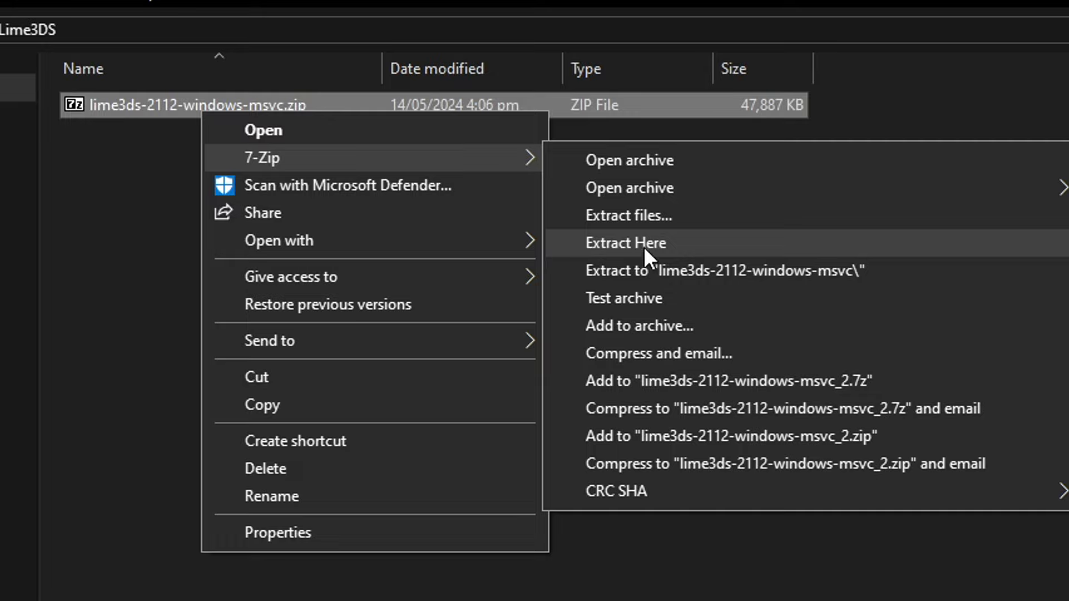
pyautogui.moveTo(690, 258)
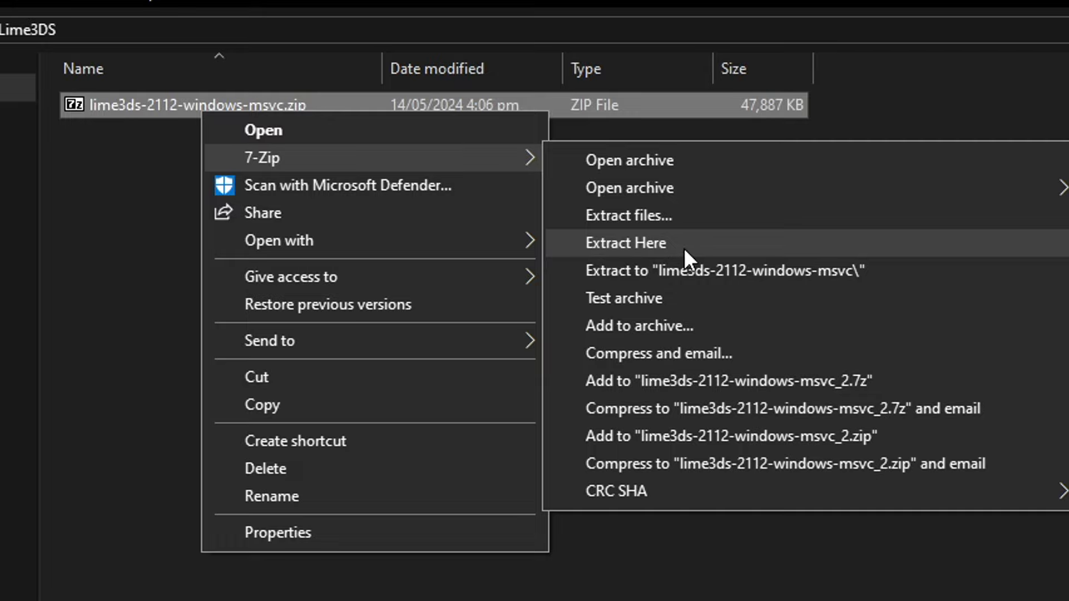
pyautogui.click(625, 243)
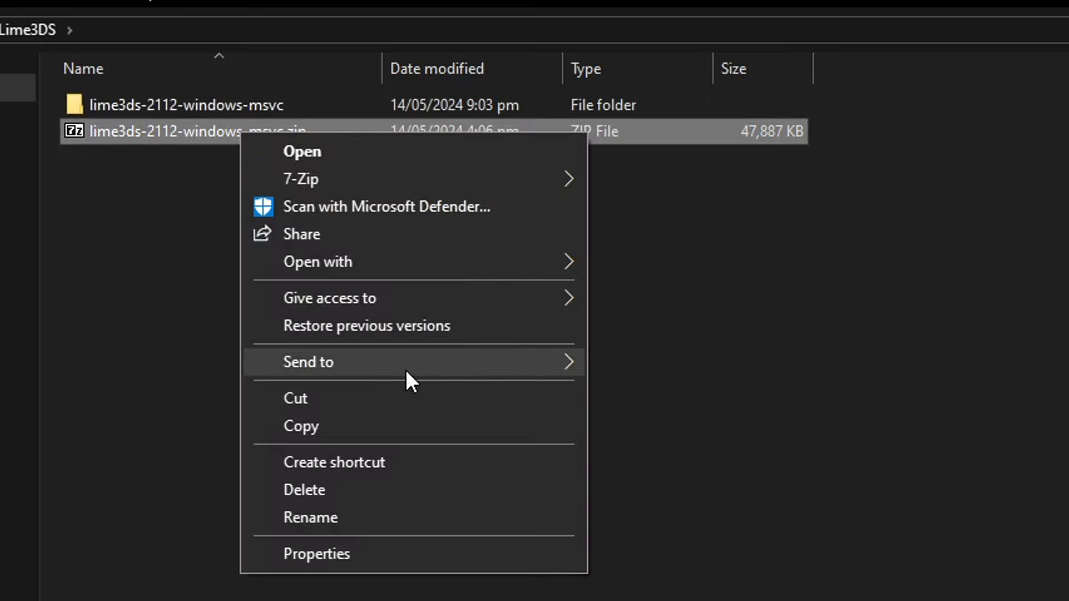
pyautogui.click(304, 489)
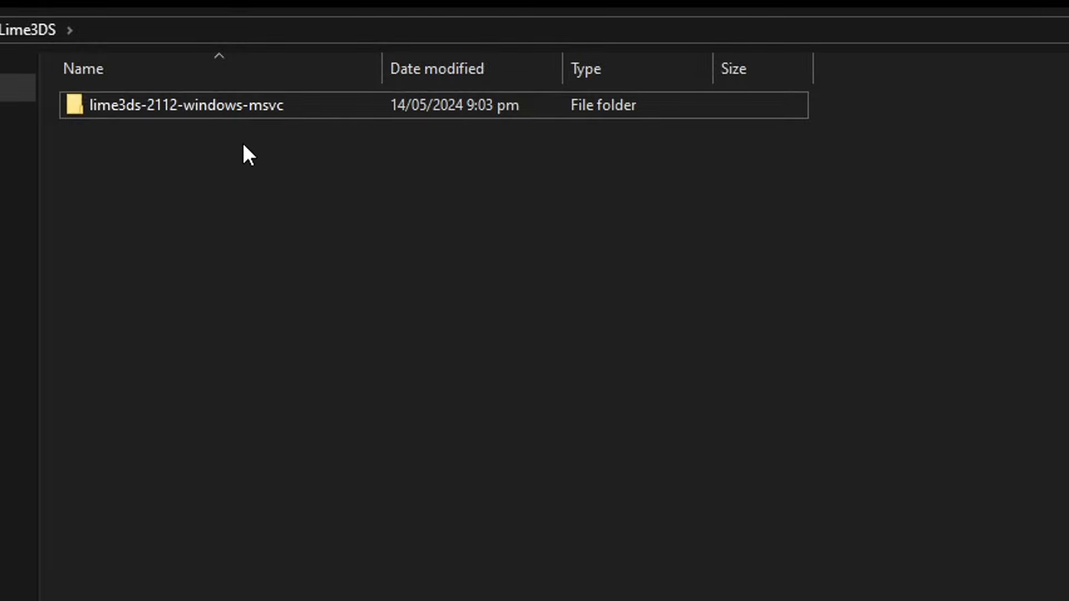
pyautogui.click(184, 105)
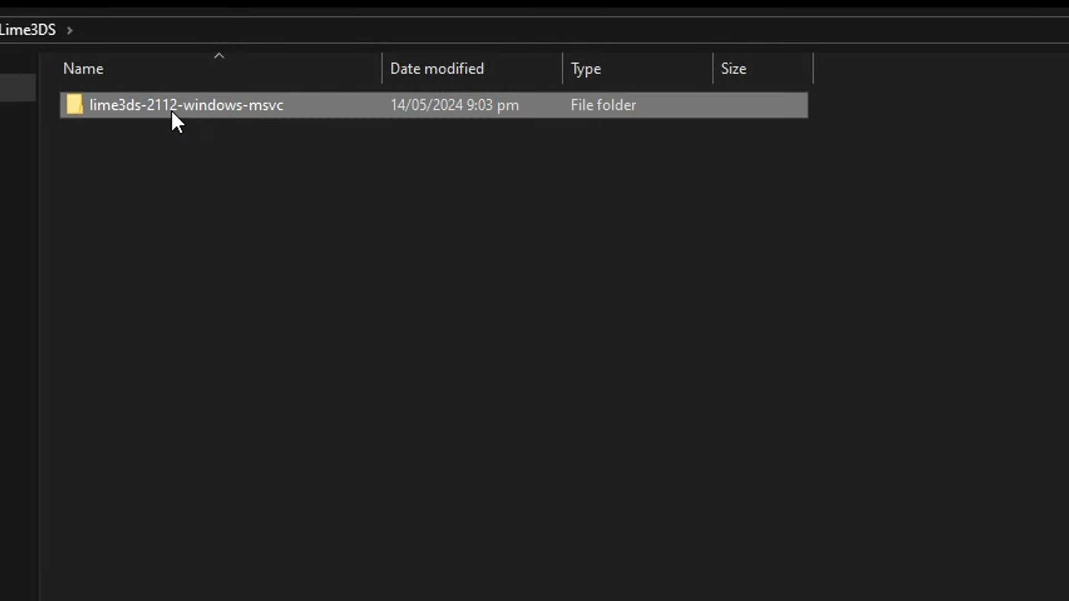
# Step: Launch lime3ds-gui.exe from the lime3ds-2112-windows-msvc folder and maximize its window
pyautogui.doubleClick(185, 104)
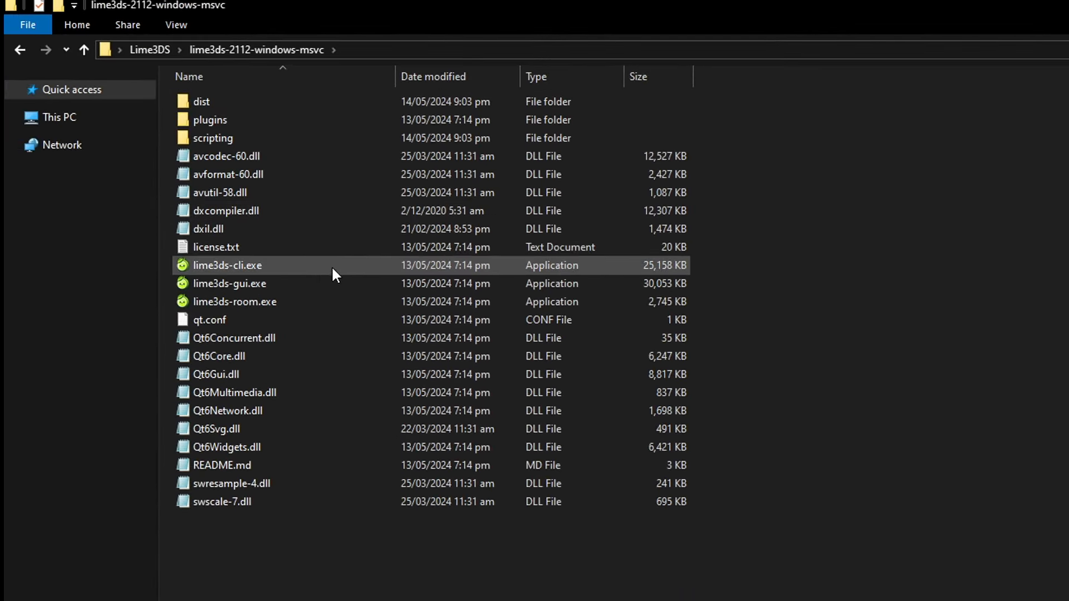
pyautogui.moveTo(246, 294)
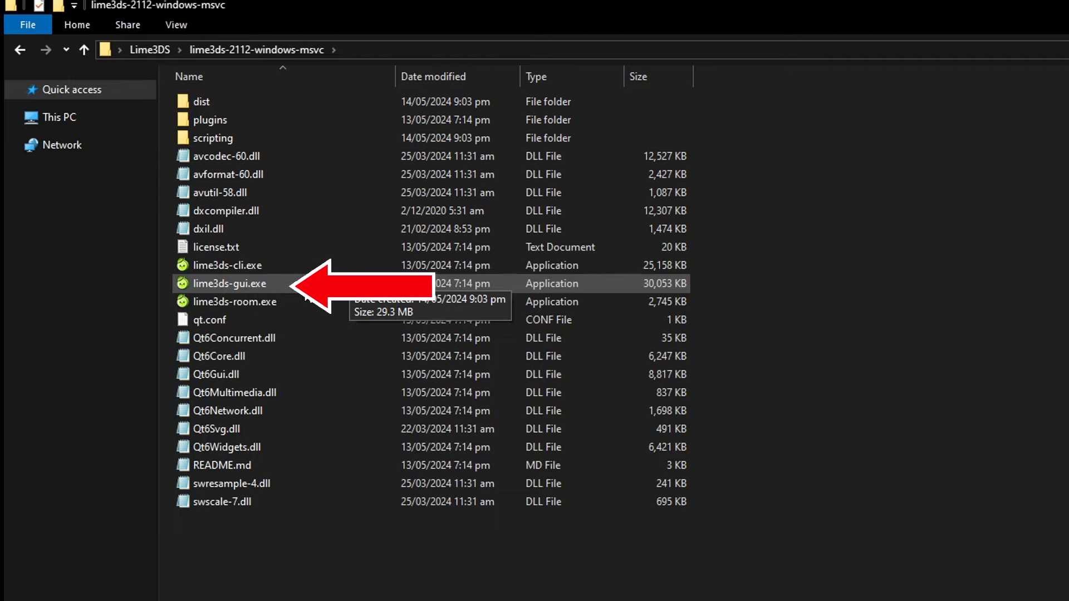
pyautogui.doubleClick(228, 282)
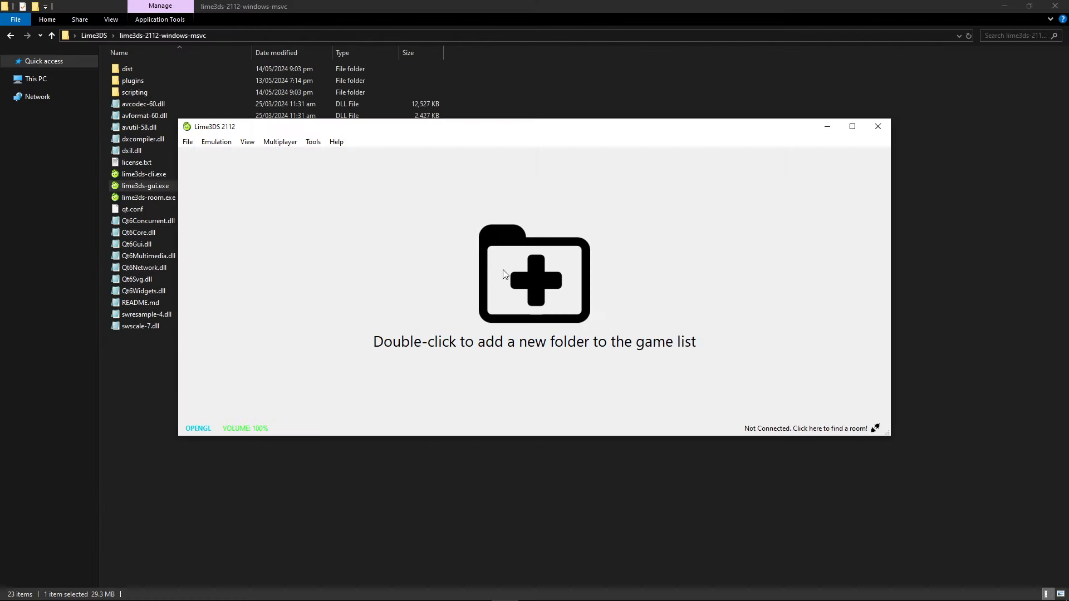
pyautogui.click(852, 127)
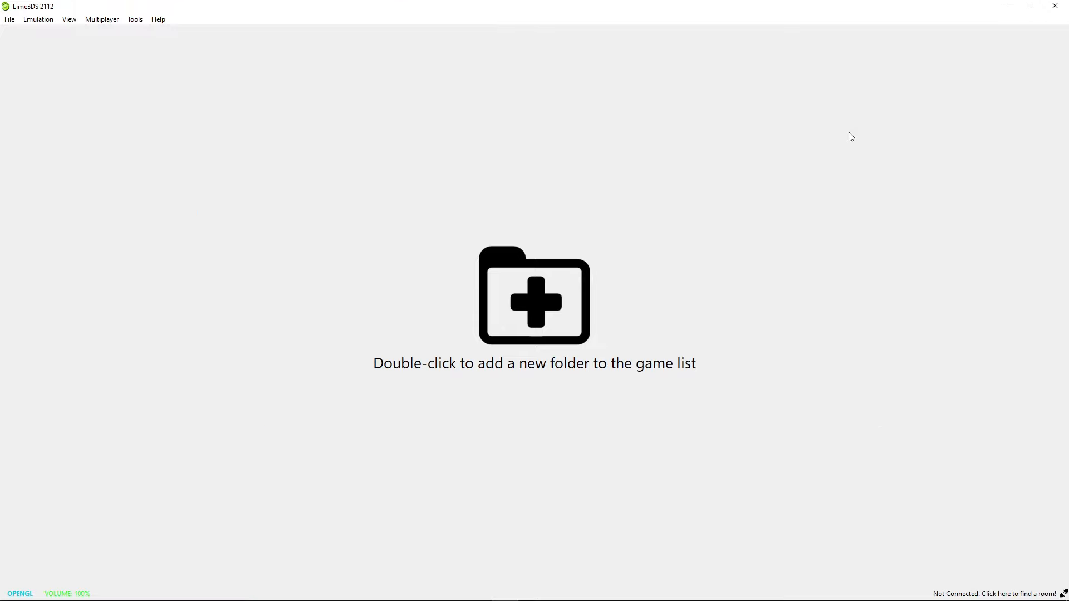
pyautogui.moveTo(441, 352)
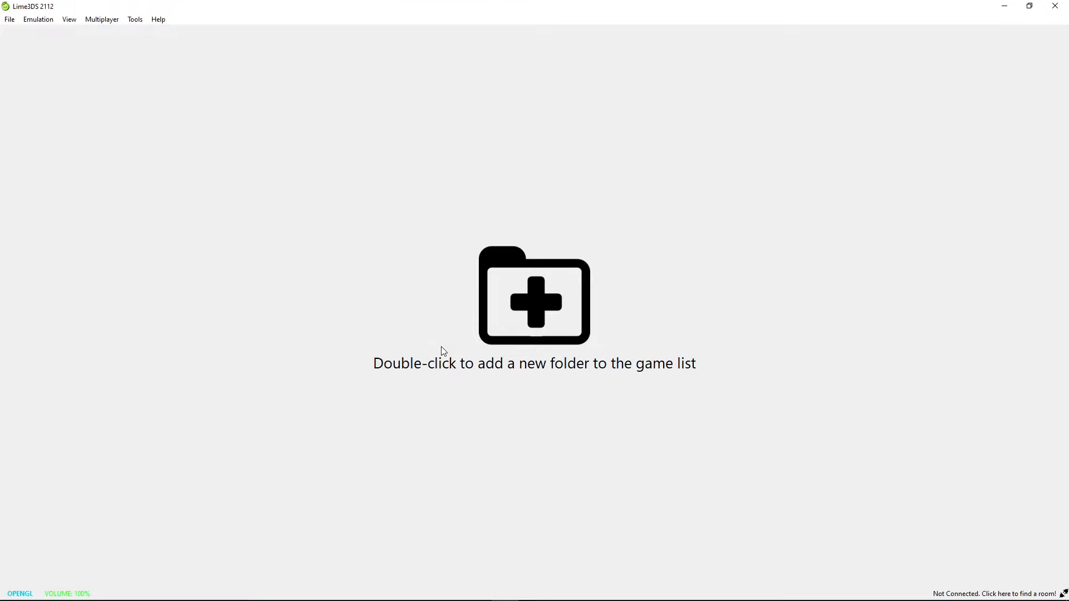
pyautogui.moveTo(534, 322)
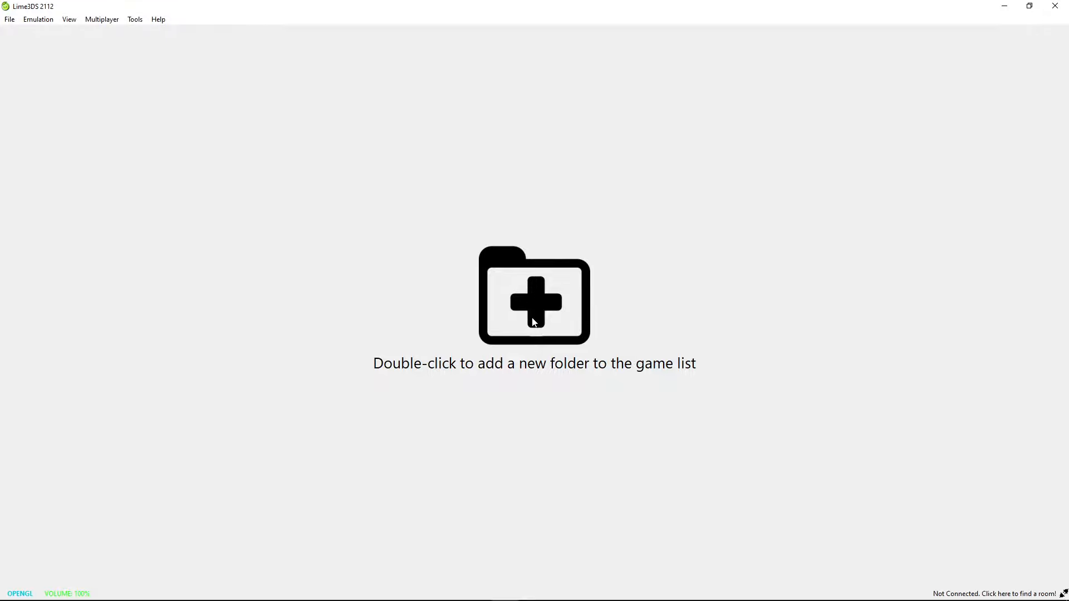
# Step: Create a 'games' folder inside lime3ds-2112-windows-msvc and add it as a game directory
pyautogui.doubleClick(534, 314)
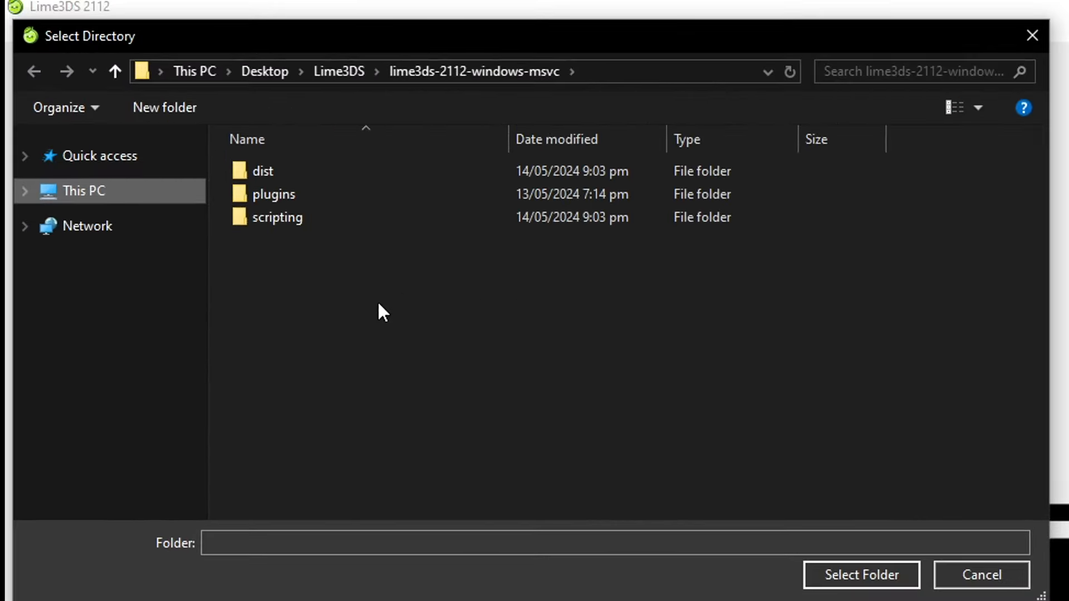
pyautogui.moveTo(455, 299)
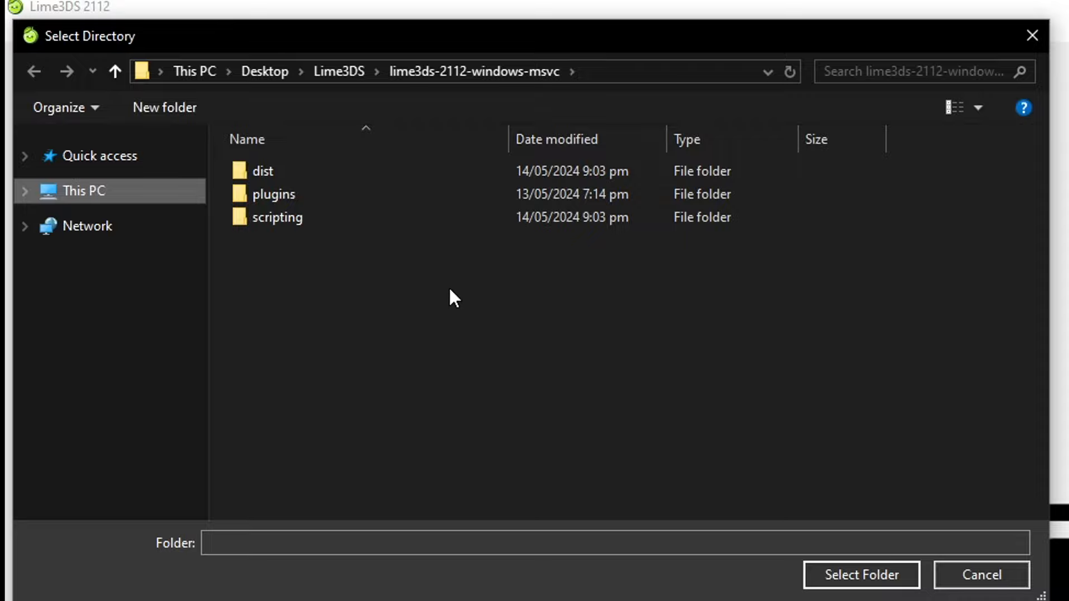
pyautogui.rightClick(453, 298)
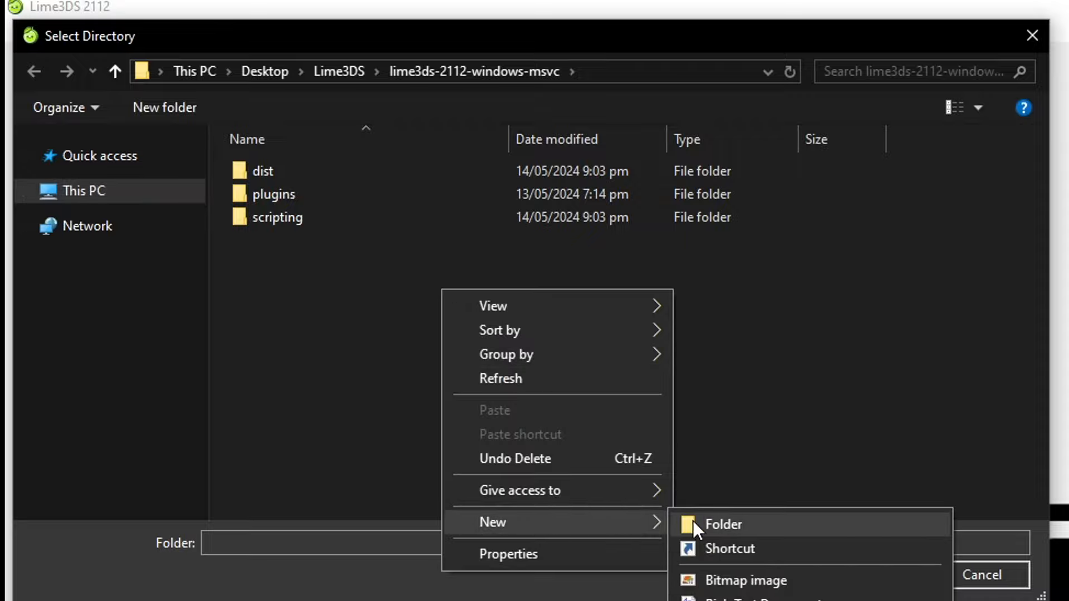
pyautogui.click(723, 525)
pyautogui.write('games')
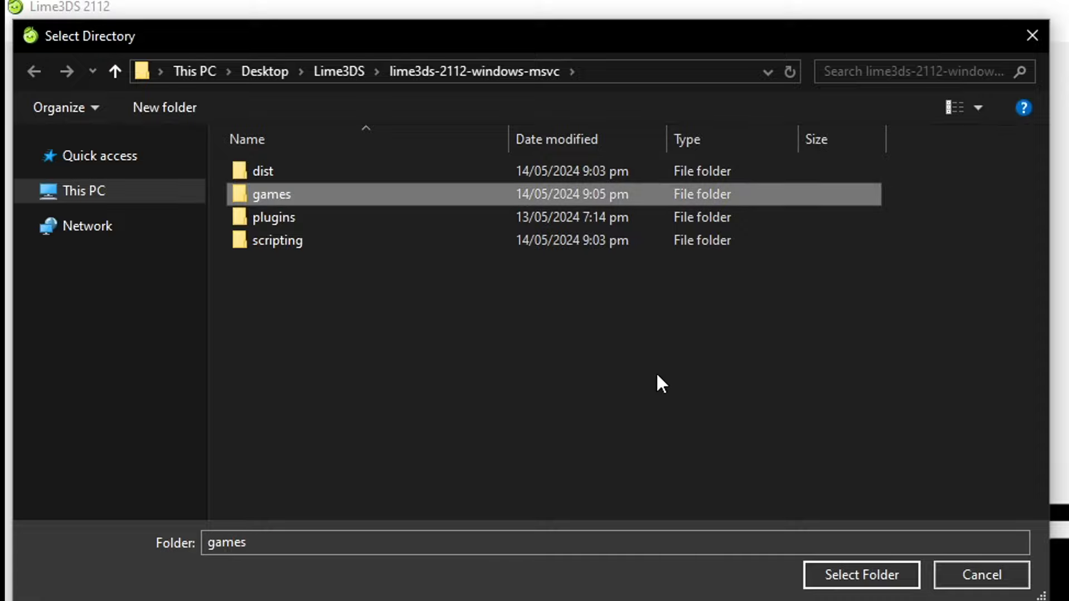
pyautogui.moveTo(809, 571)
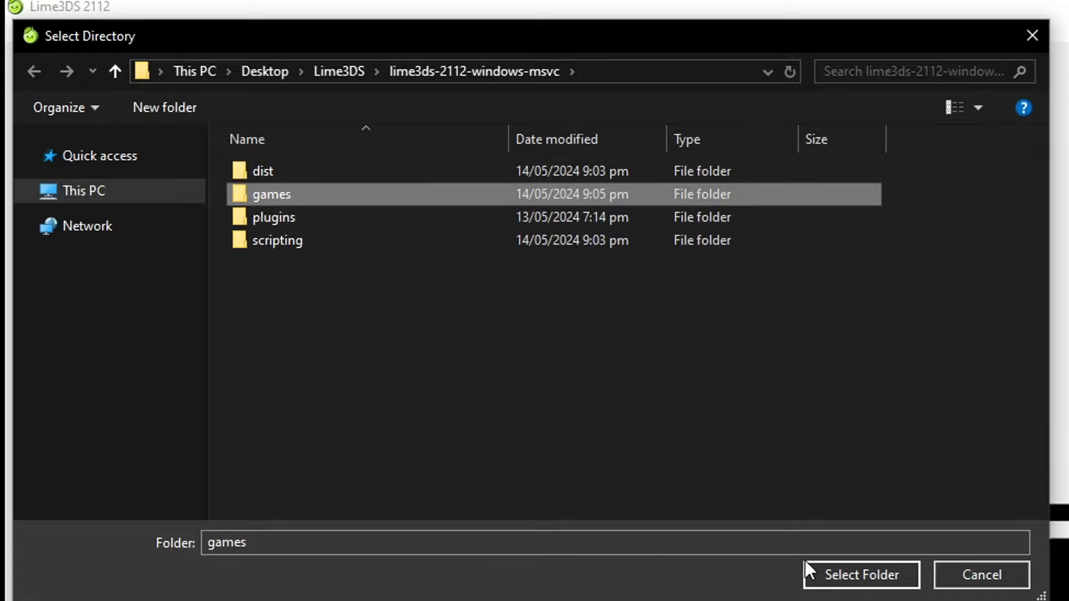
pyautogui.click(861, 574)
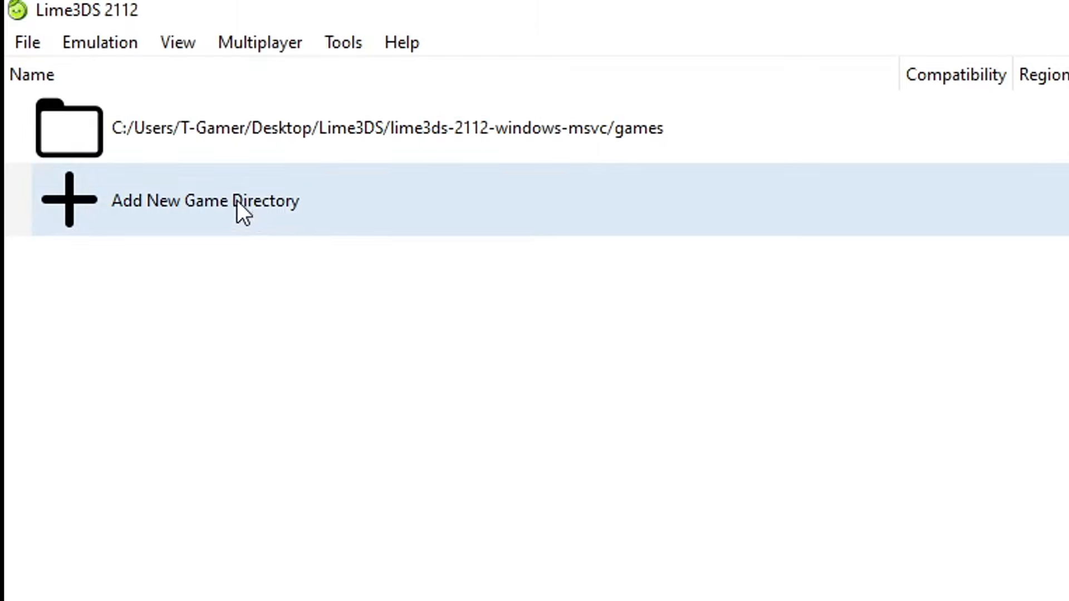
pyautogui.click(99, 42)
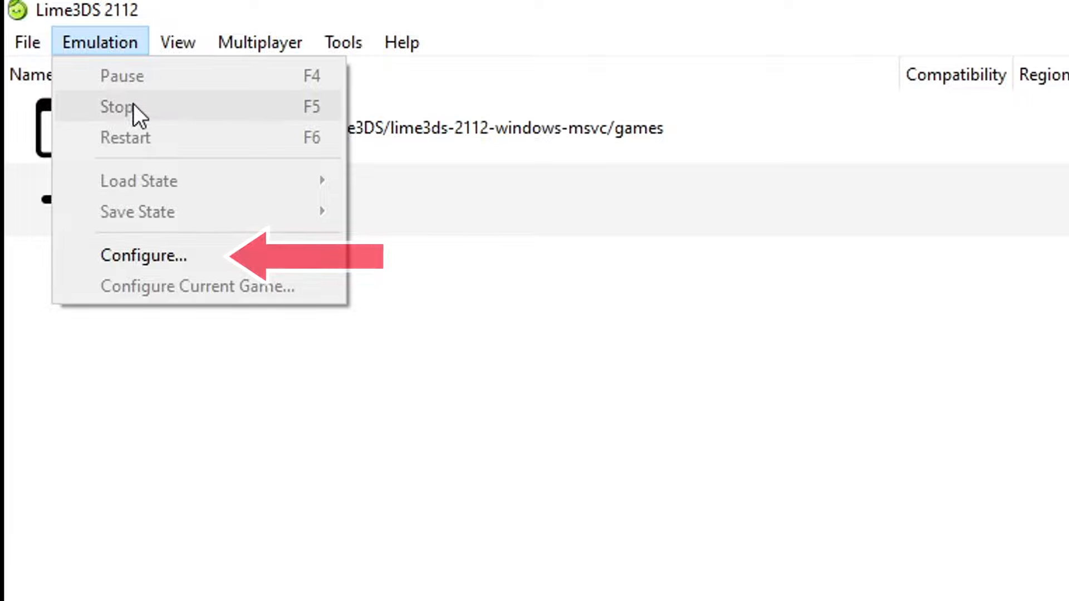
pyautogui.moveTo(143, 256)
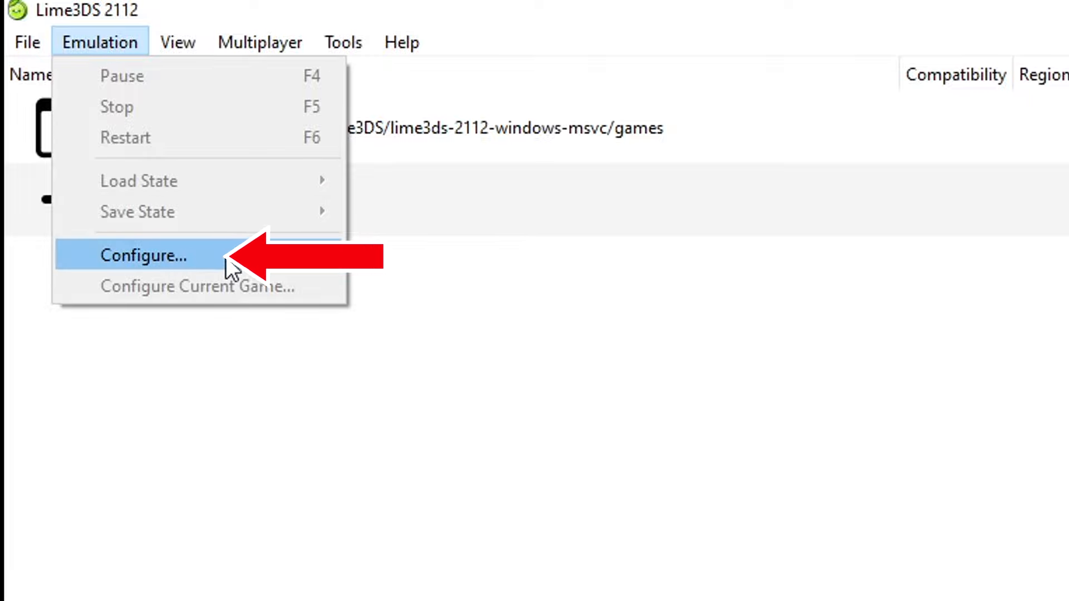
# Step: Open Emulation > Configure and browse the System page's Camera and System tabs
pyautogui.click(143, 255)
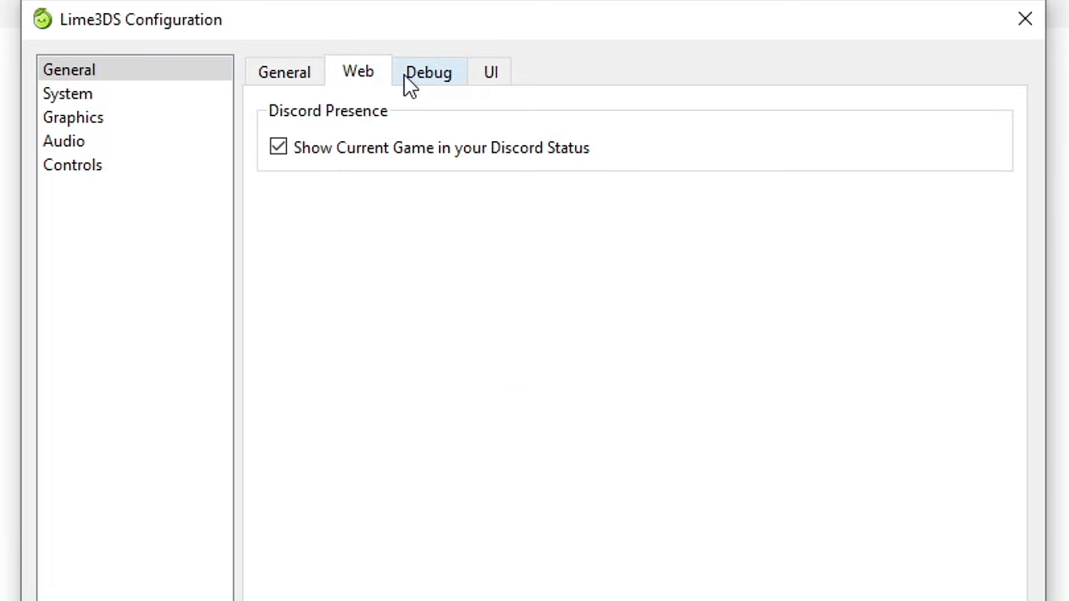
pyautogui.moveTo(339, 89)
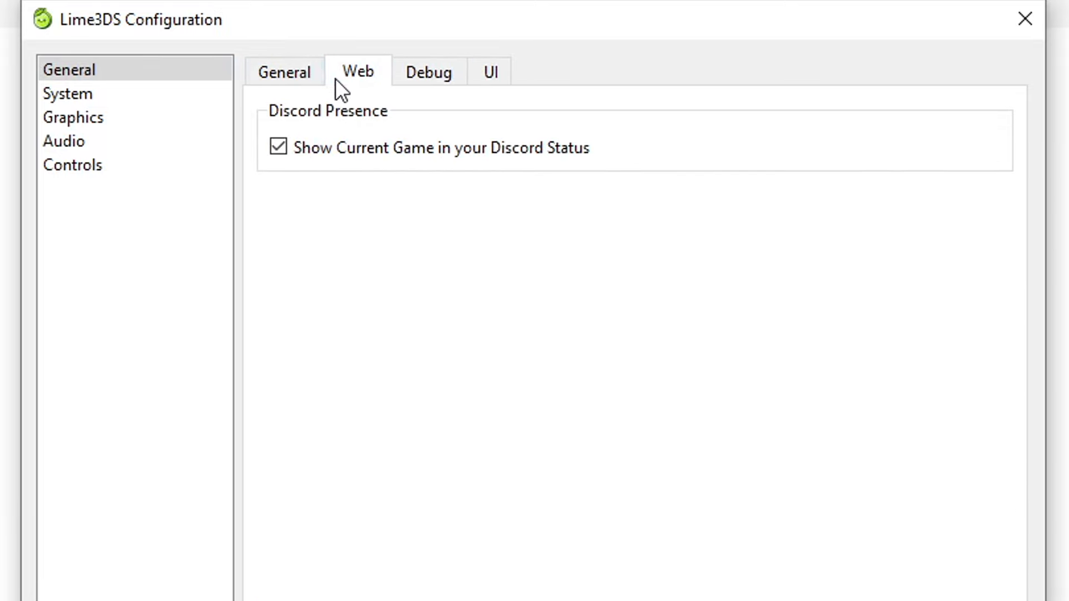
pyautogui.click(68, 94)
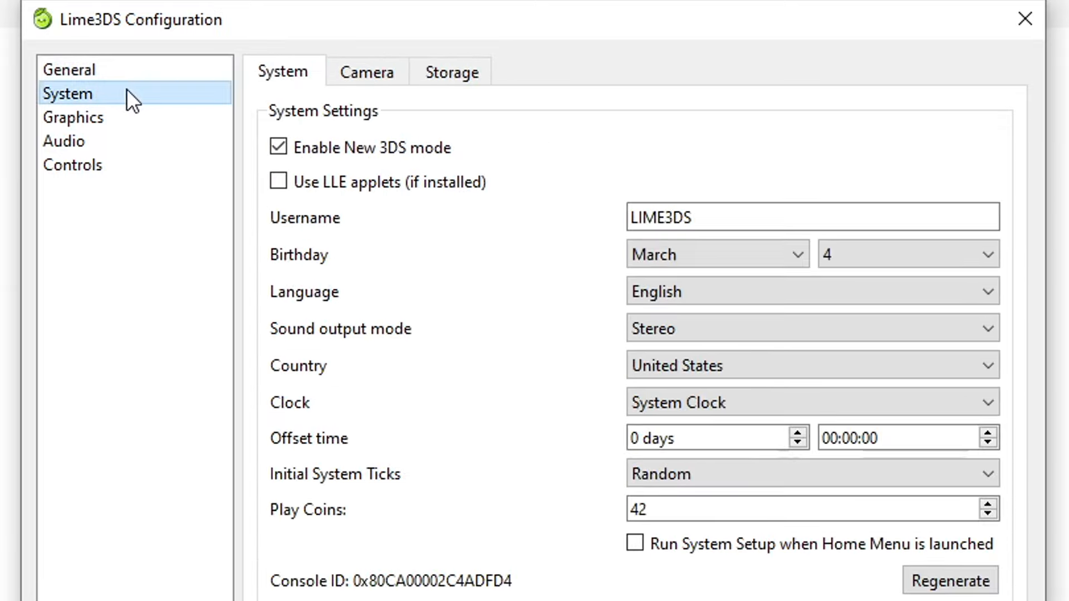
pyautogui.click(367, 71)
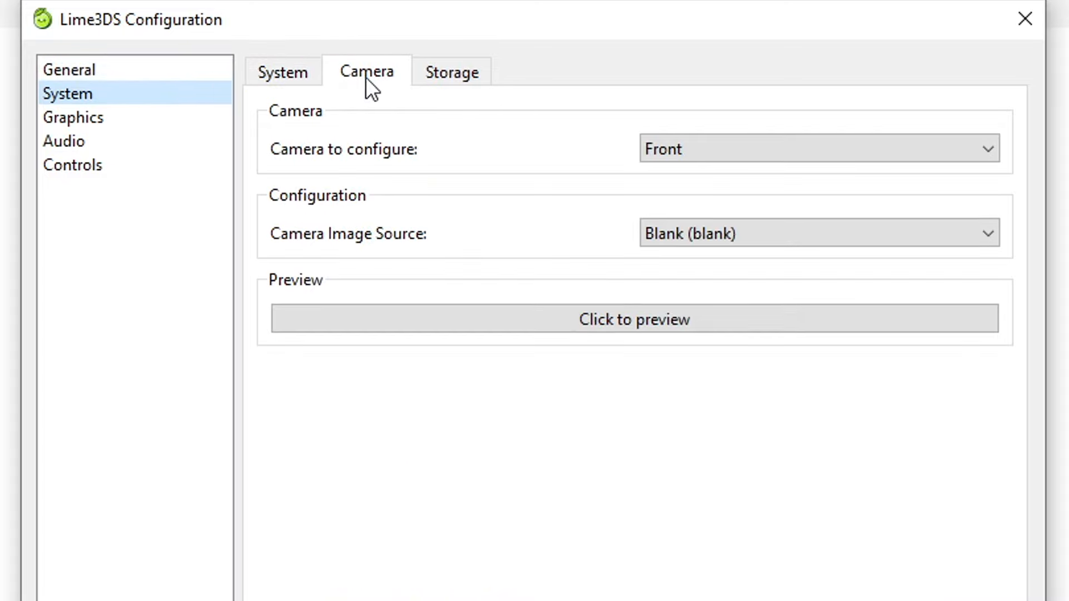
pyautogui.click(282, 71)
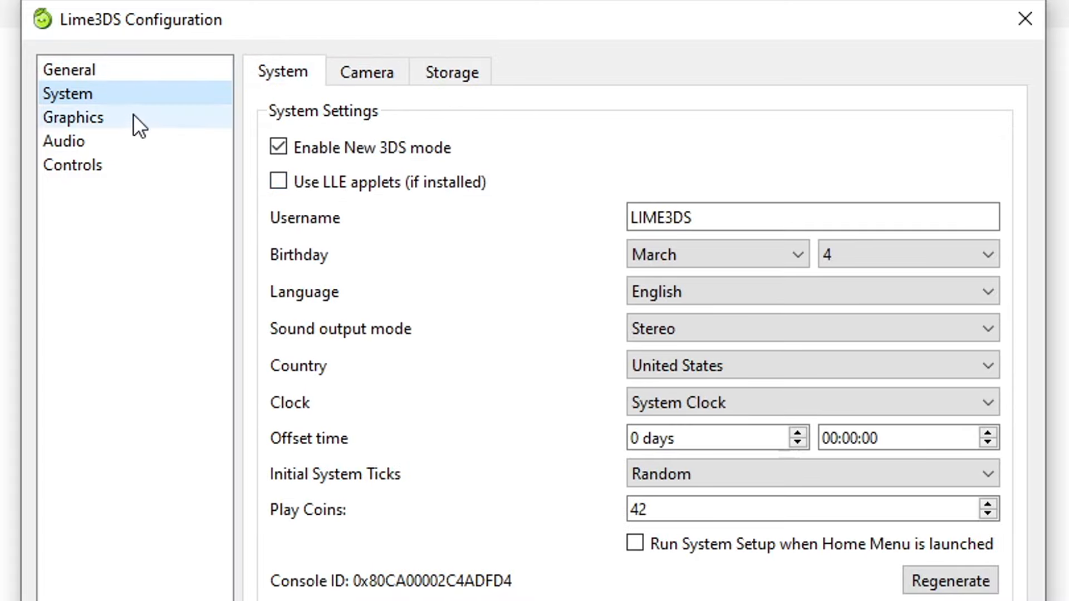
# Step: Set the Graphics Enhancements internal resolution to 5x Native (2000x1200)
pyautogui.click(73, 118)
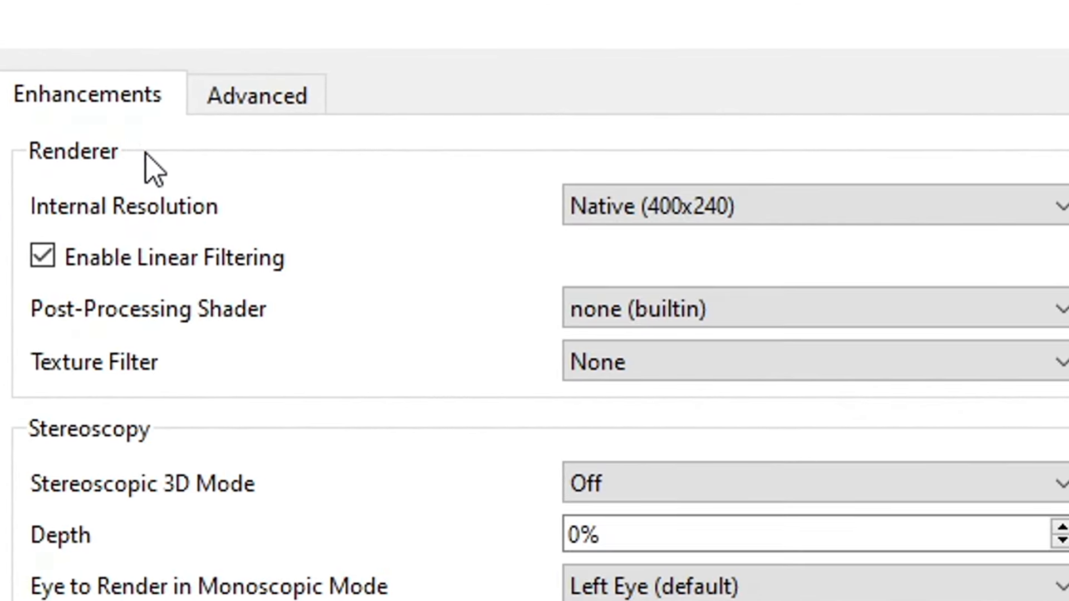
pyautogui.moveTo(140, 219)
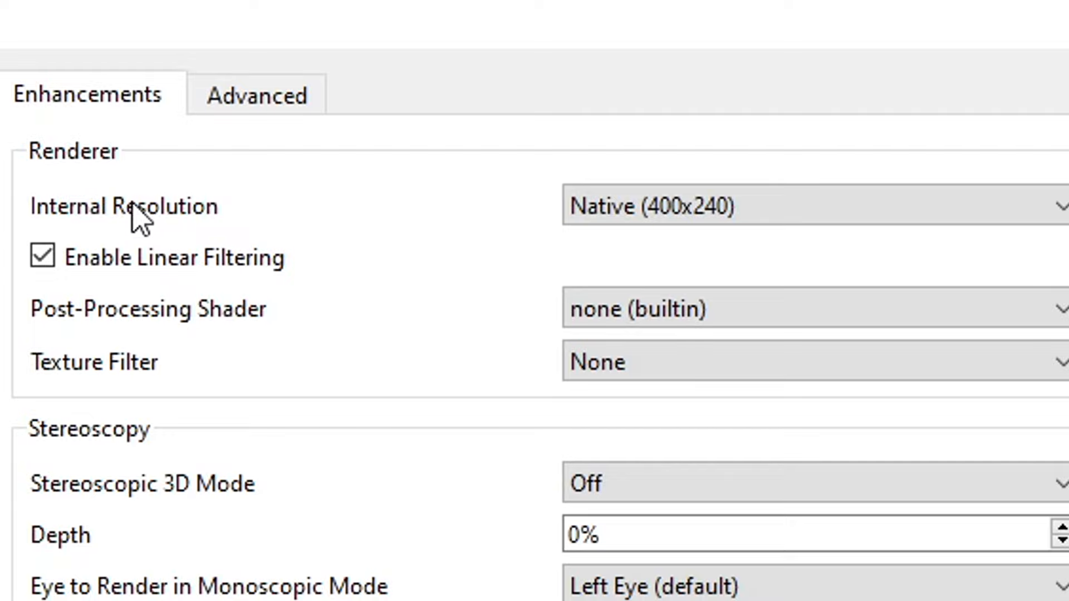
pyautogui.click(784, 207)
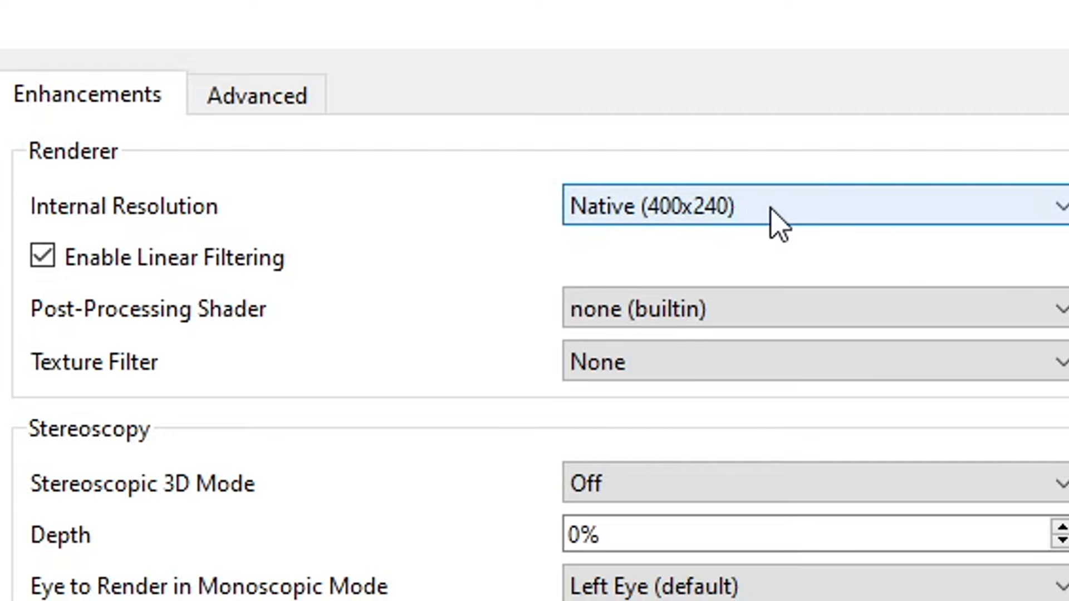
pyautogui.click(811, 206)
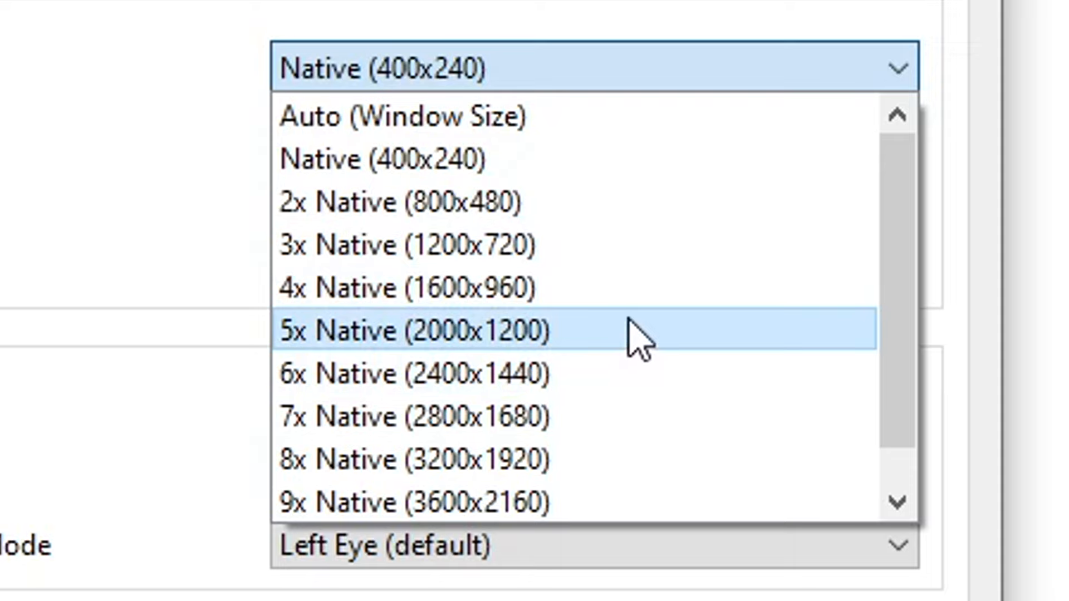
pyautogui.moveTo(368, 368)
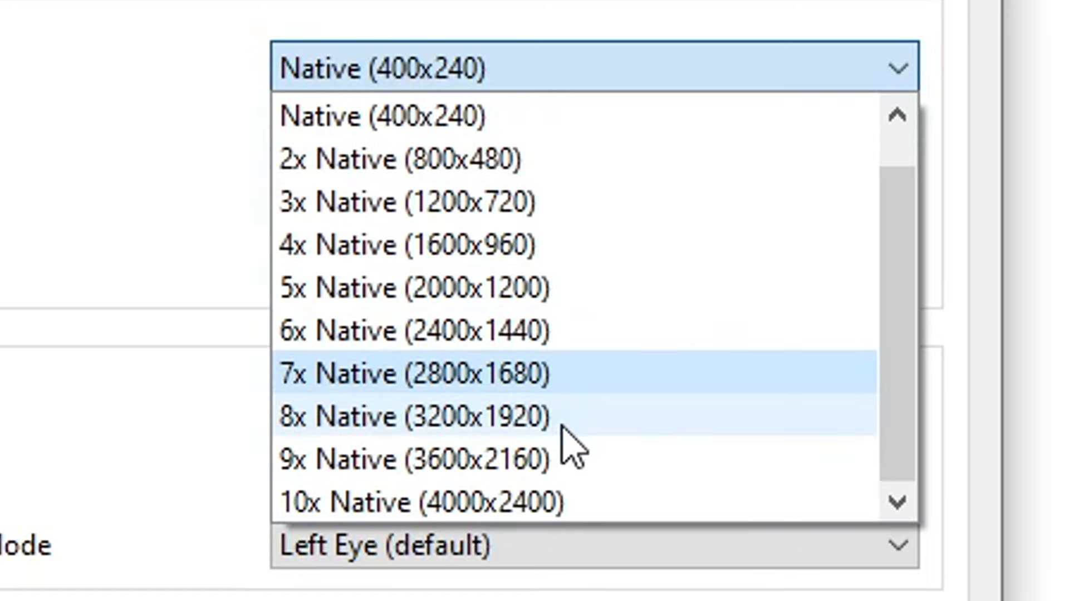
pyautogui.moveTo(586, 458)
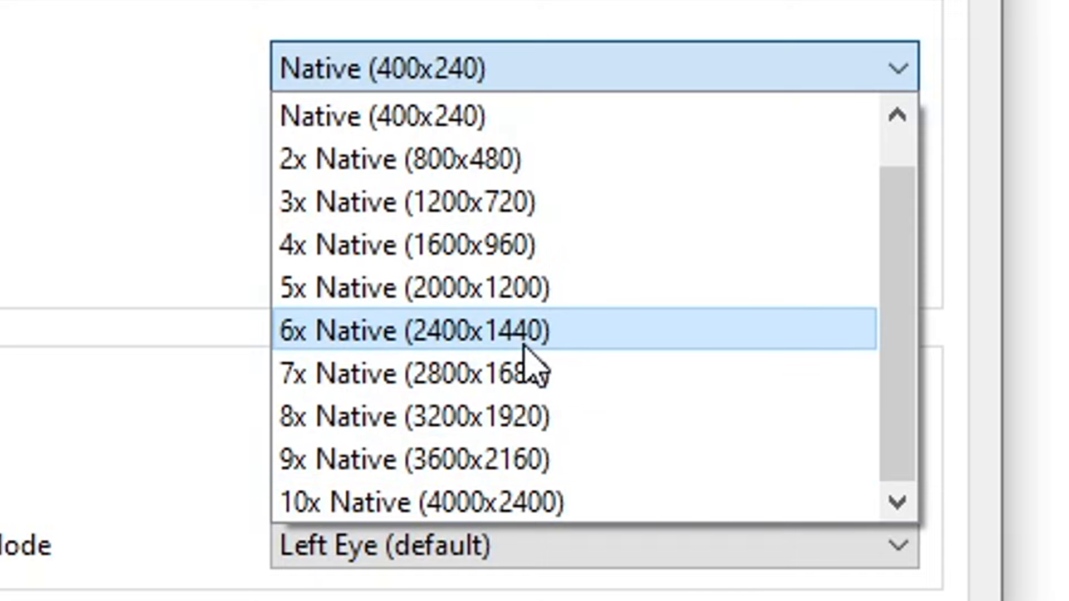
pyautogui.click(409, 288)
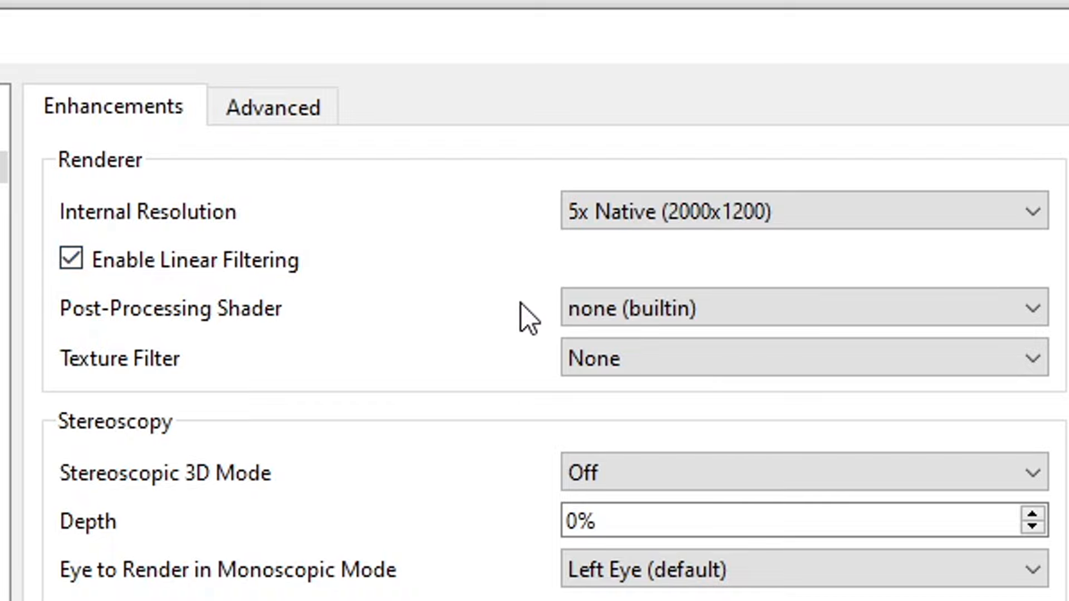
pyautogui.click(801, 307)
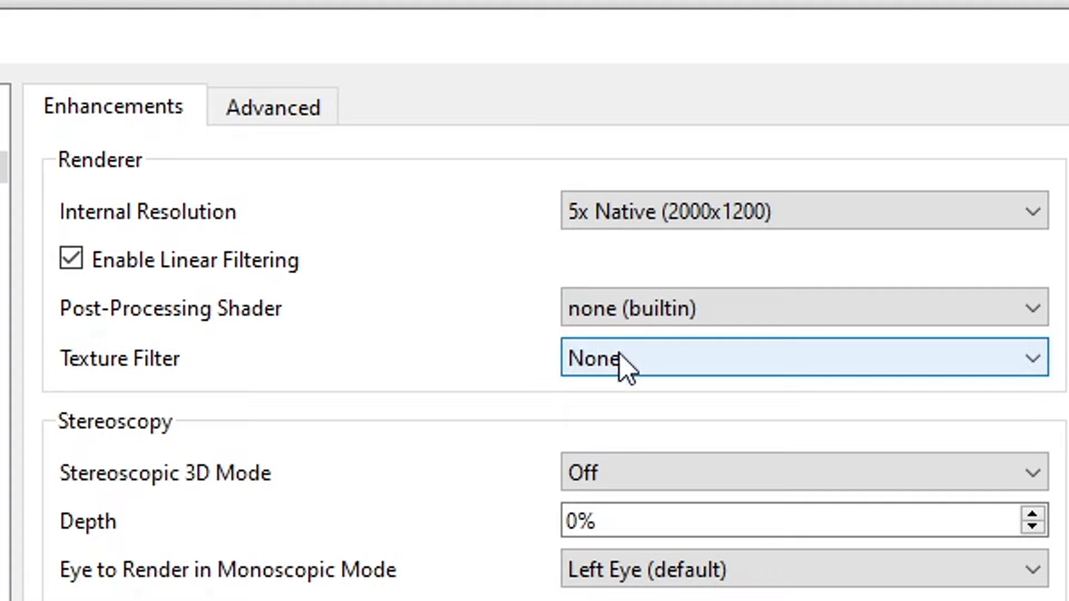
pyautogui.click(803, 357)
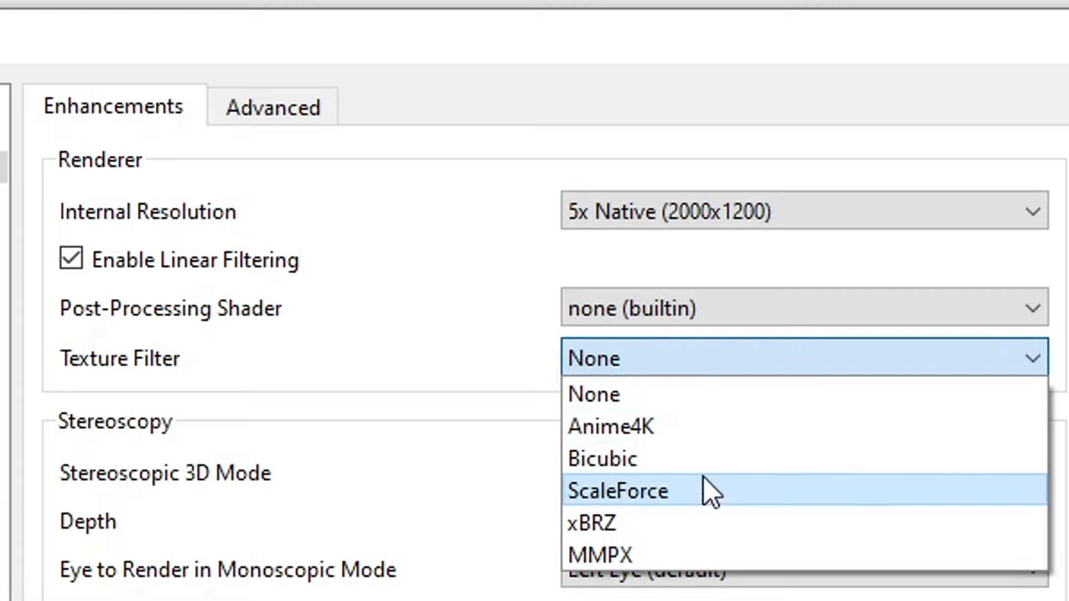
pyautogui.moveTo(661, 523)
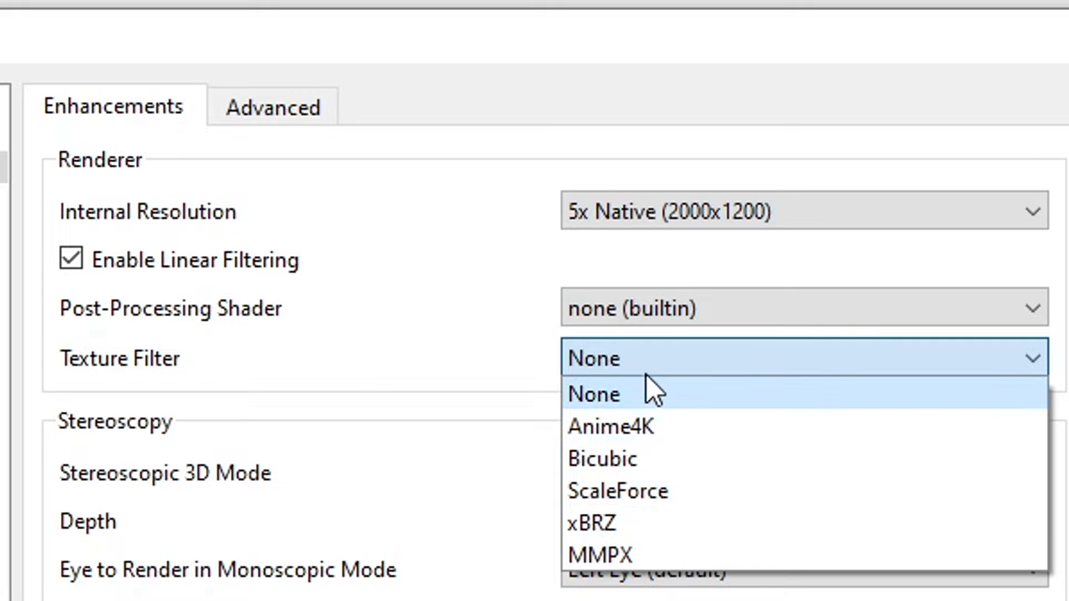
pyautogui.click(595, 395)
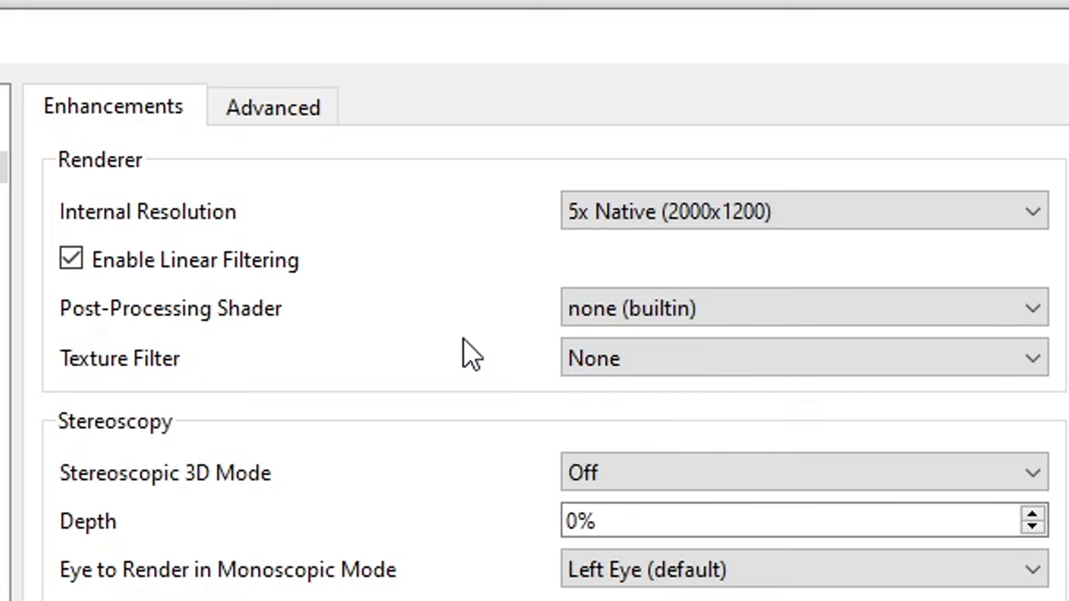
# Step: Review the Enhancements Layout and Utility sections, keeping layout Default and custom textures off
pyautogui.scroll(-3)
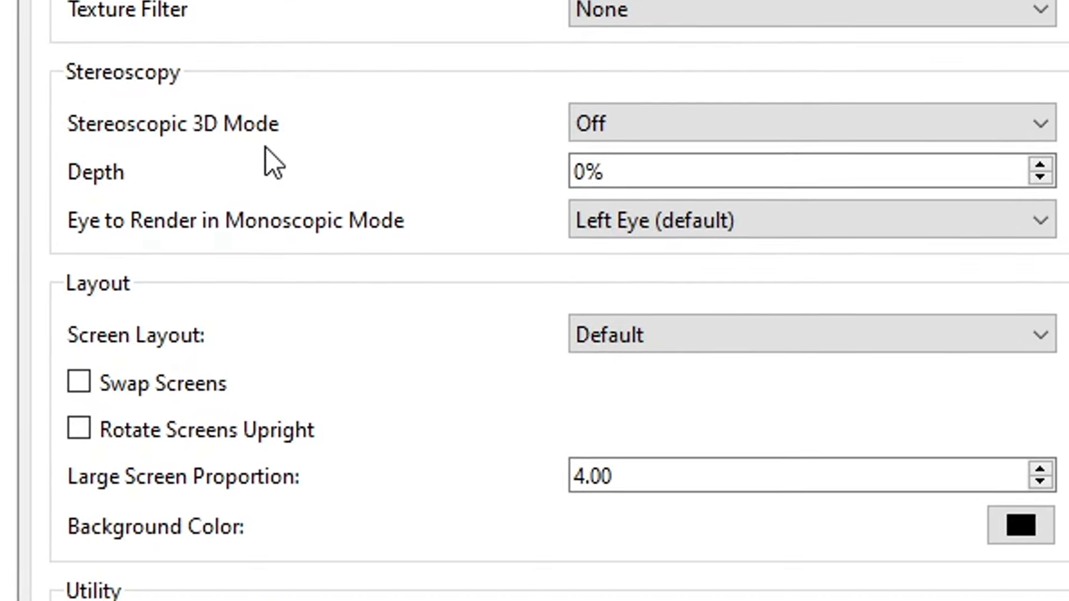
pyautogui.moveTo(447, 167)
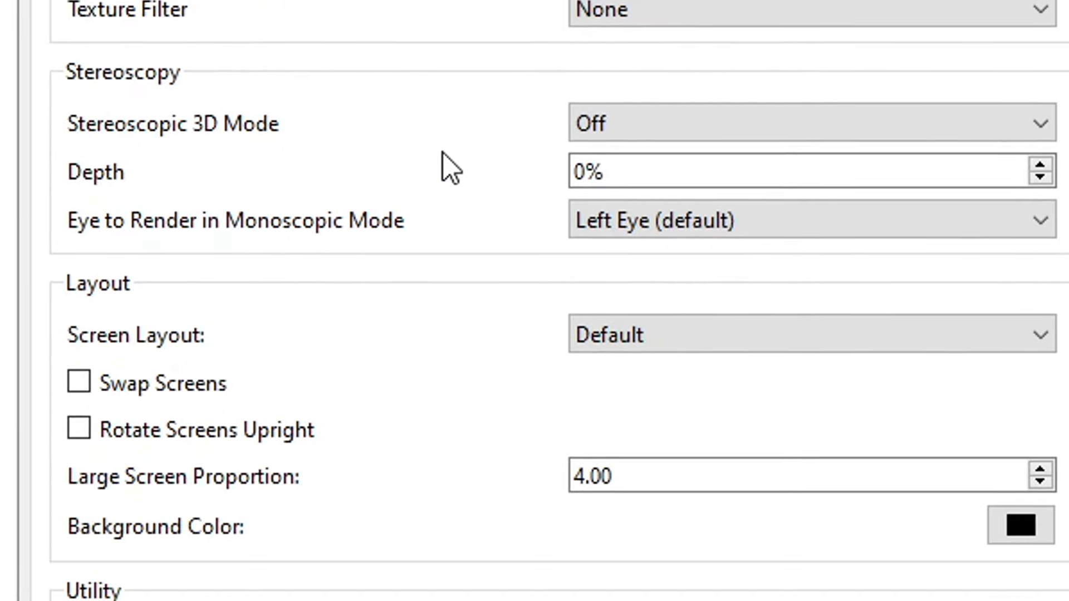
pyautogui.moveTo(222, 328)
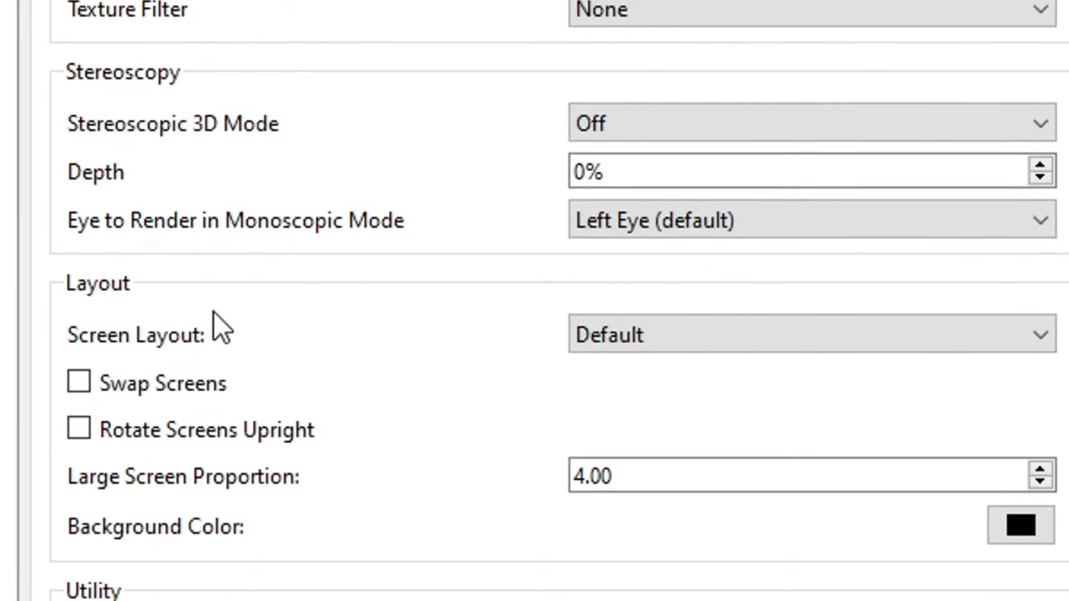
pyautogui.scroll(-3)
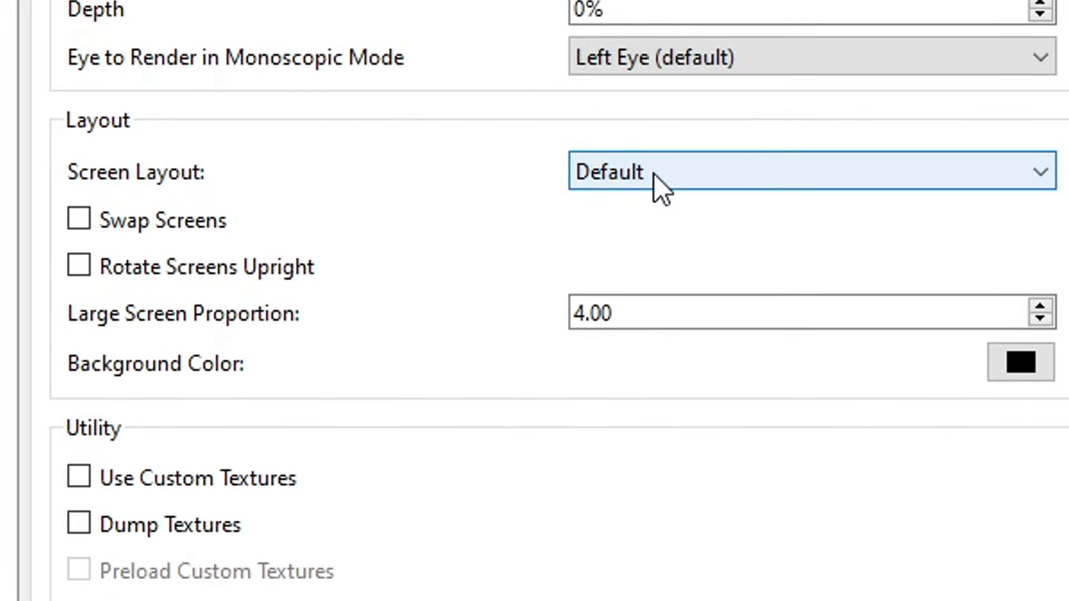
pyautogui.click(804, 171)
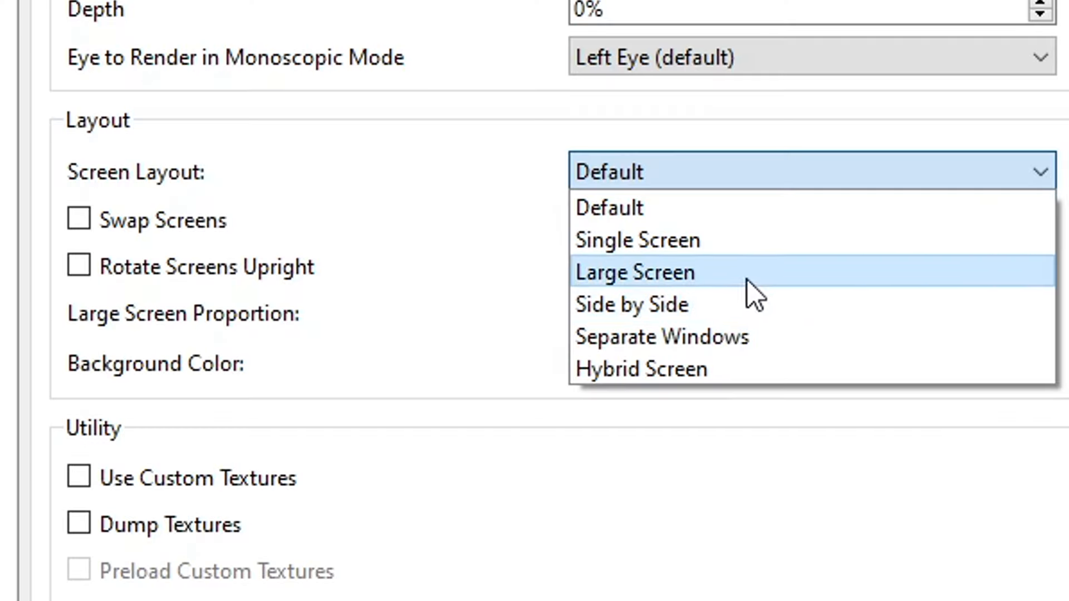
pyautogui.click(608, 207)
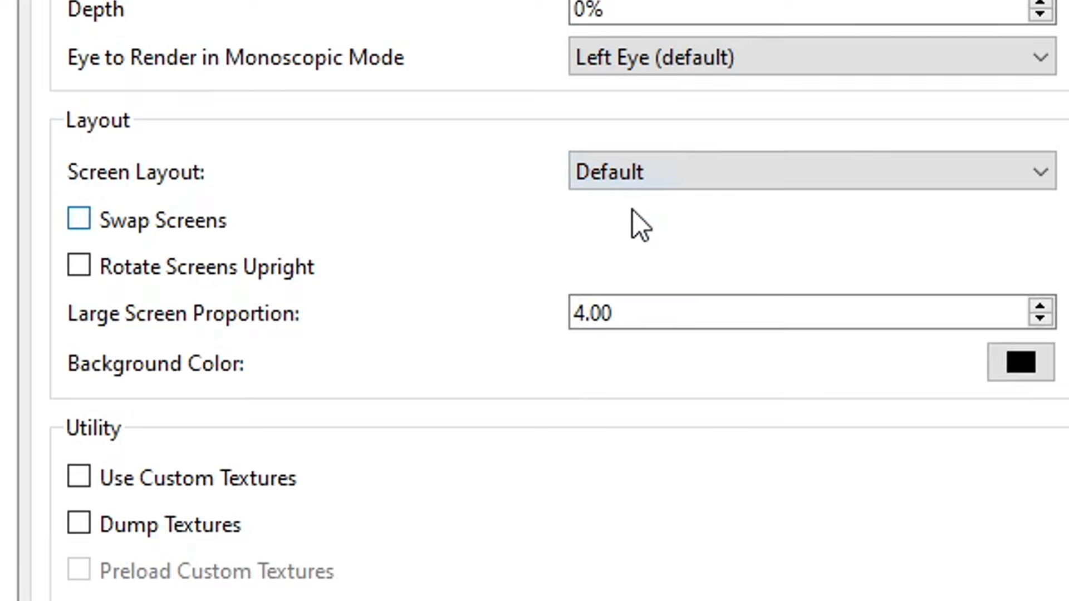
pyautogui.moveTo(510, 191)
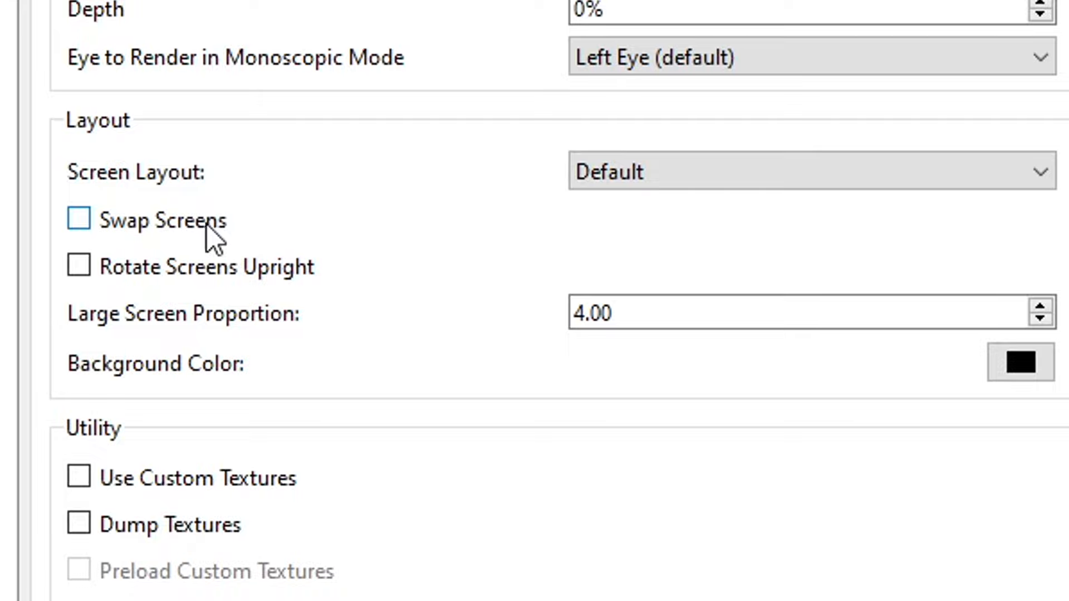
pyautogui.moveTo(511, 344)
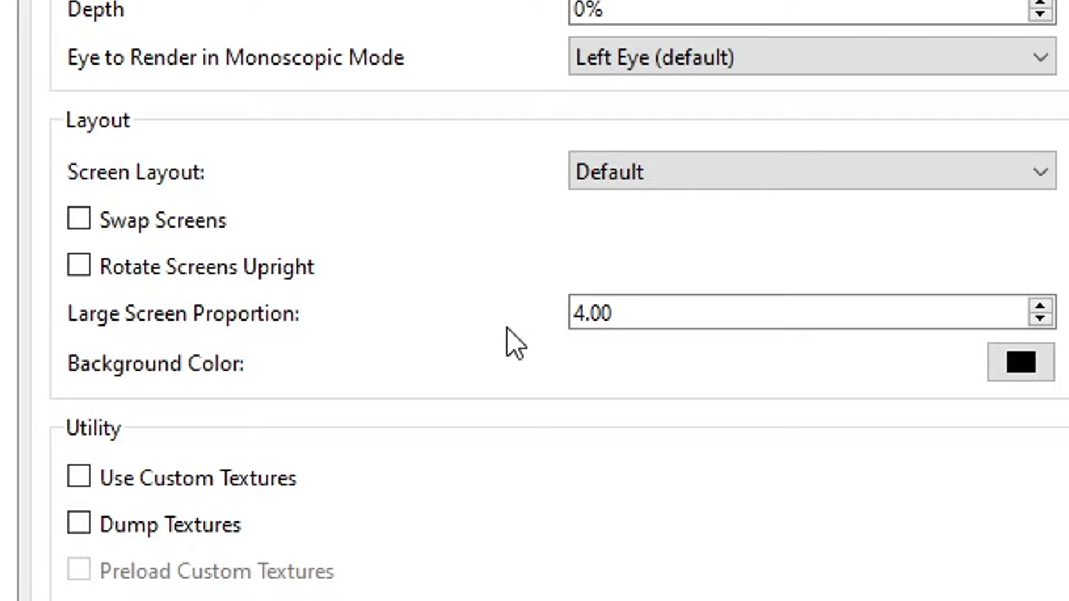
pyautogui.scroll(-3)
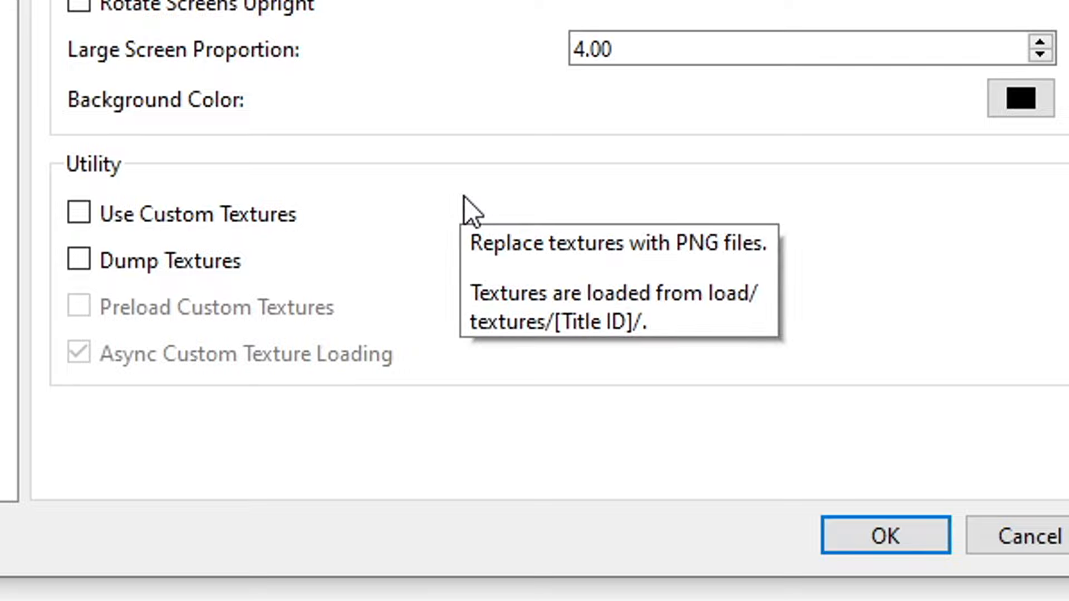
pyautogui.moveTo(408, 268)
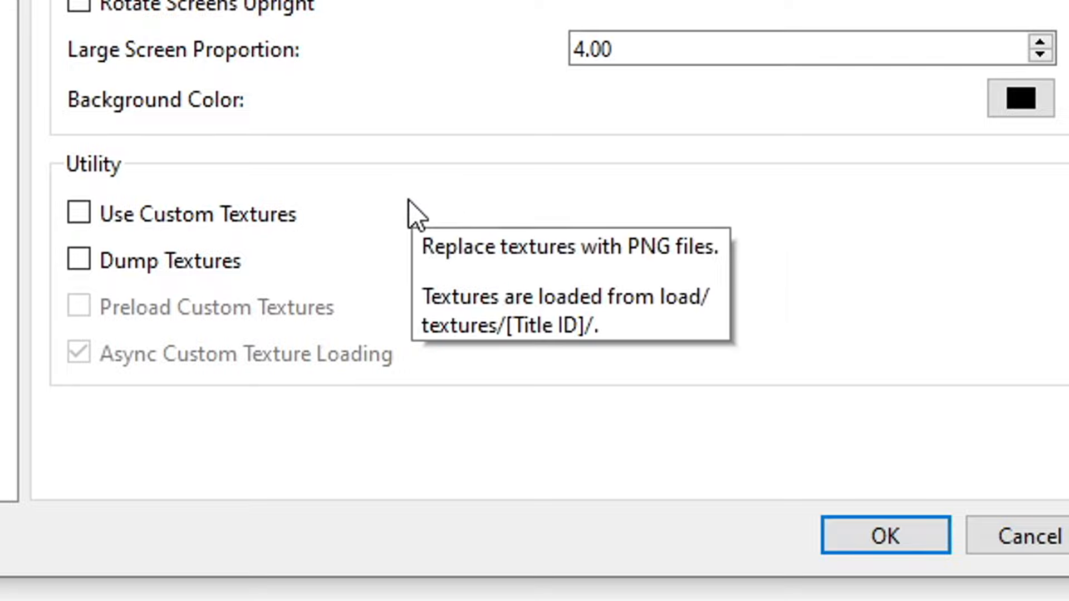
pyautogui.moveTo(270, 225)
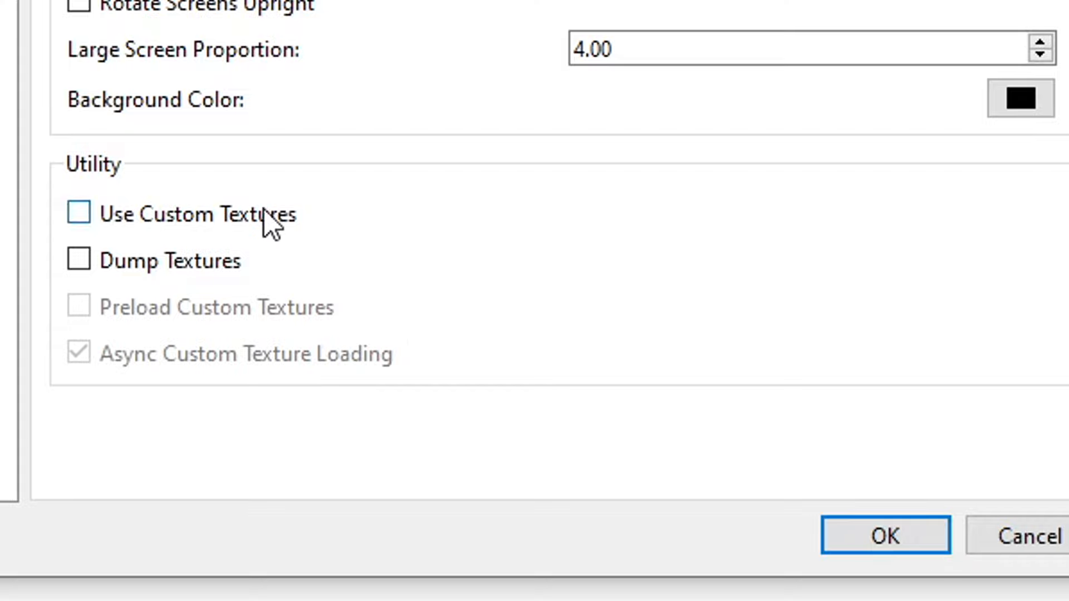
pyautogui.moveTo(398, 258)
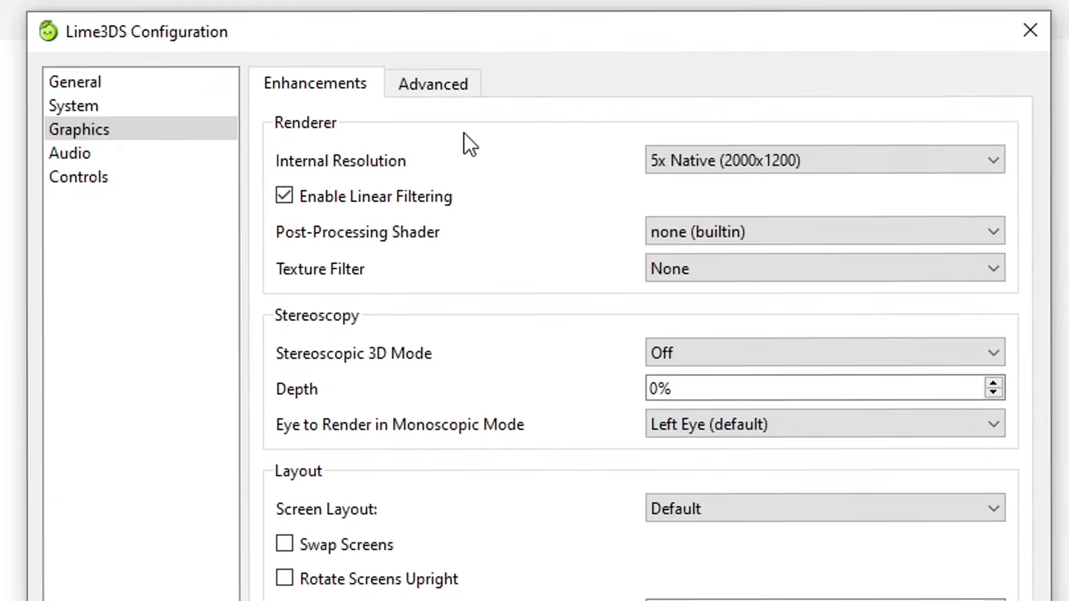
# Step: Switch the Graphics API to Vulkan on the Advanced graphics tab
pyautogui.click(433, 83)
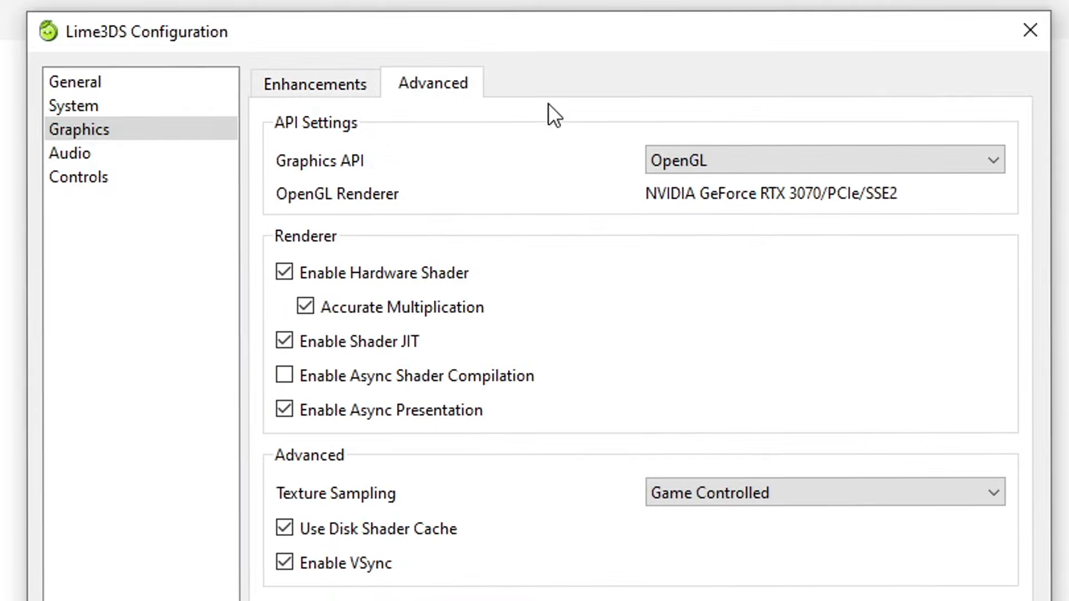
pyautogui.moveTo(332, 149)
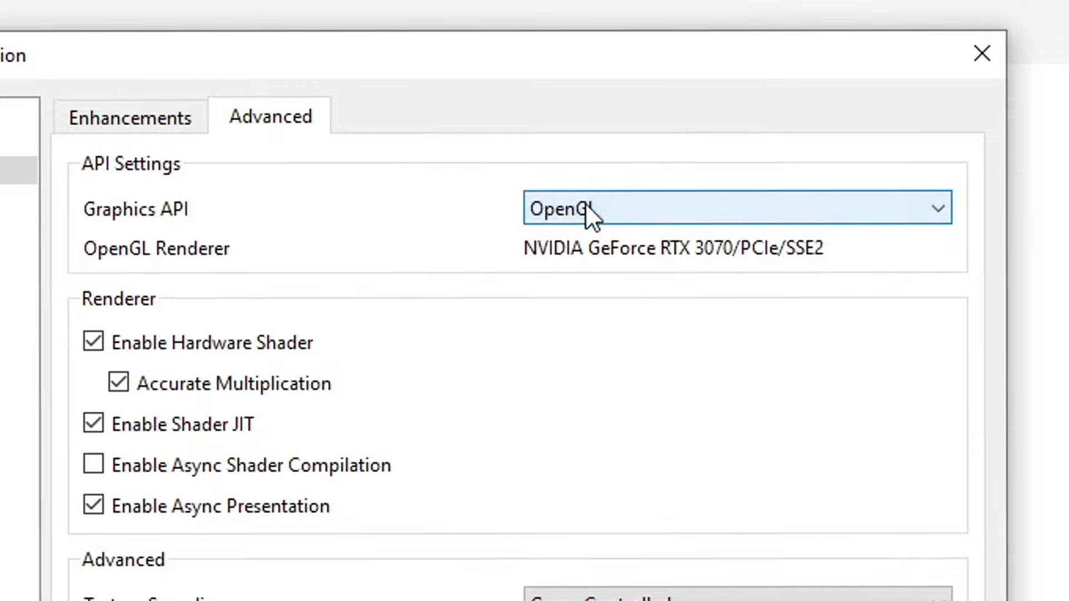
pyautogui.moveTo(638, 219)
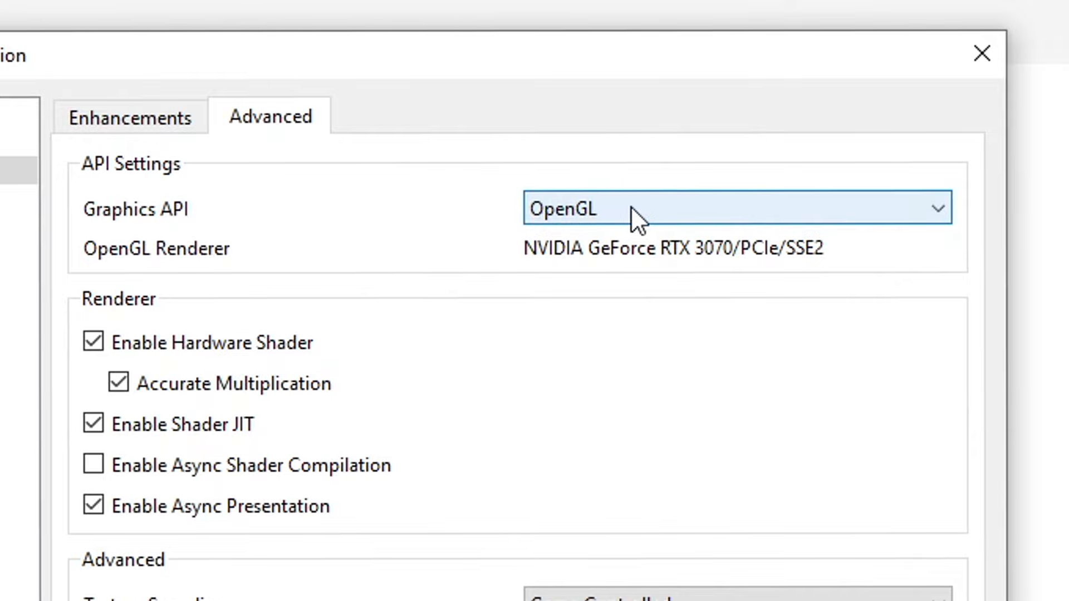
pyautogui.click(733, 208)
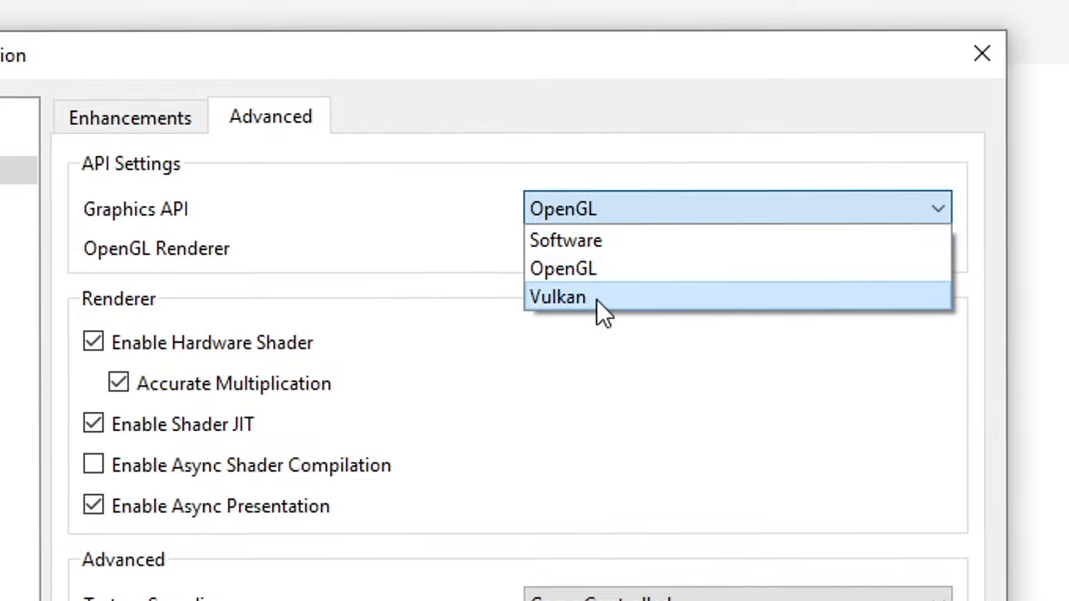
pyautogui.click(558, 297)
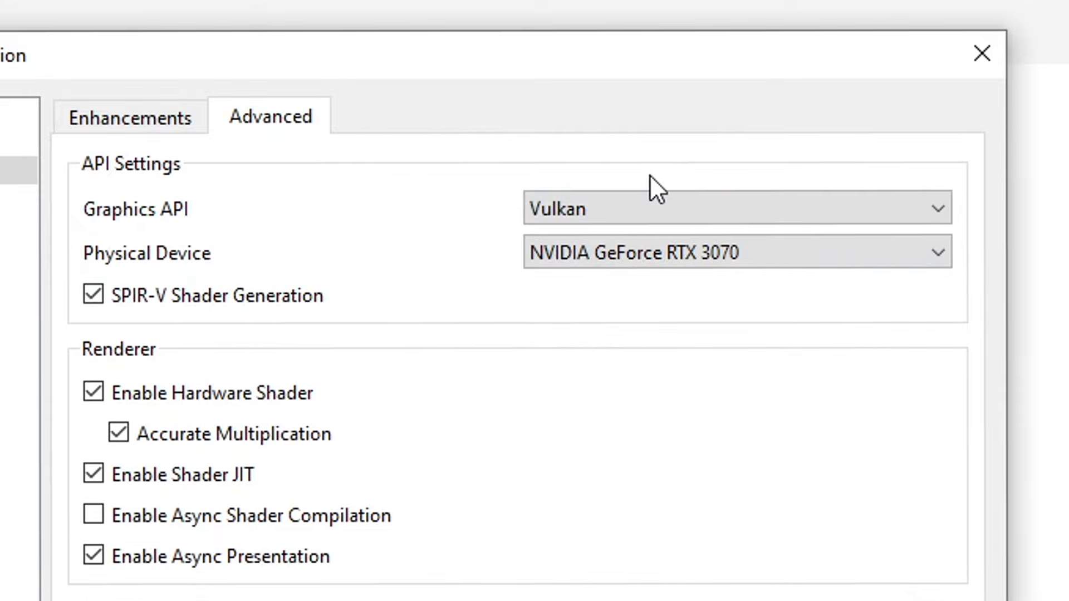
pyautogui.moveTo(686, 187)
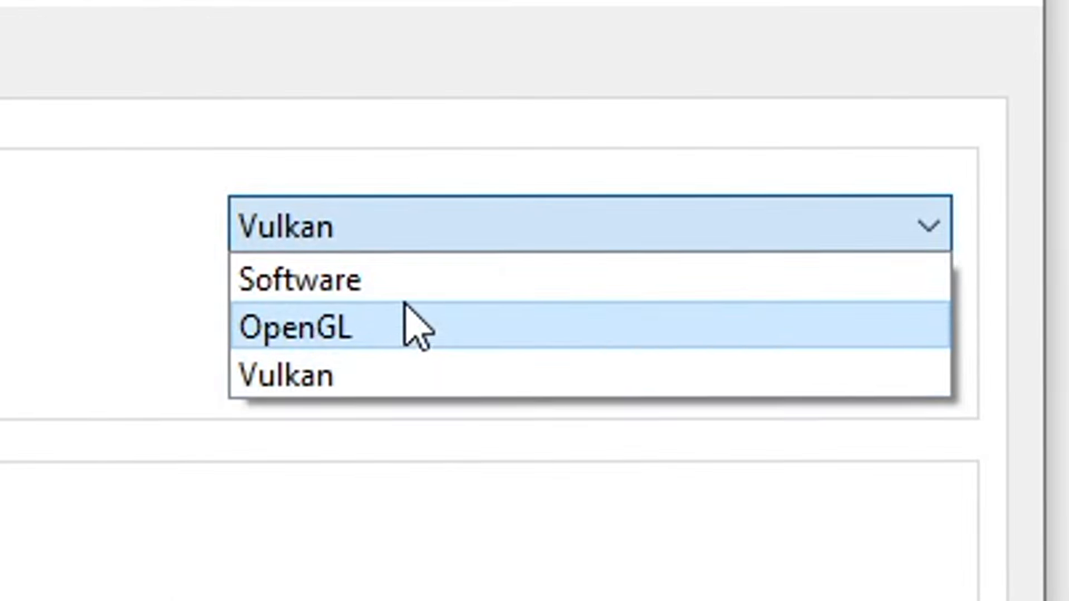
pyautogui.moveTo(426, 355)
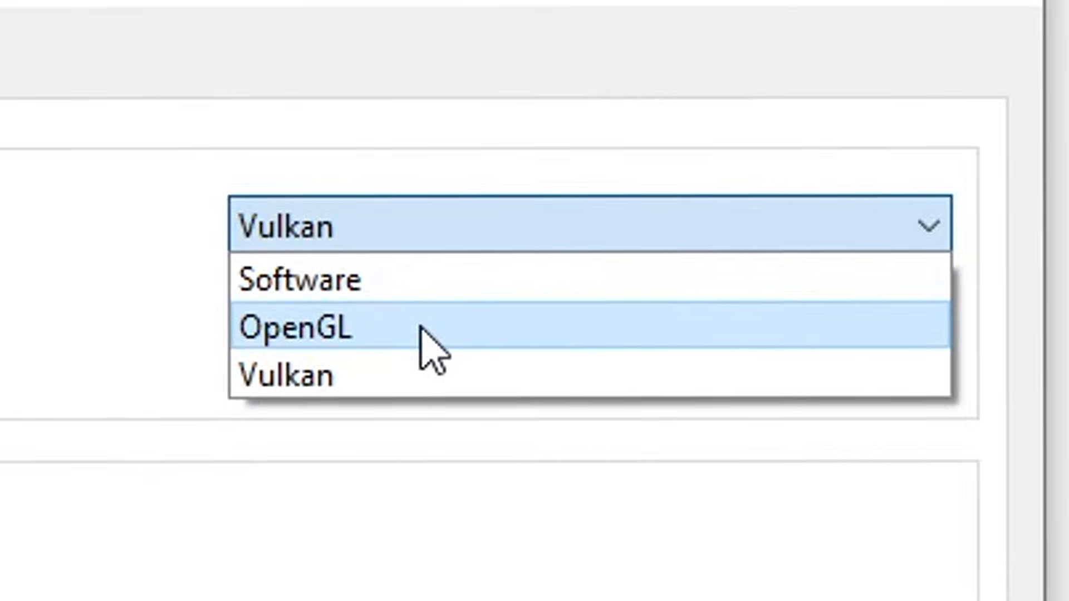
pyautogui.moveTo(334, 355)
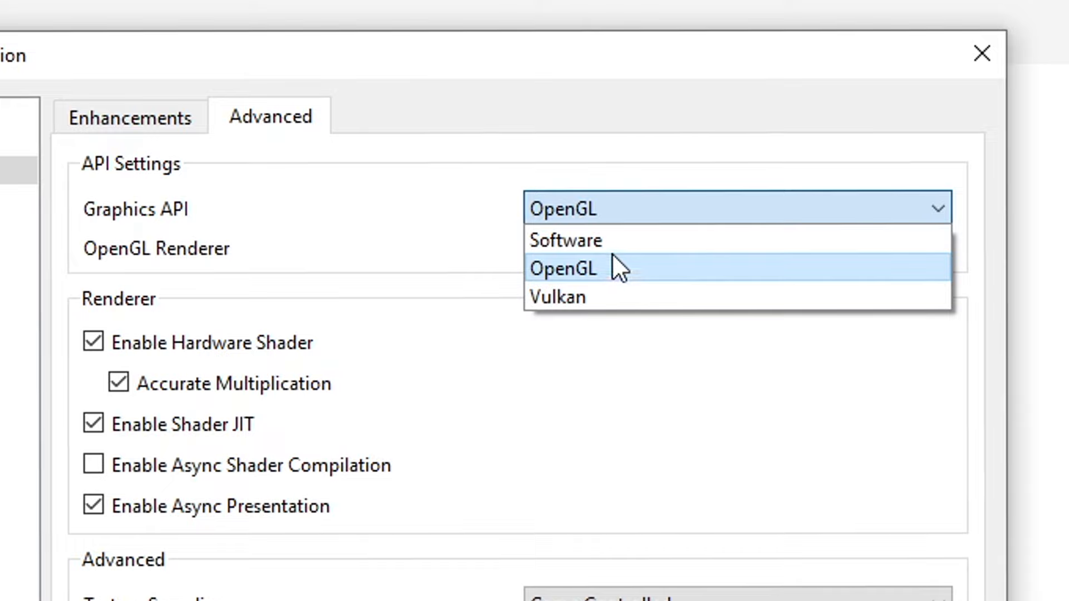
pyautogui.moveTo(614, 240)
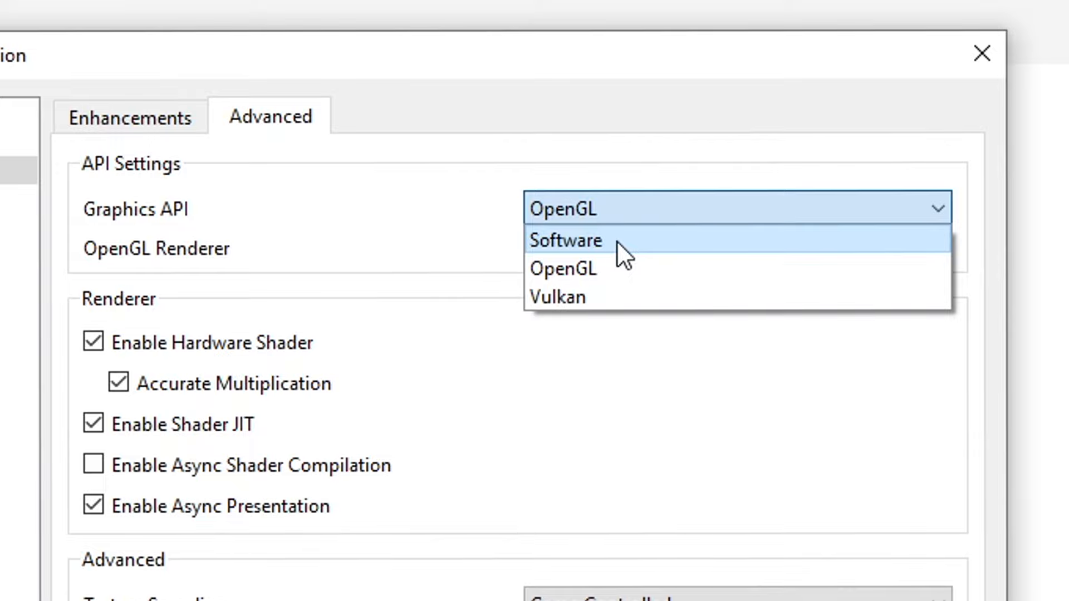
pyautogui.moveTo(614, 268)
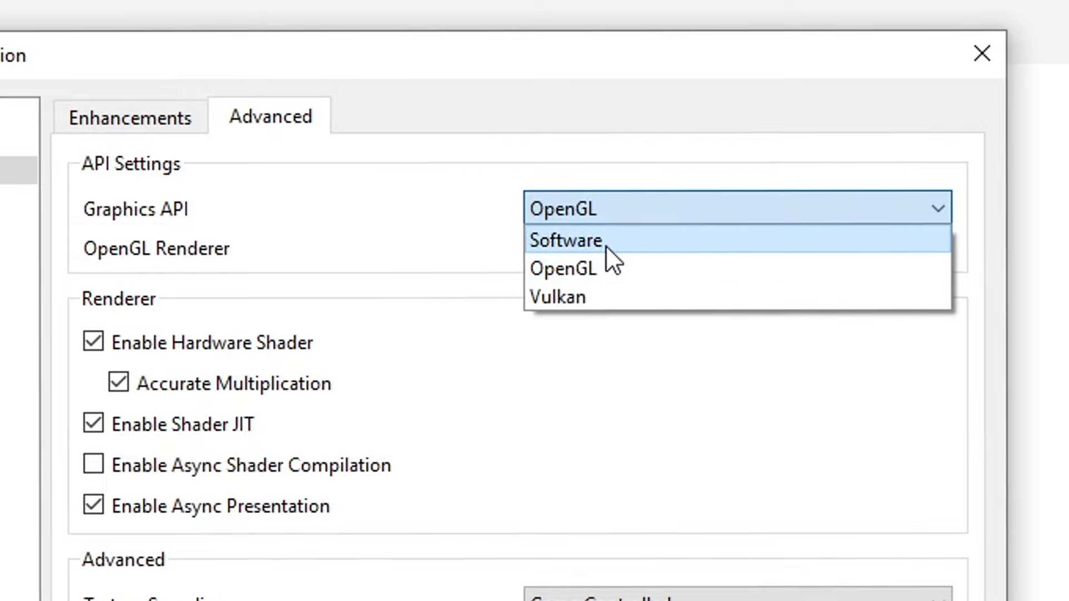
pyautogui.click(559, 296)
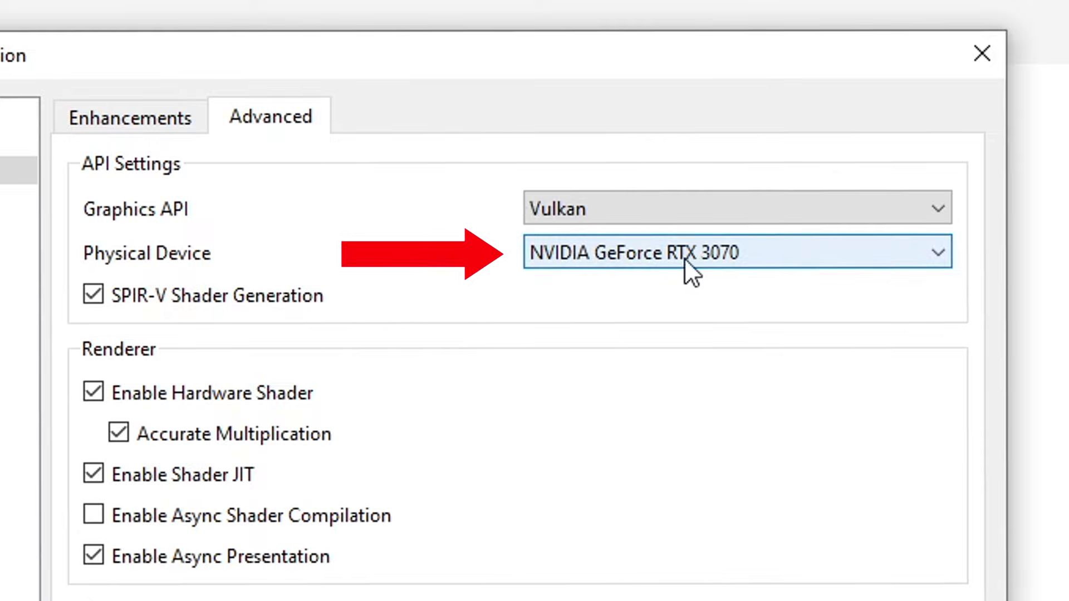
# Step: Keep the NVIDIA GeForce RTX 3070 as the Vulkan physical device
pyautogui.click(736, 252)
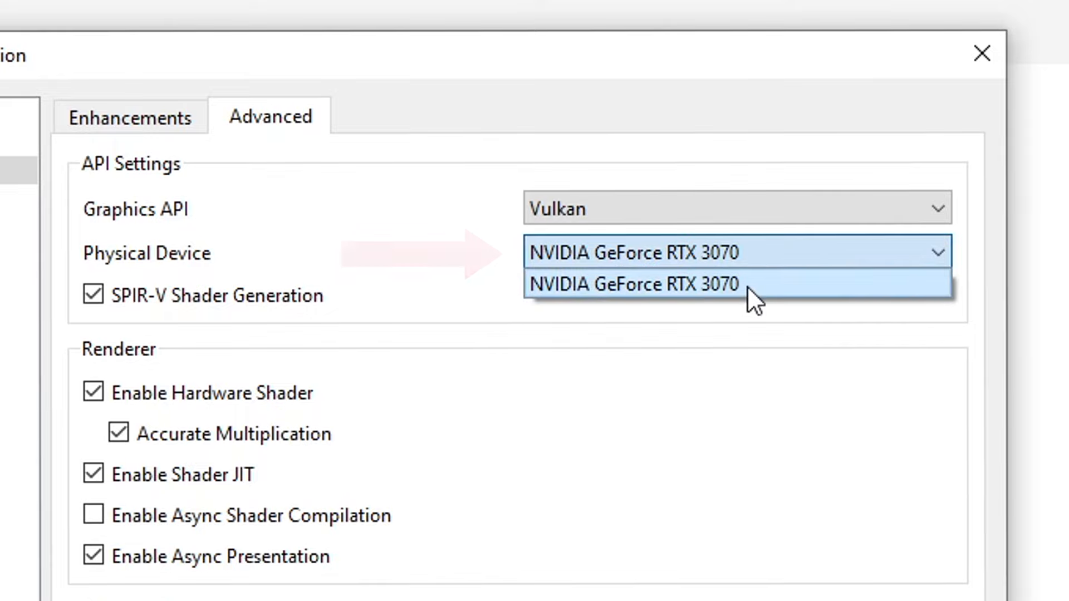
pyautogui.click(634, 284)
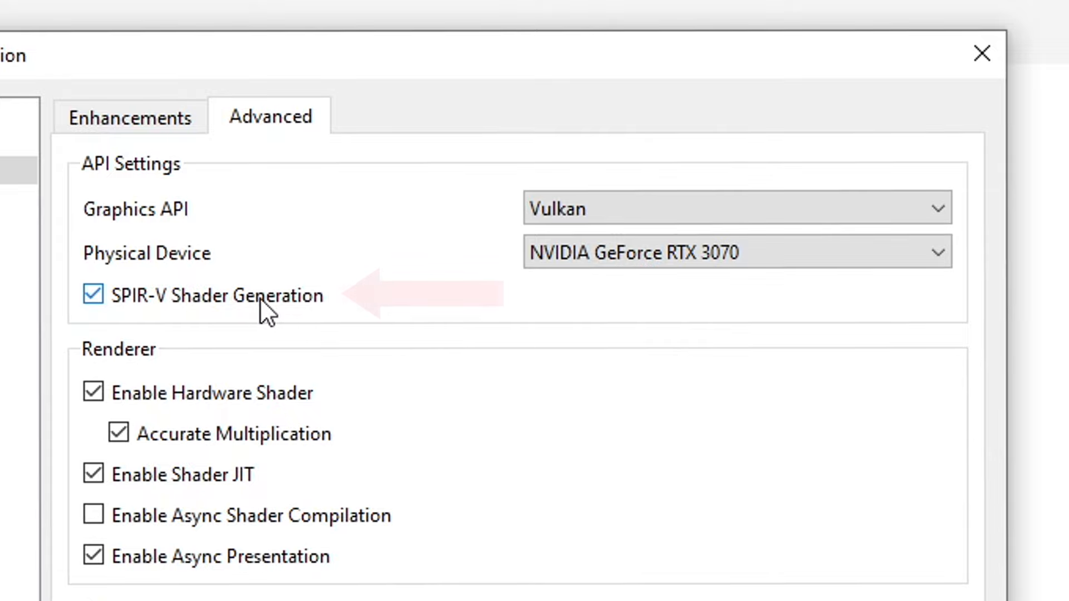
pyautogui.scroll(-3)
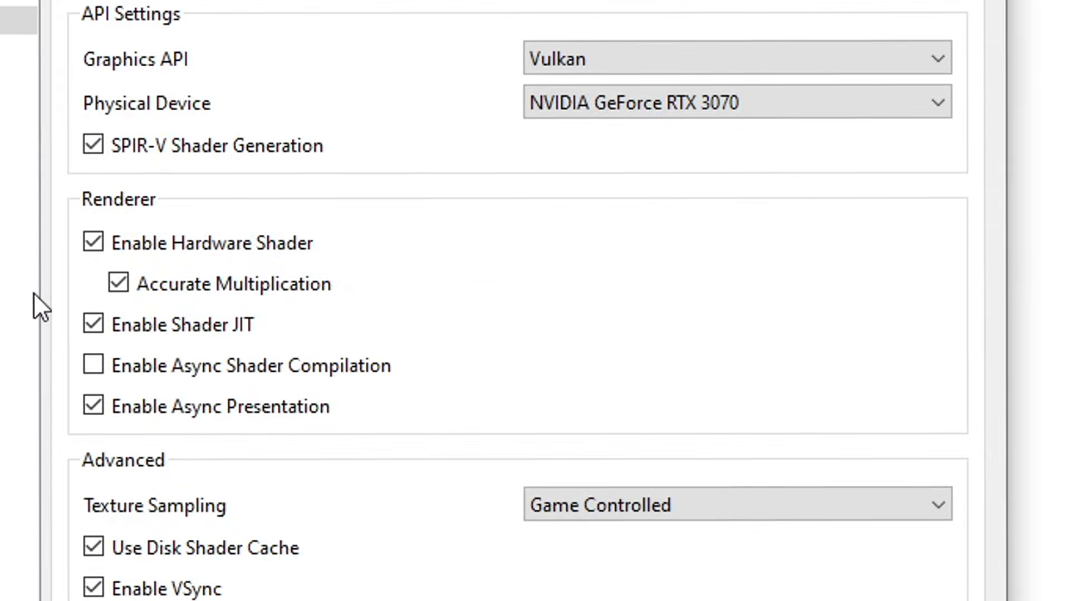
pyautogui.moveTo(68, 286)
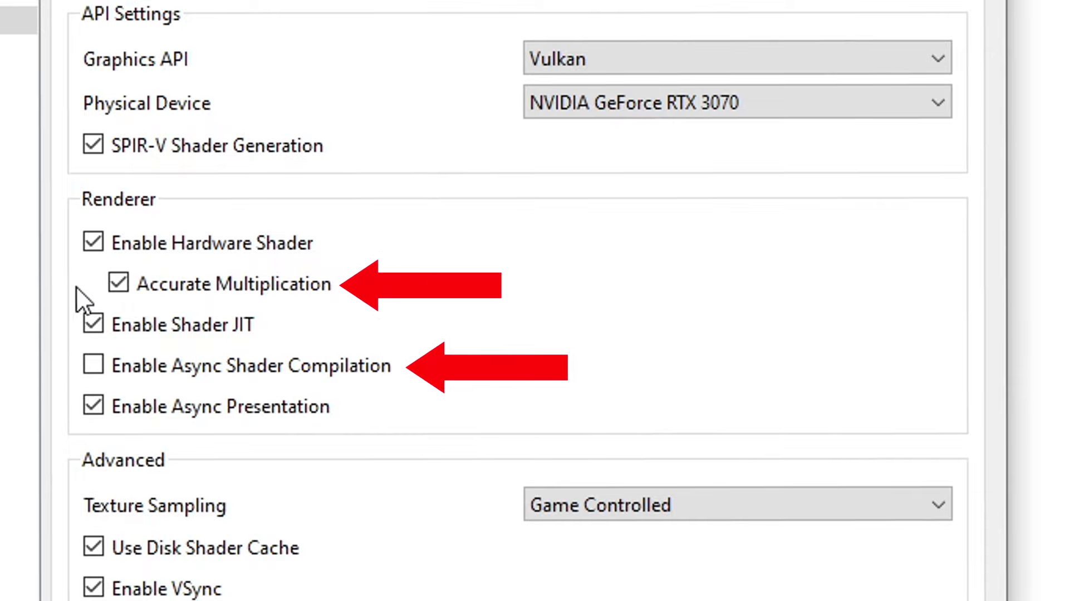
pyautogui.moveTo(103, 290)
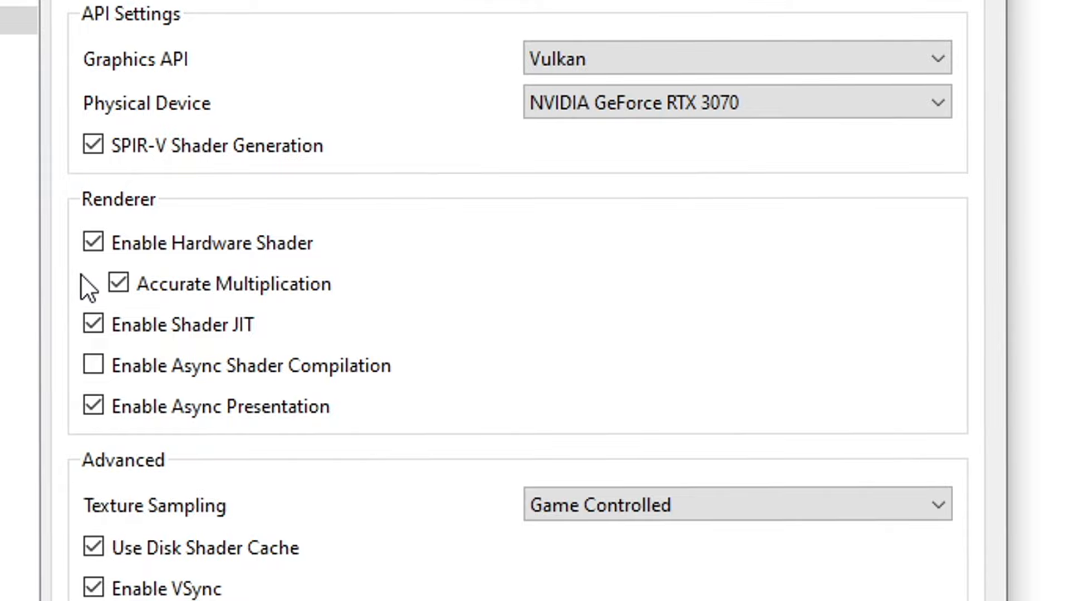
pyautogui.moveTo(428, 303)
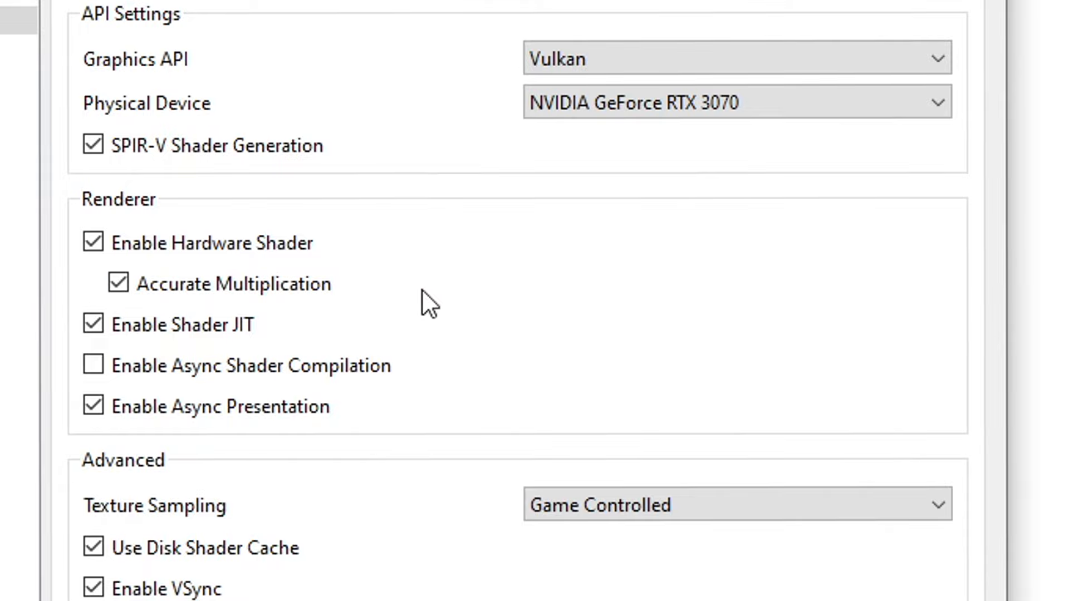
pyautogui.moveTo(54, 292)
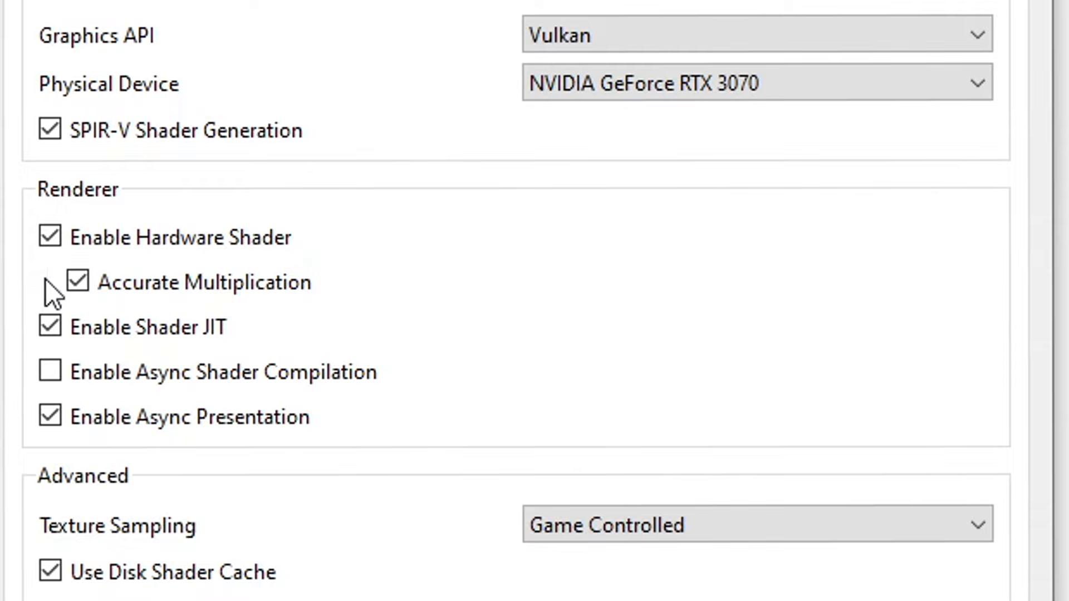
# Step: Toggle Accurate Multiplication off and back on, leaving shader JIT and async presentation enabled
pyautogui.click(77, 282)
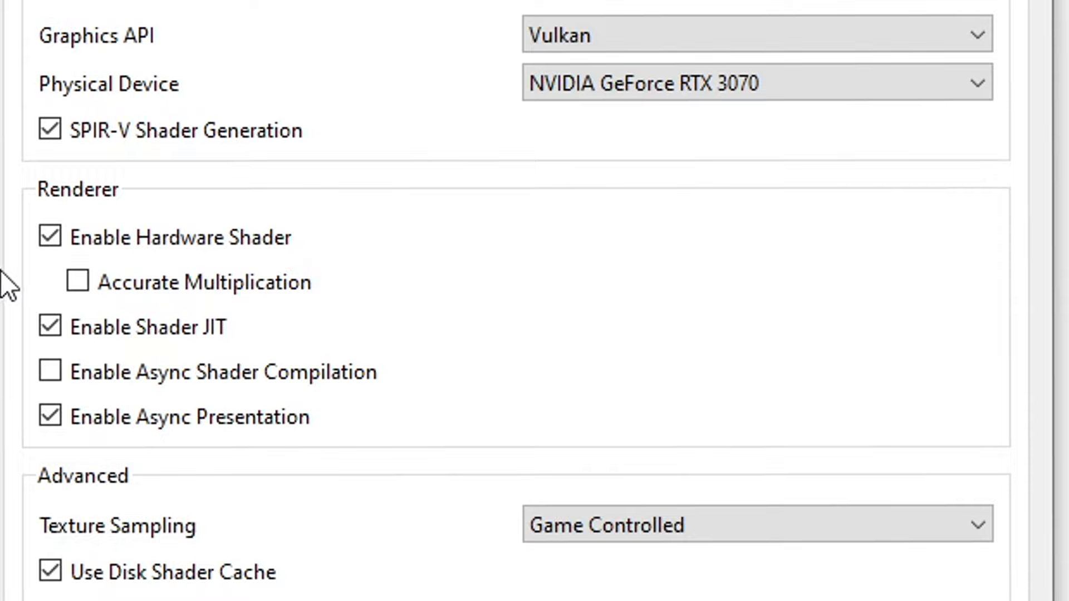
pyautogui.click(77, 281)
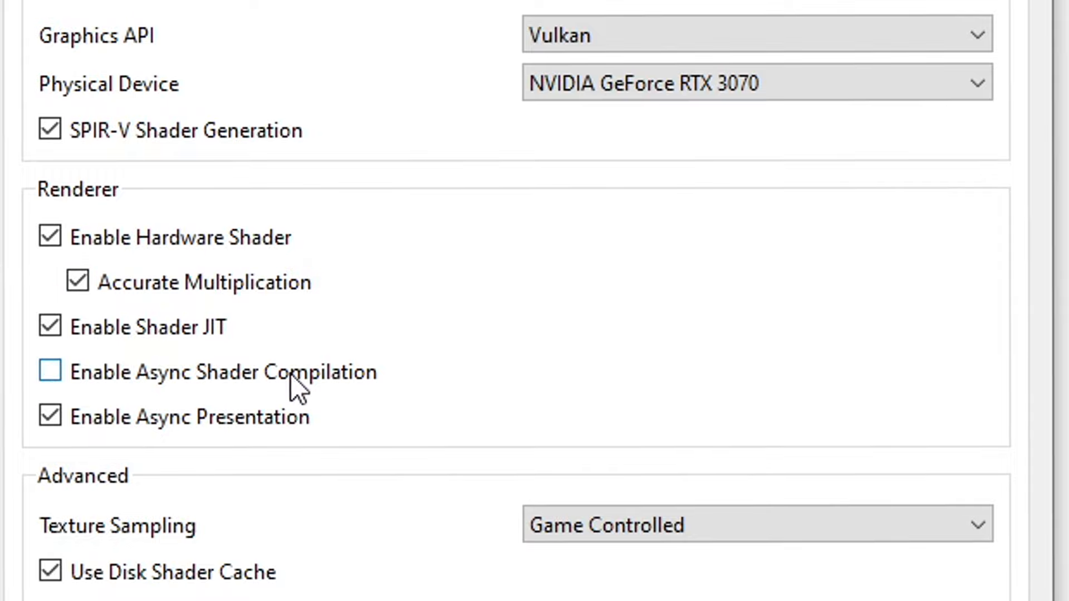
pyautogui.click(751, 34)
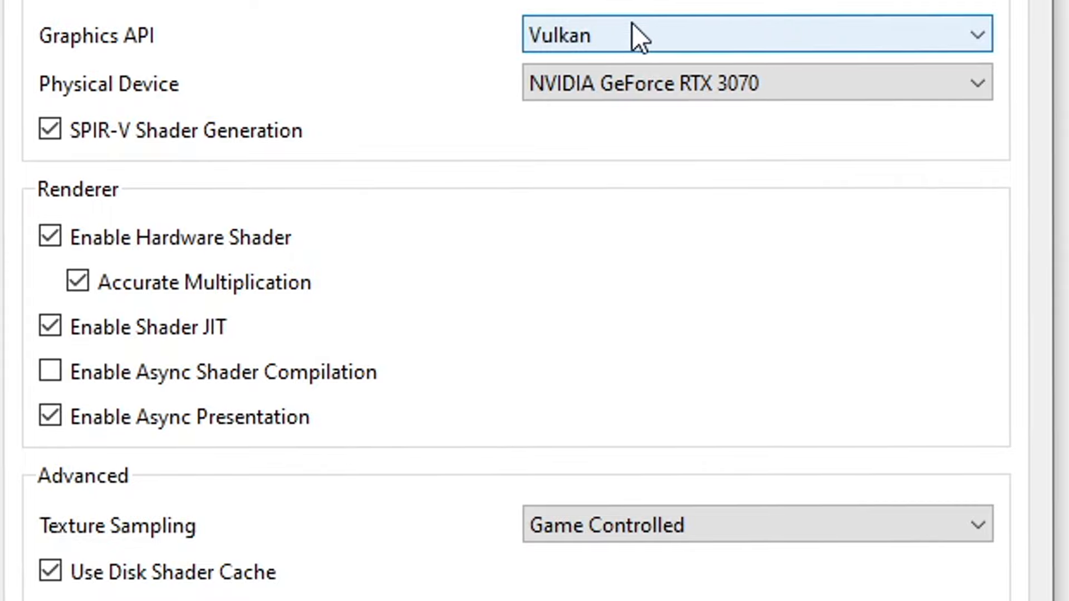
pyautogui.scroll(-3)
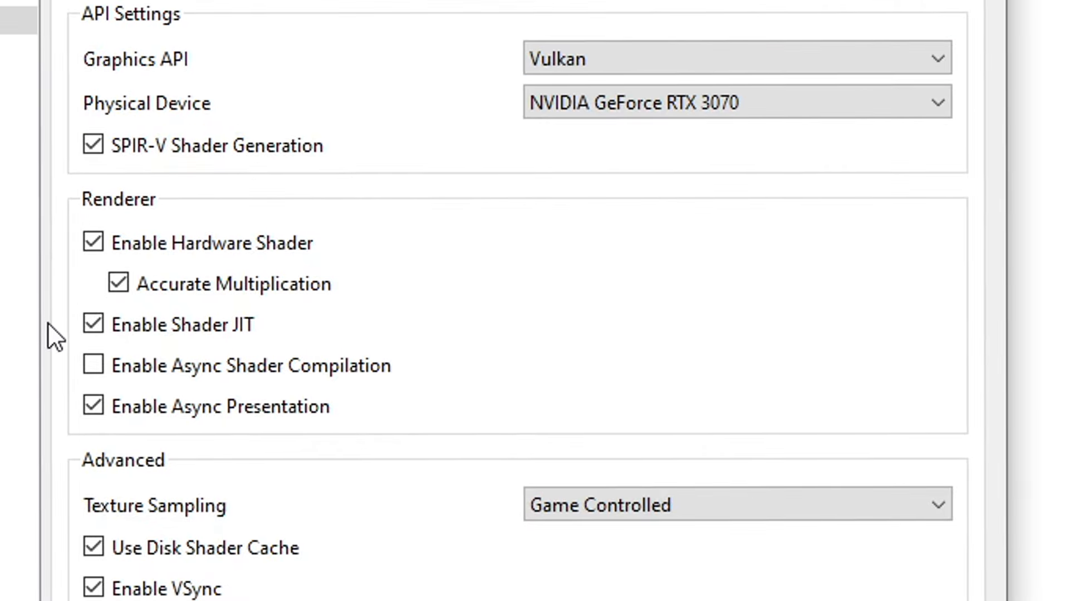
pyautogui.moveTo(57, 382)
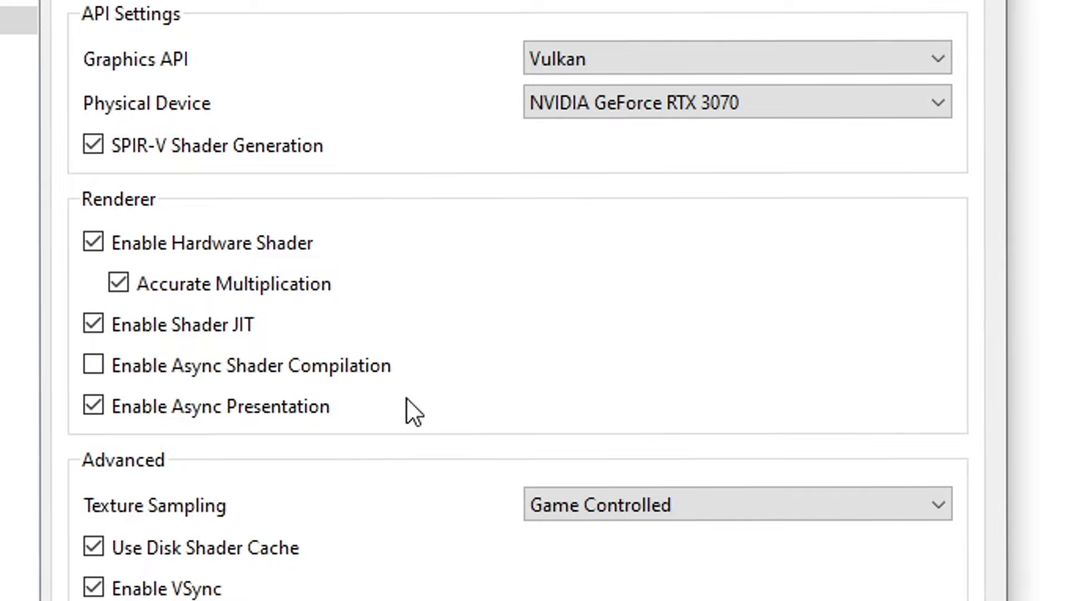
pyautogui.moveTo(565, 179)
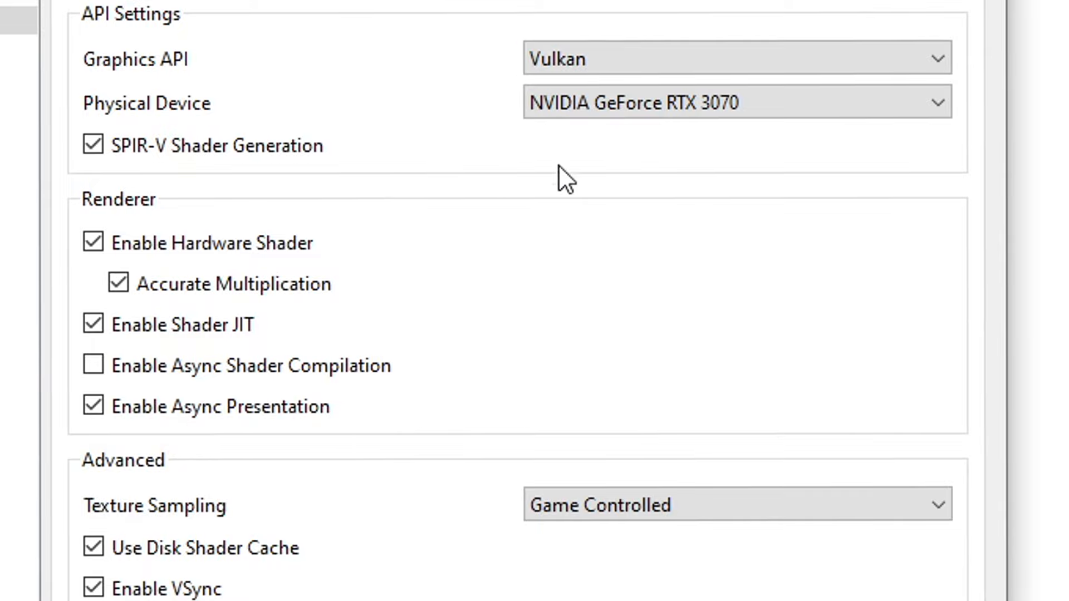
pyautogui.moveTo(444, 414)
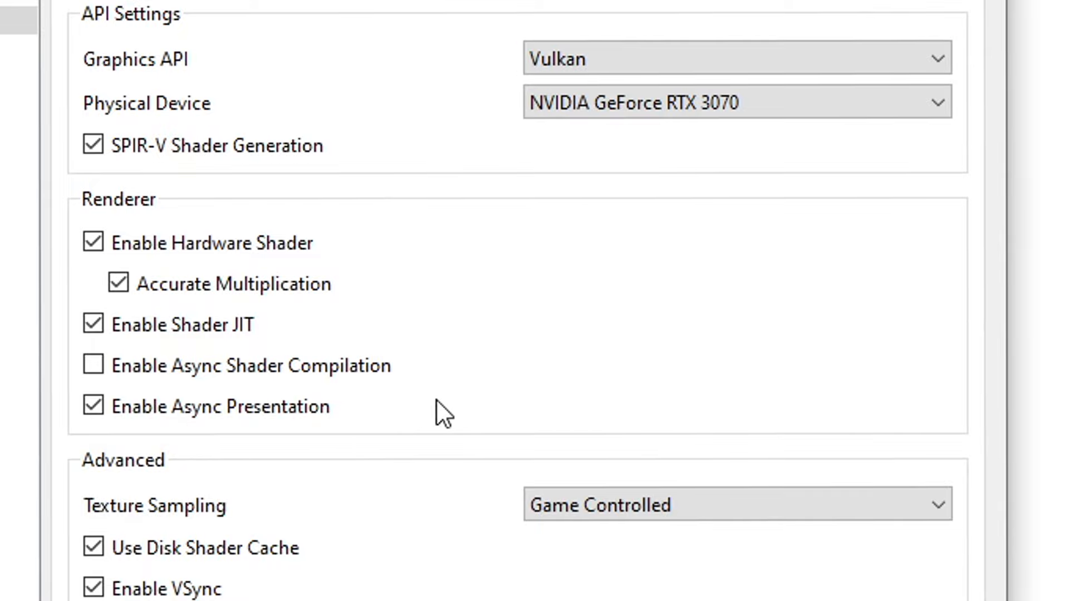
pyautogui.moveTo(93, 406)
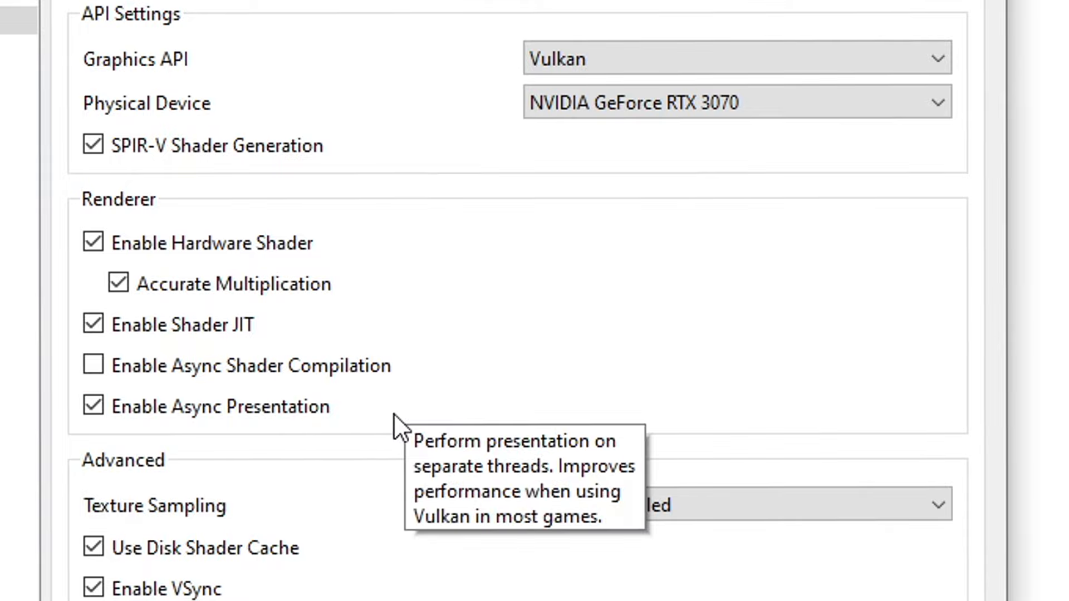
pyautogui.scroll(-3)
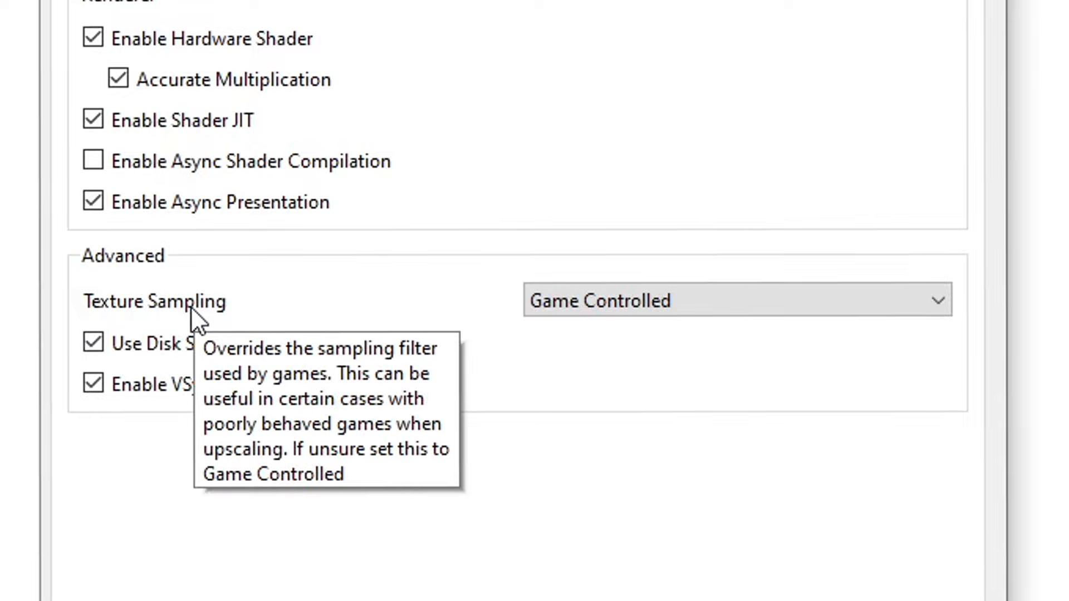
pyautogui.click(93, 384)
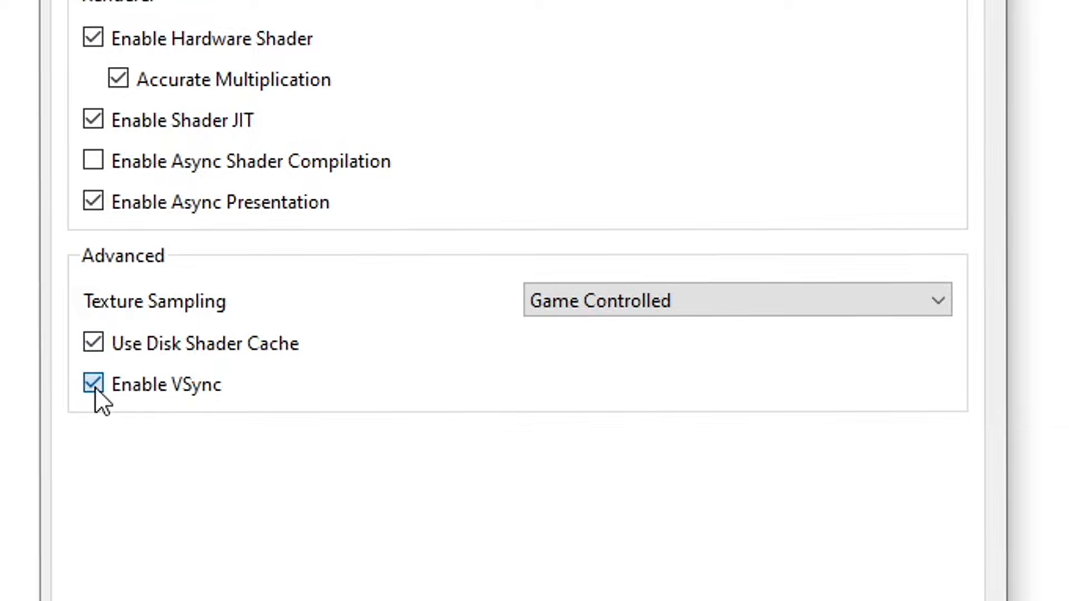
pyautogui.click(93, 385)
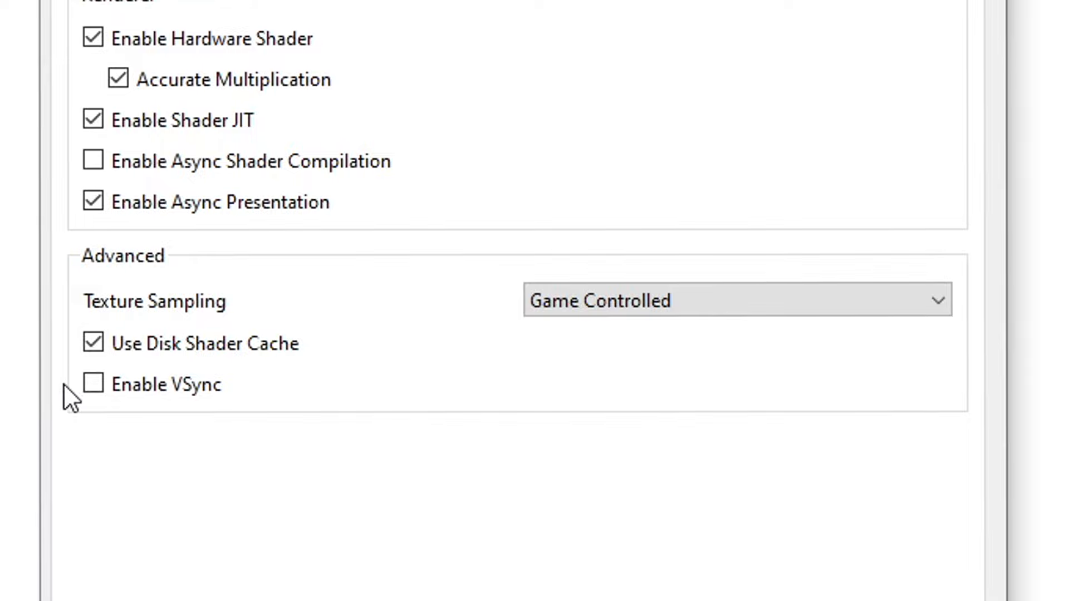
pyautogui.moveTo(285, 397)
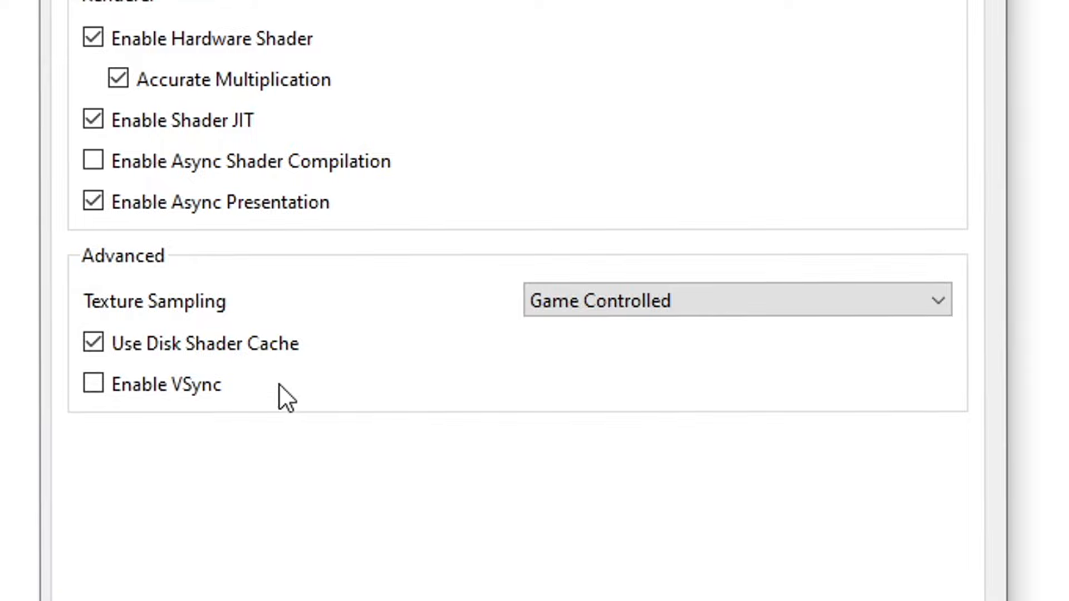
pyautogui.moveTo(266, 392)
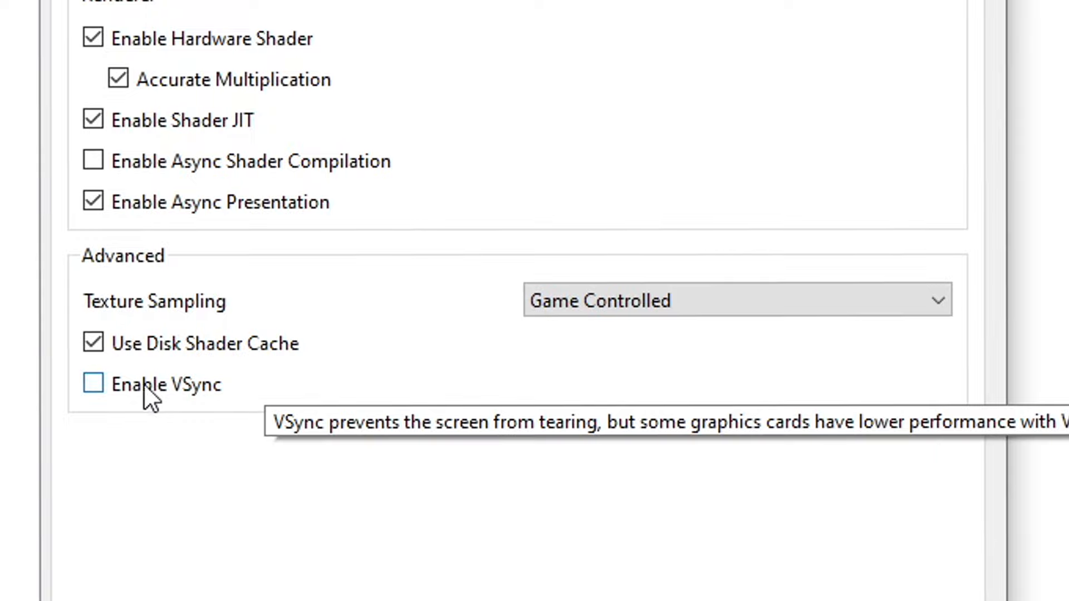
pyautogui.click(93, 384)
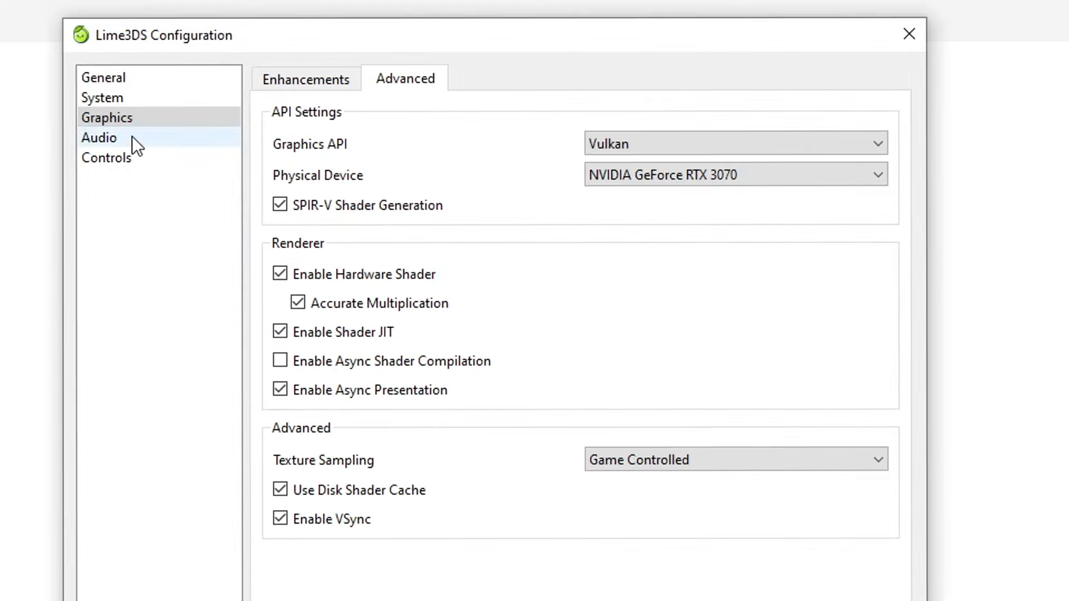
# Step: View the Audio settings, then show the Controls page with the default key mappings
pyautogui.click(99, 137)
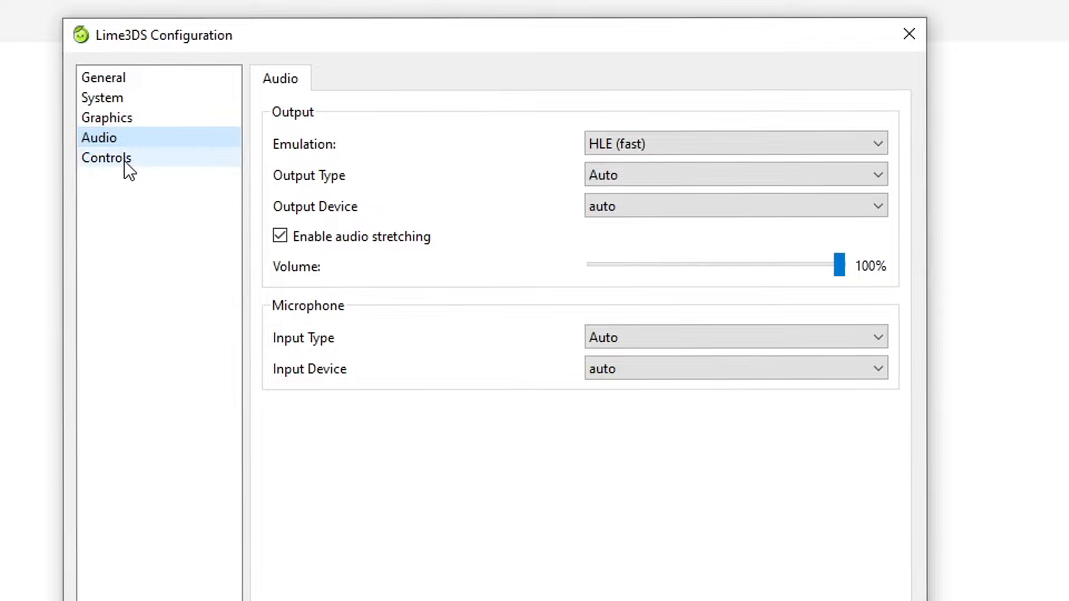
pyautogui.click(106, 158)
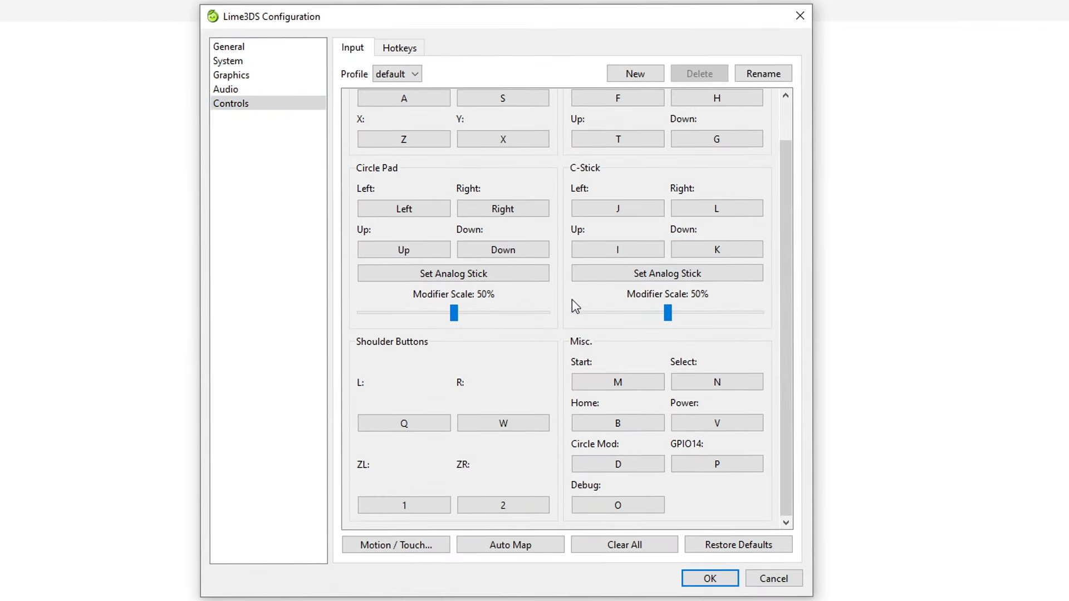
pyautogui.moveTo(548, 329)
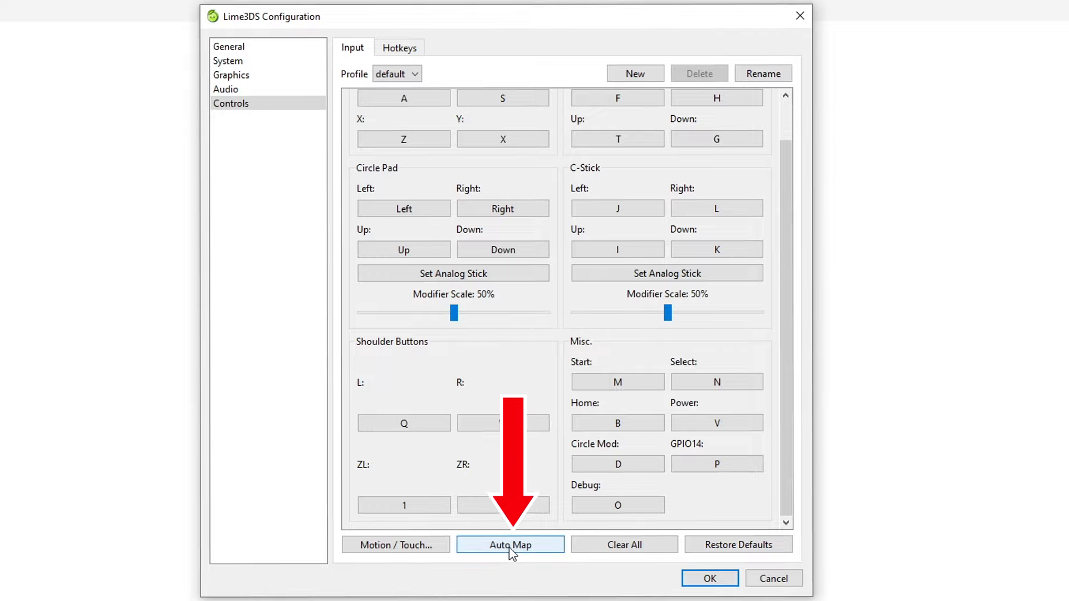
# Step: Start Auto Map and acknowledge the prompt to press a joystick button
pyautogui.click(510, 545)
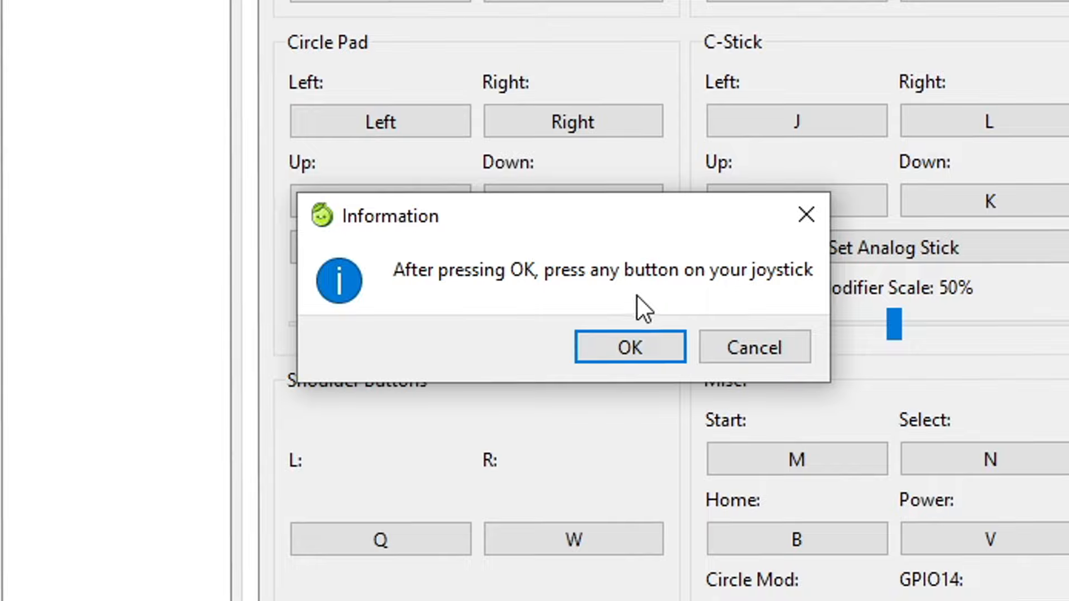
pyautogui.moveTo(634, 314)
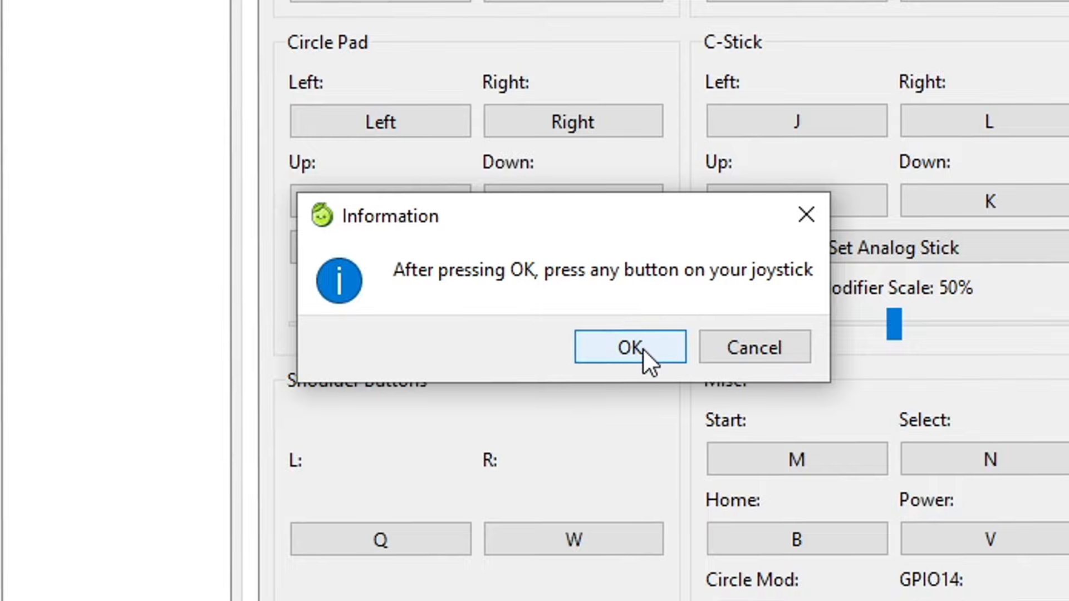
pyautogui.click(629, 347)
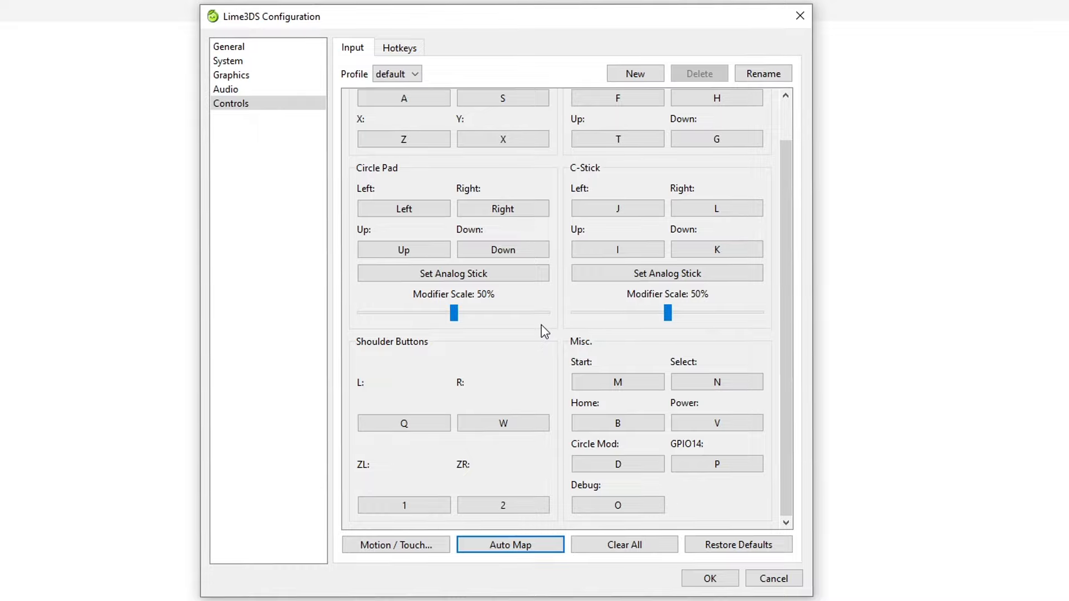
# Step: Auto-map the joystick buttons and axes, save the configuration, and launch Super Mario 3D Land
pyautogui.click(509, 544)
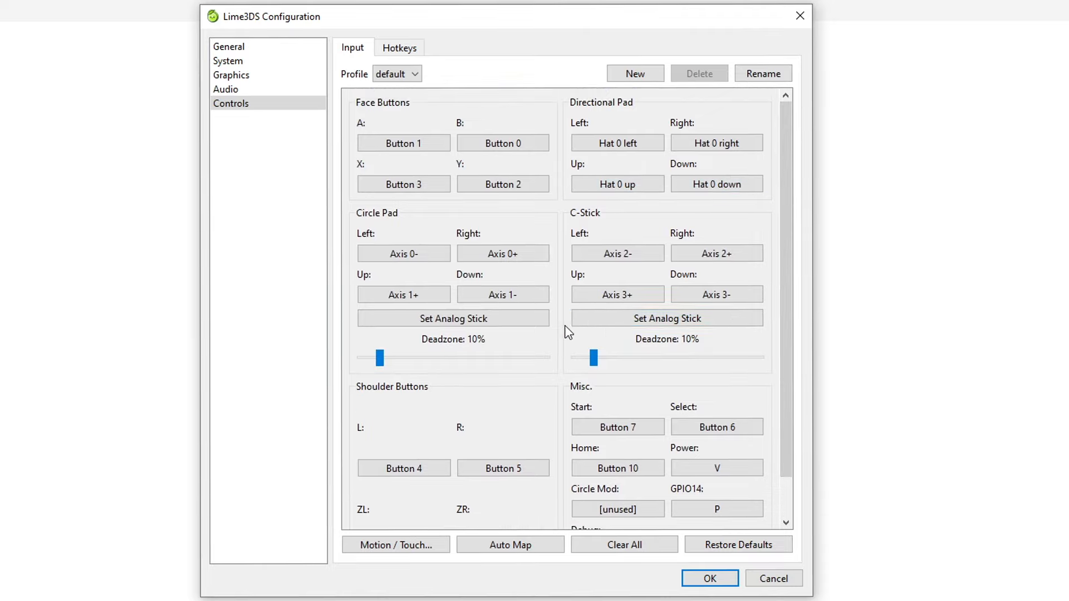
pyautogui.moveTo(564, 340)
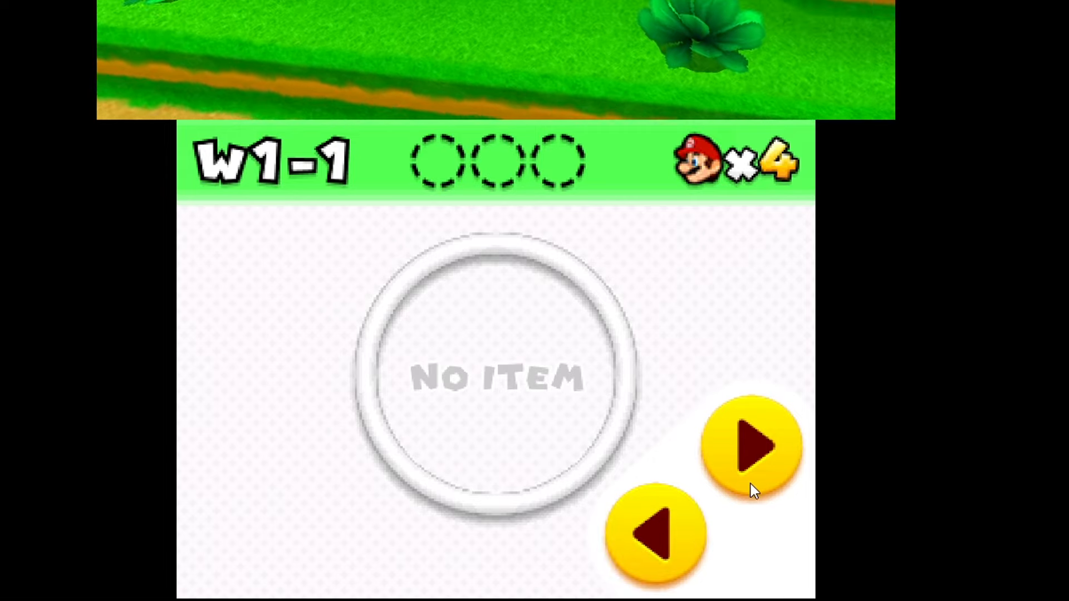
pyautogui.moveTo(655, 535)
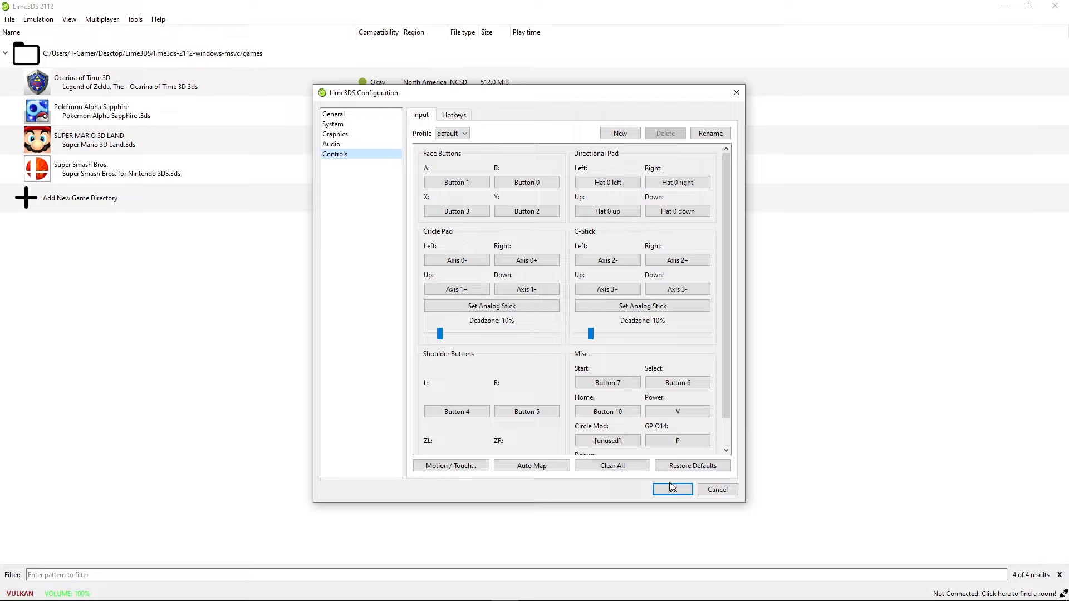
pyautogui.click(671, 489)
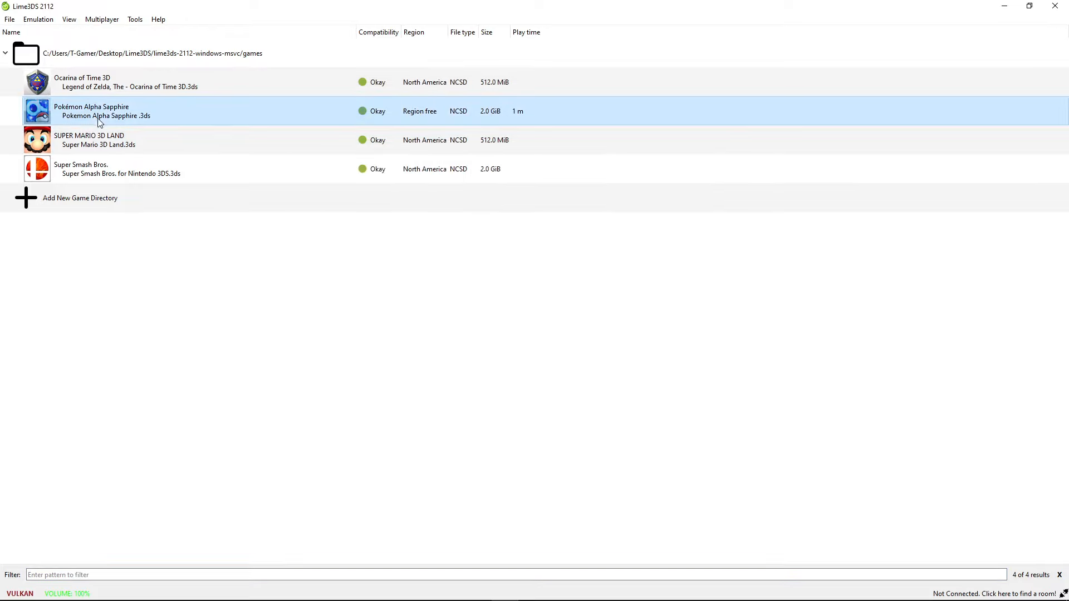
pyautogui.doubleClick(89, 139)
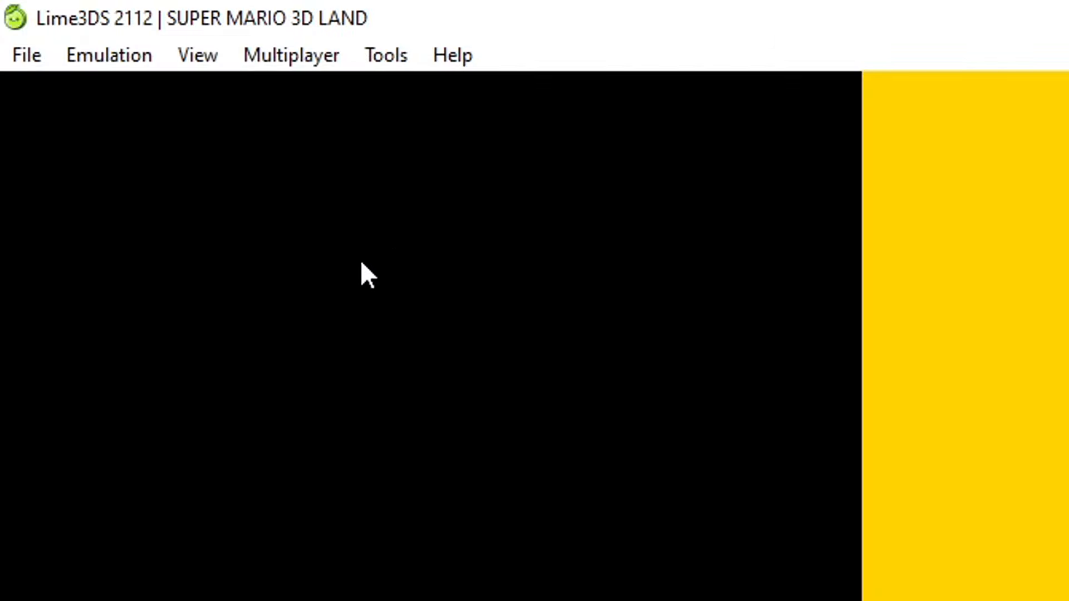
# Step: Show the Multiplayer menu with lobby, Create Room and direct connection options
pyautogui.click(289, 55)
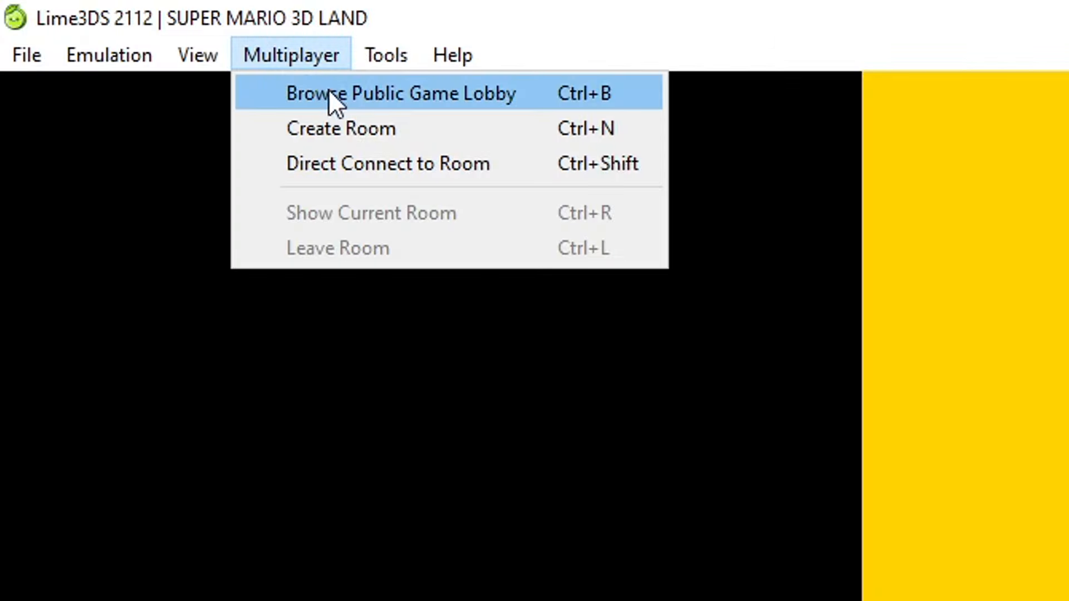
pyautogui.moveTo(402, 122)
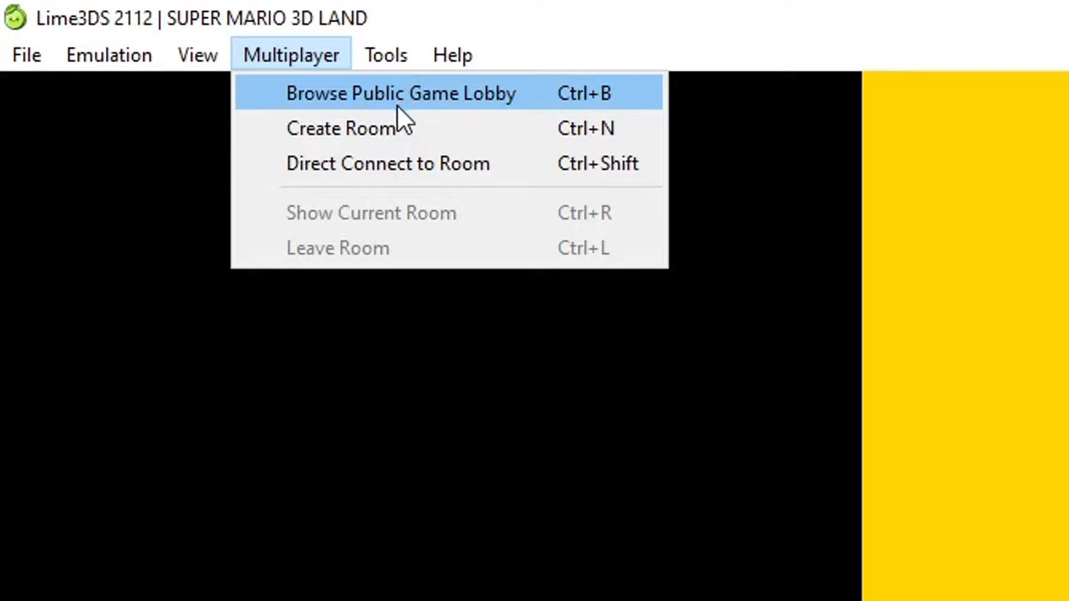
pyautogui.moveTo(434, 127)
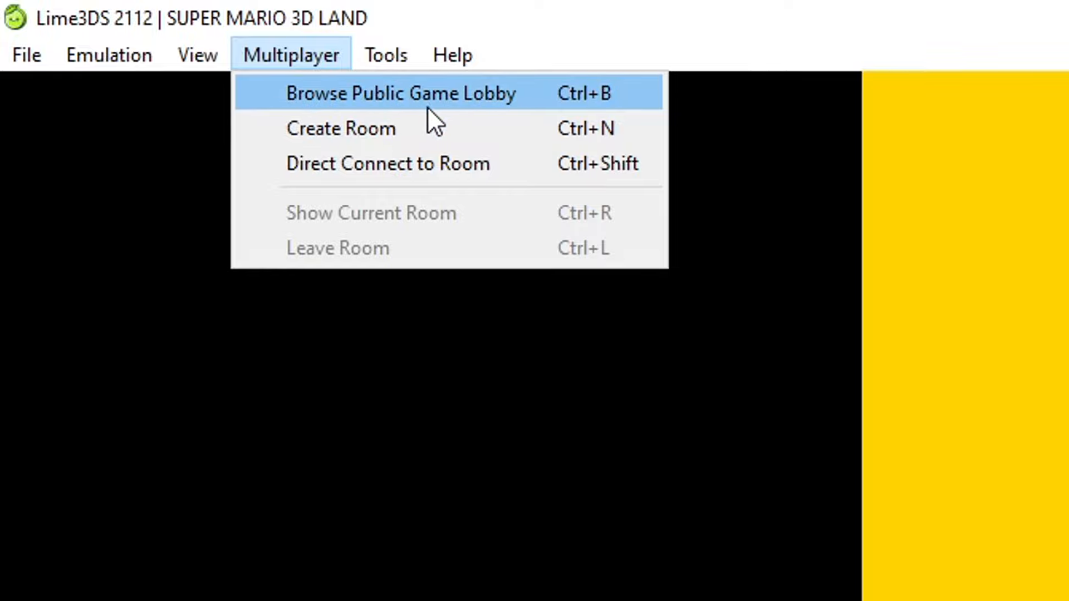
pyautogui.moveTo(409, 128)
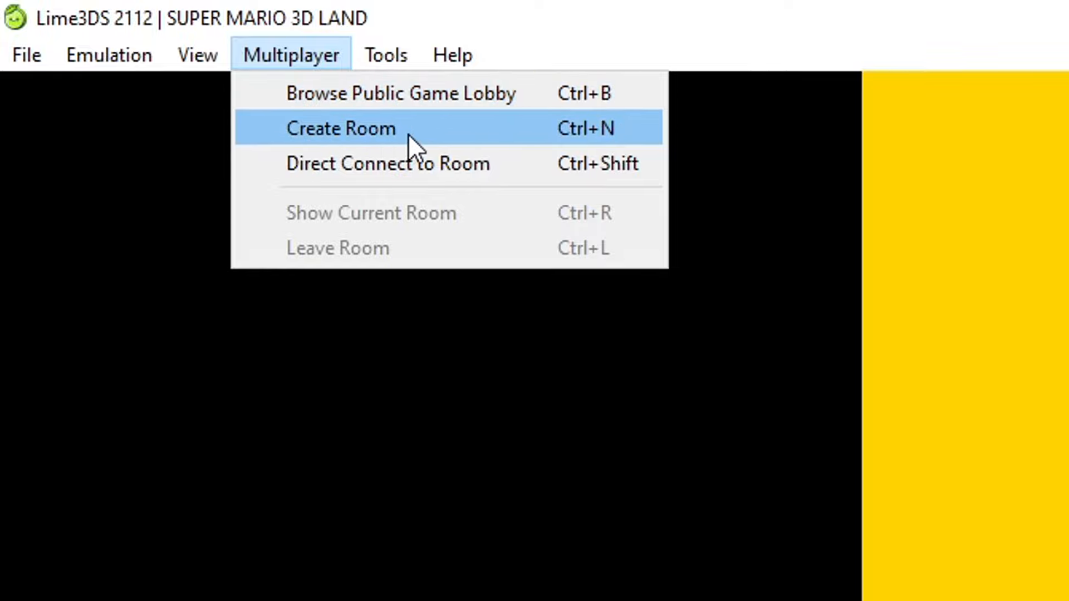
pyautogui.moveTo(444, 140)
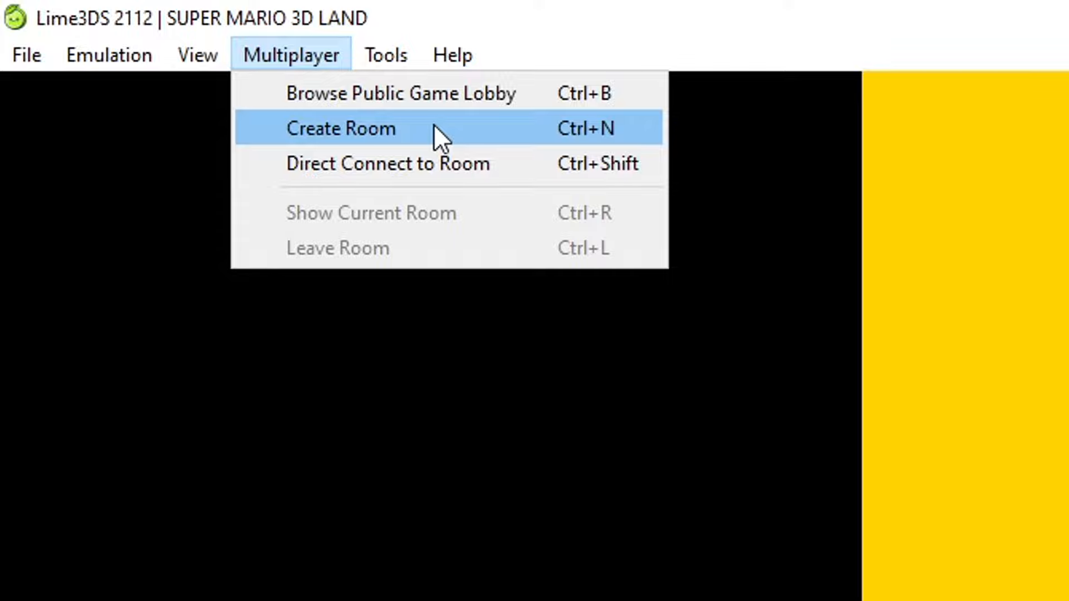
pyautogui.moveTo(382, 136)
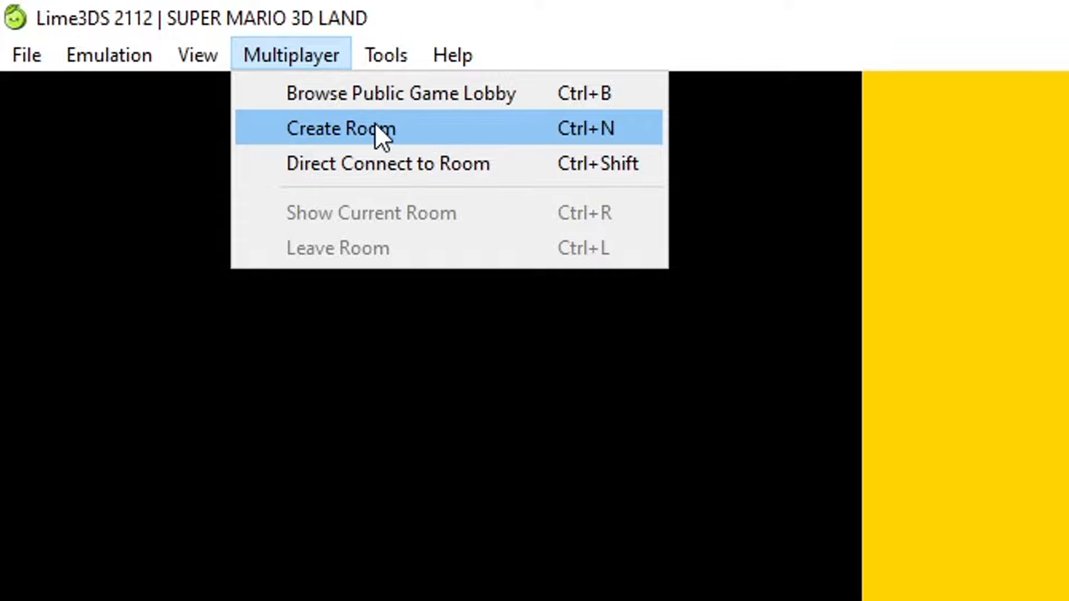
pyautogui.moveTo(447, 150)
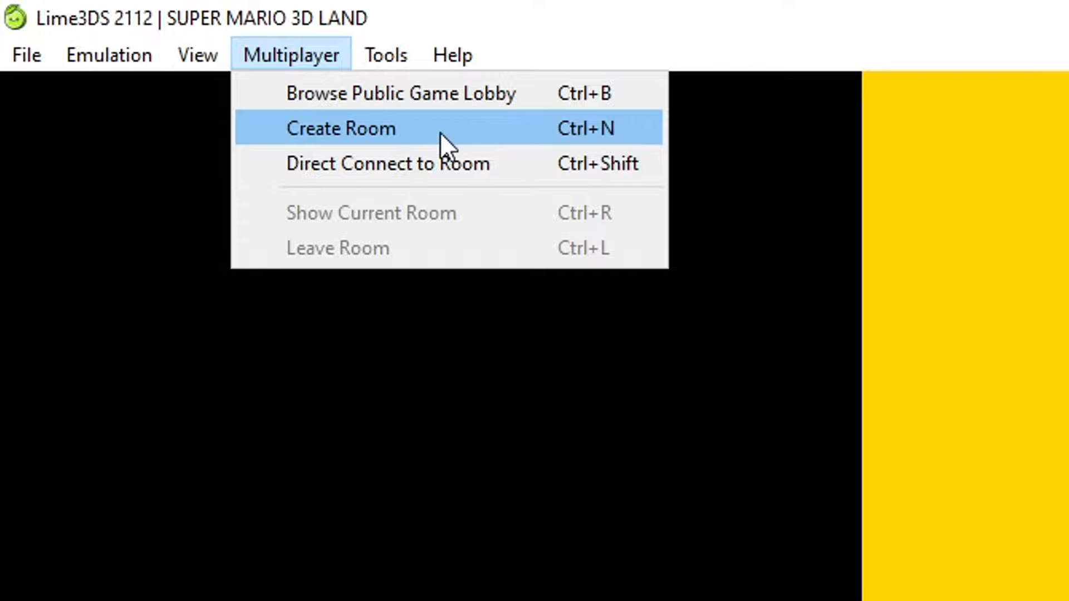